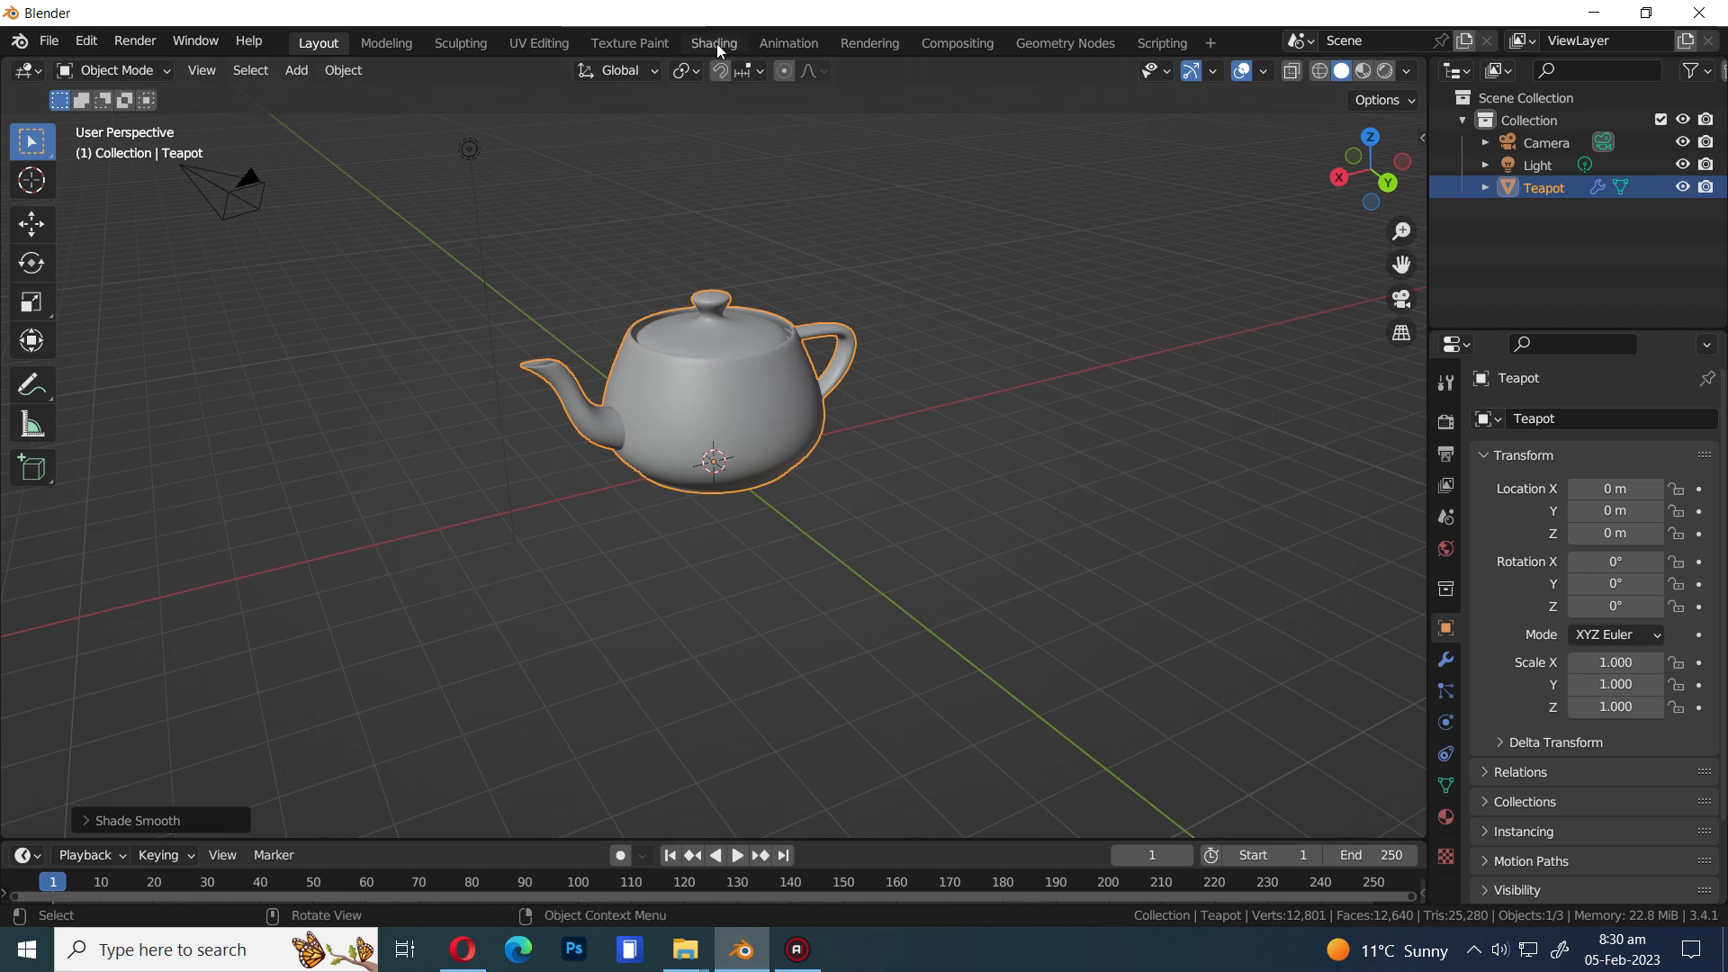
# Create a new teapot material with Metallic 1, Roughness 0.4 and a blue Base Color
pyautogui.click(713, 43)
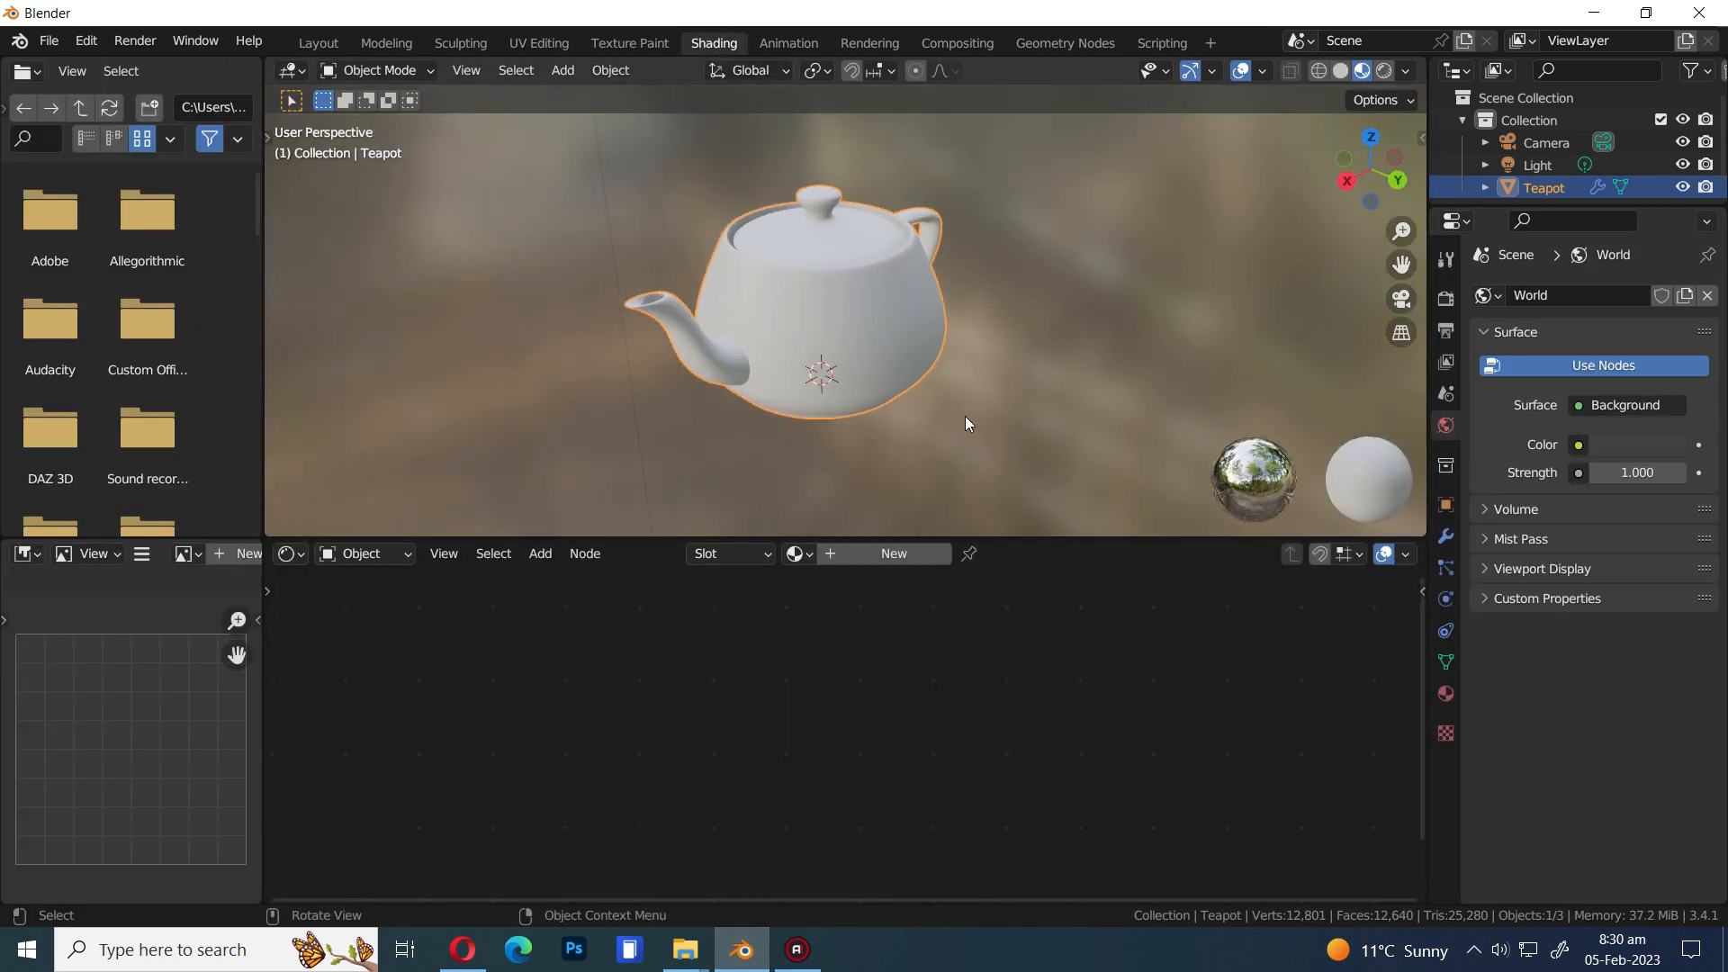
pyautogui.scroll(3)
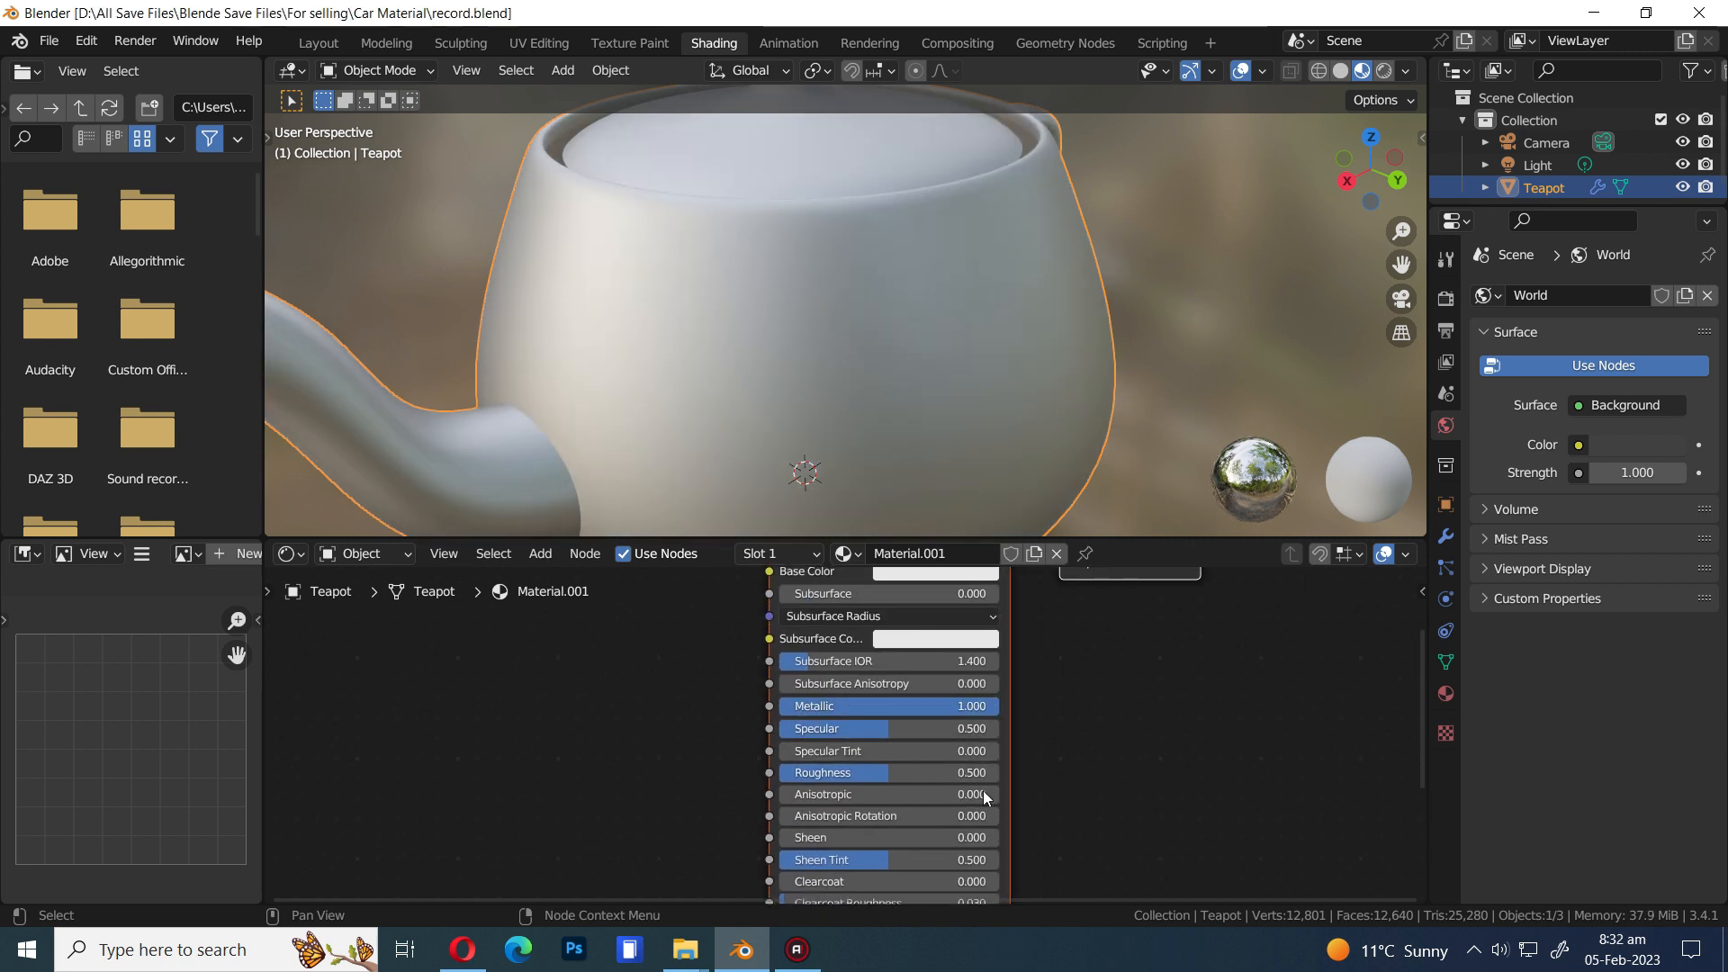
pyautogui.doubleClick(888, 772)
pyautogui.write('0.400')
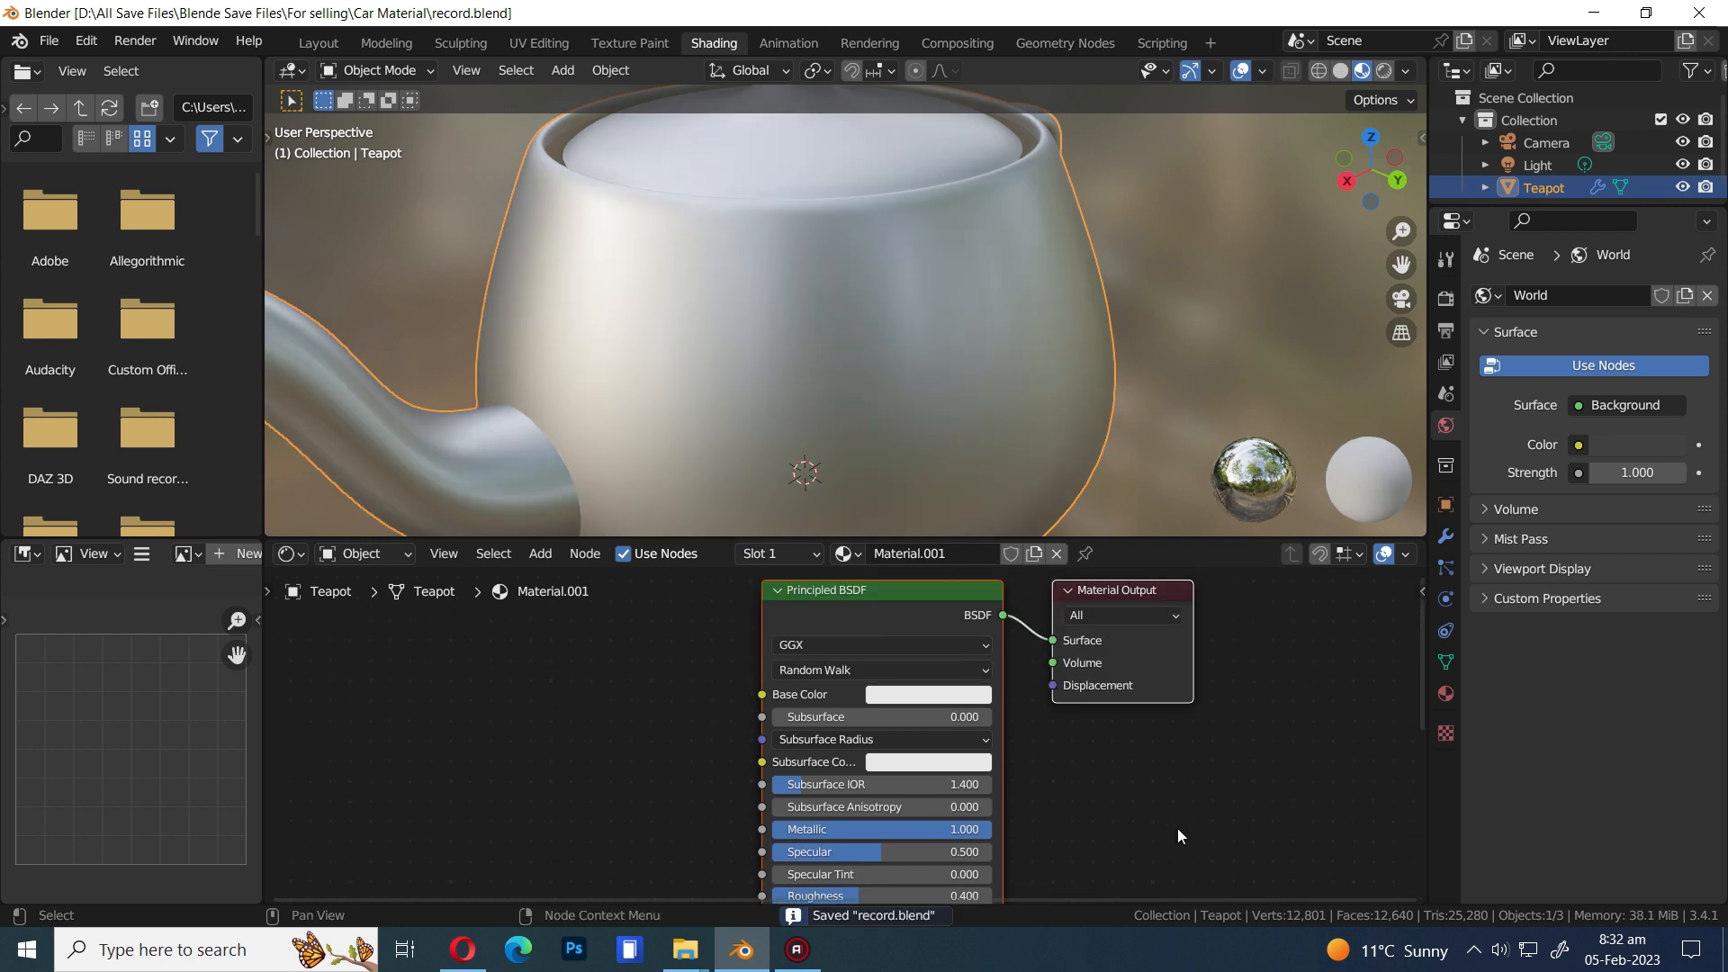
pyautogui.click(928, 693)
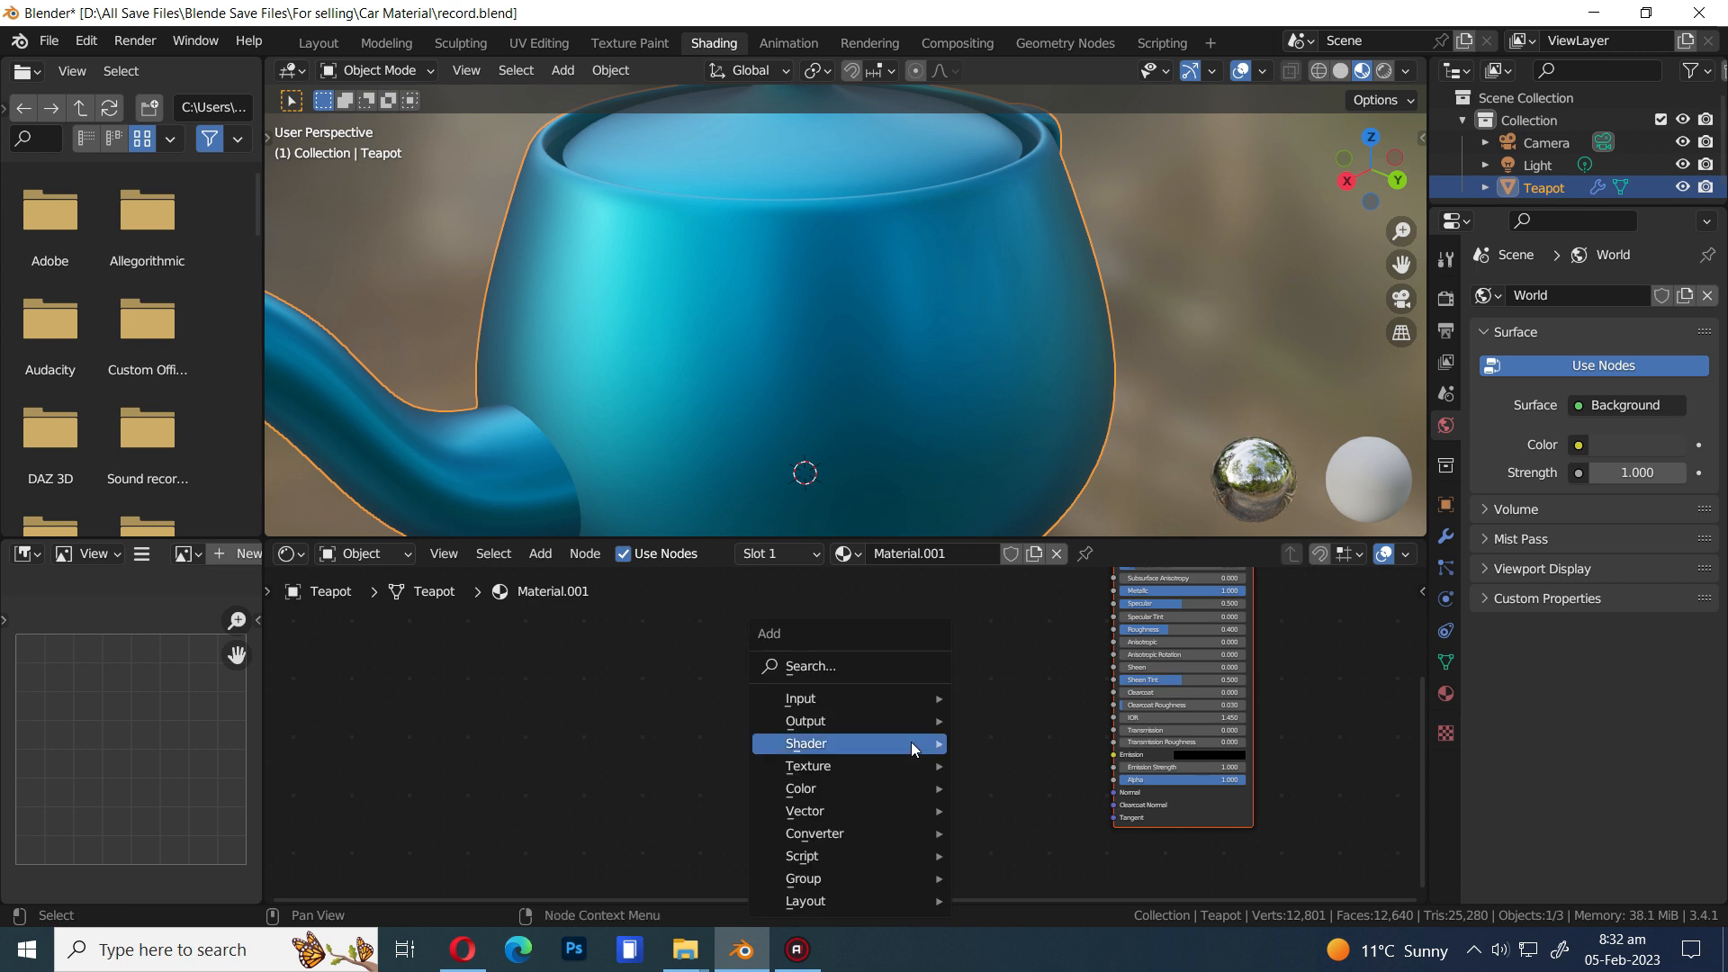
# Add a Bump node fed by the Voronoi Texture color and wire its Normal into the Principled BSDF
pyautogui.write('bum')
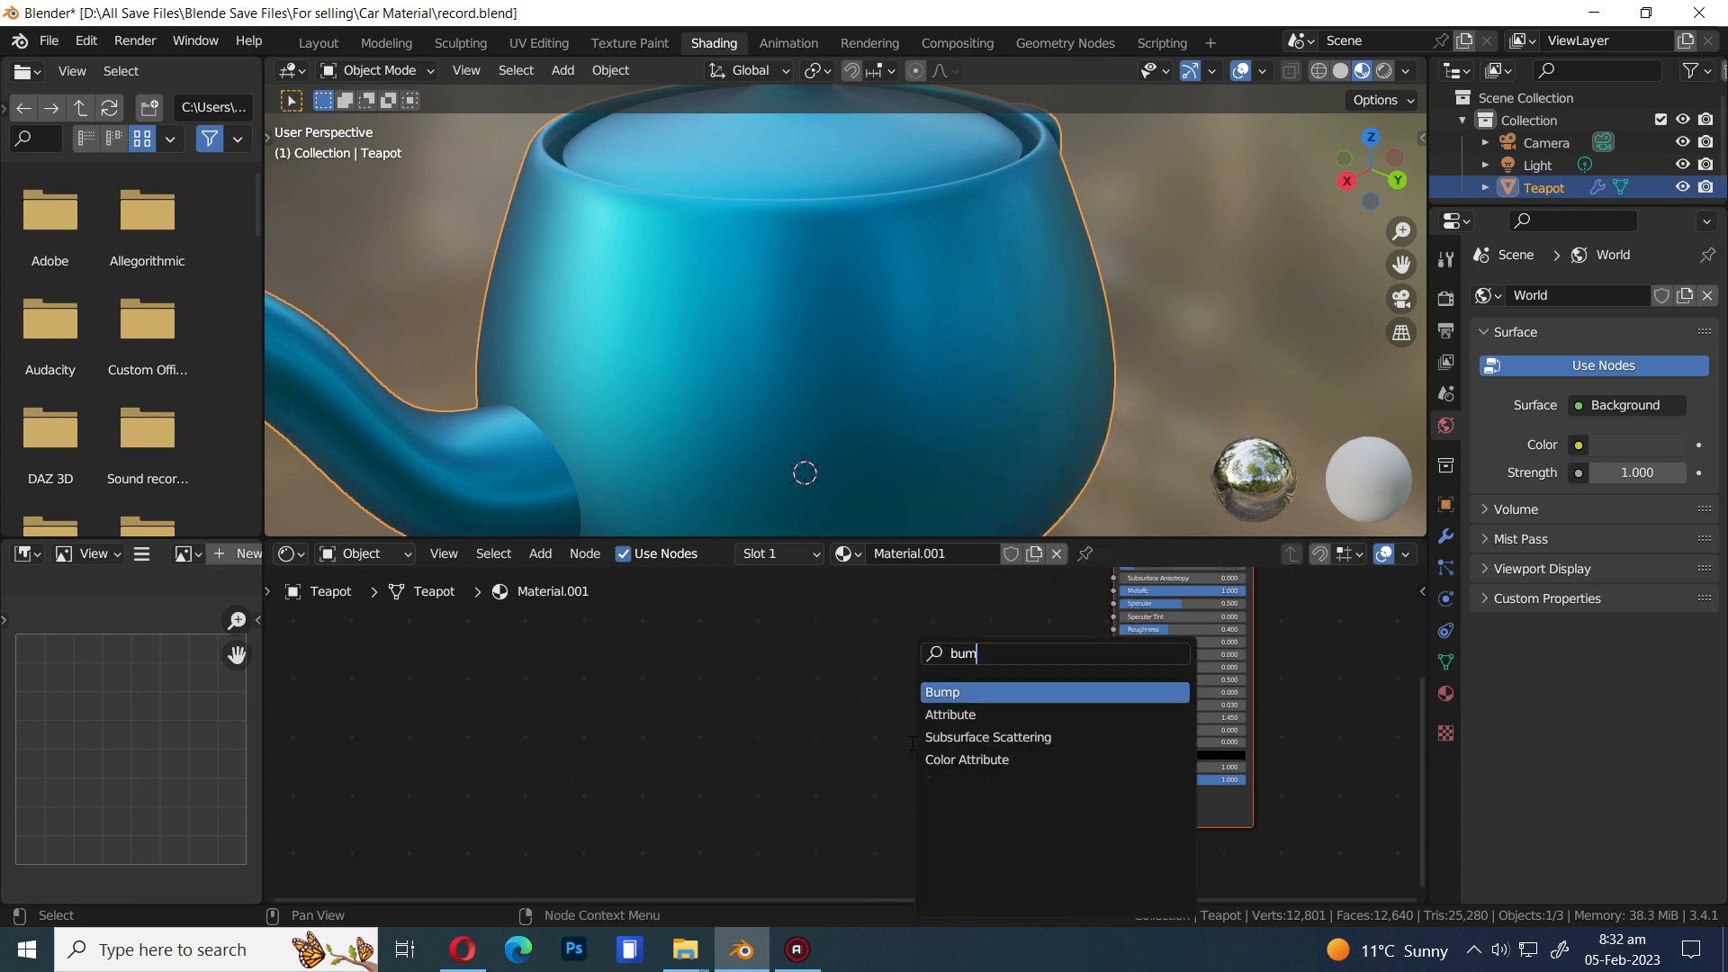
pyautogui.click(942, 691)
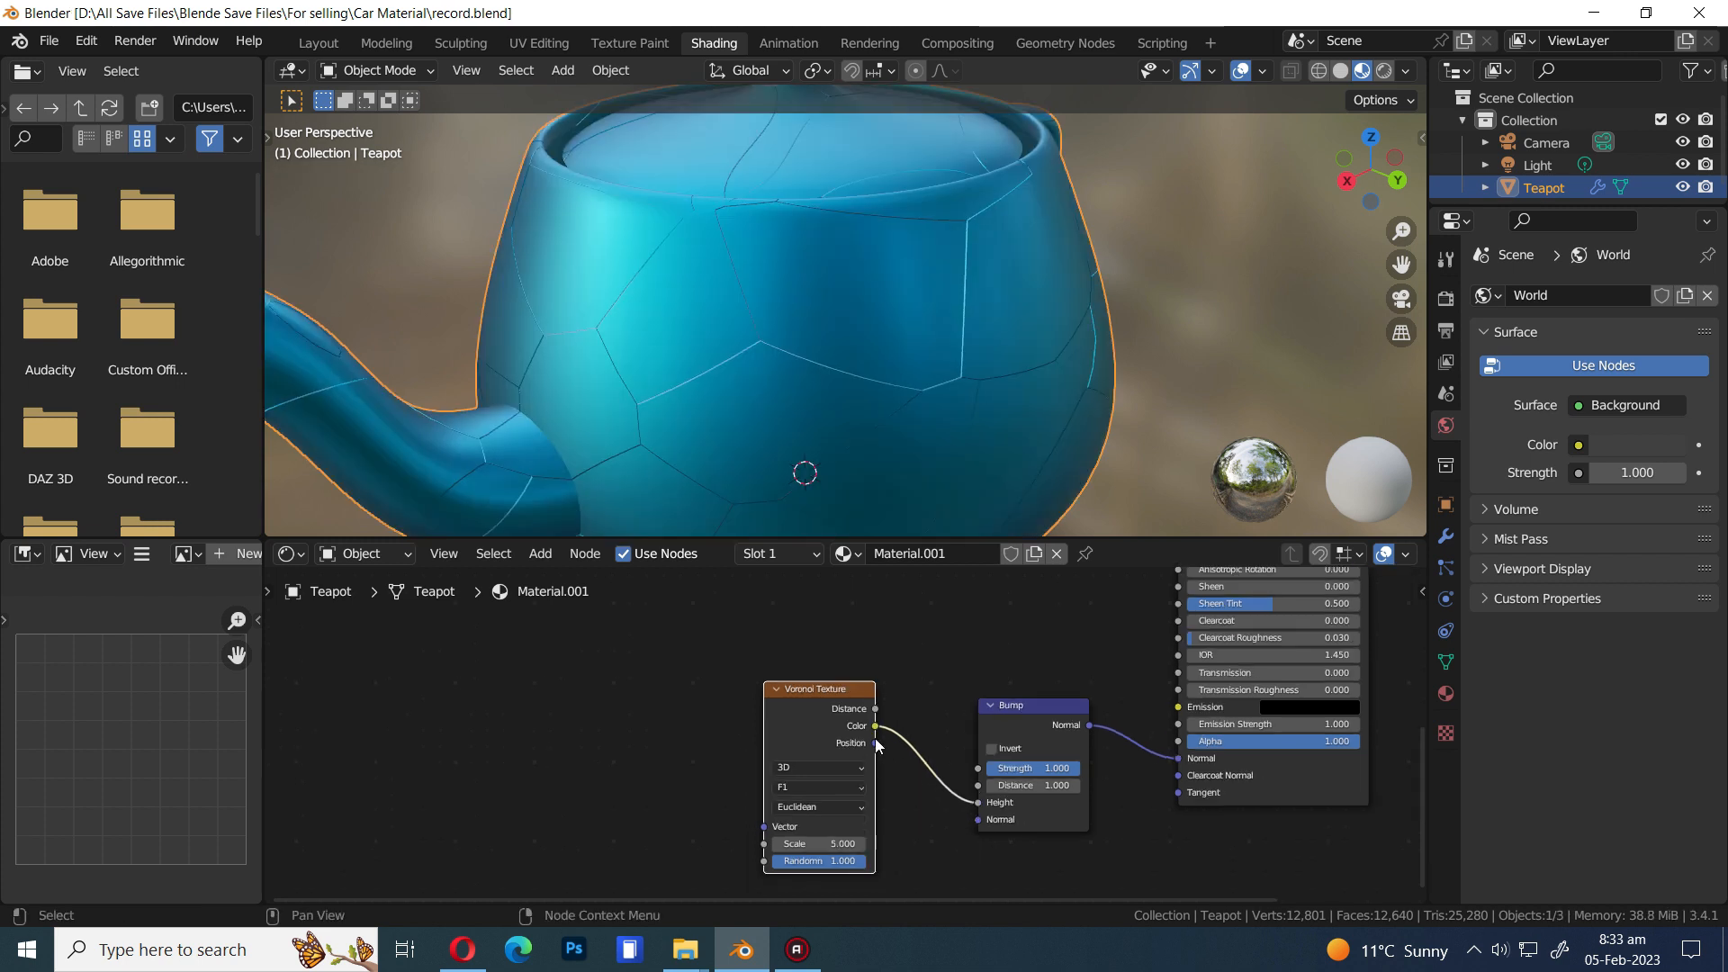
pyautogui.moveTo(817, 690); pyautogui.dragTo(540, 698)
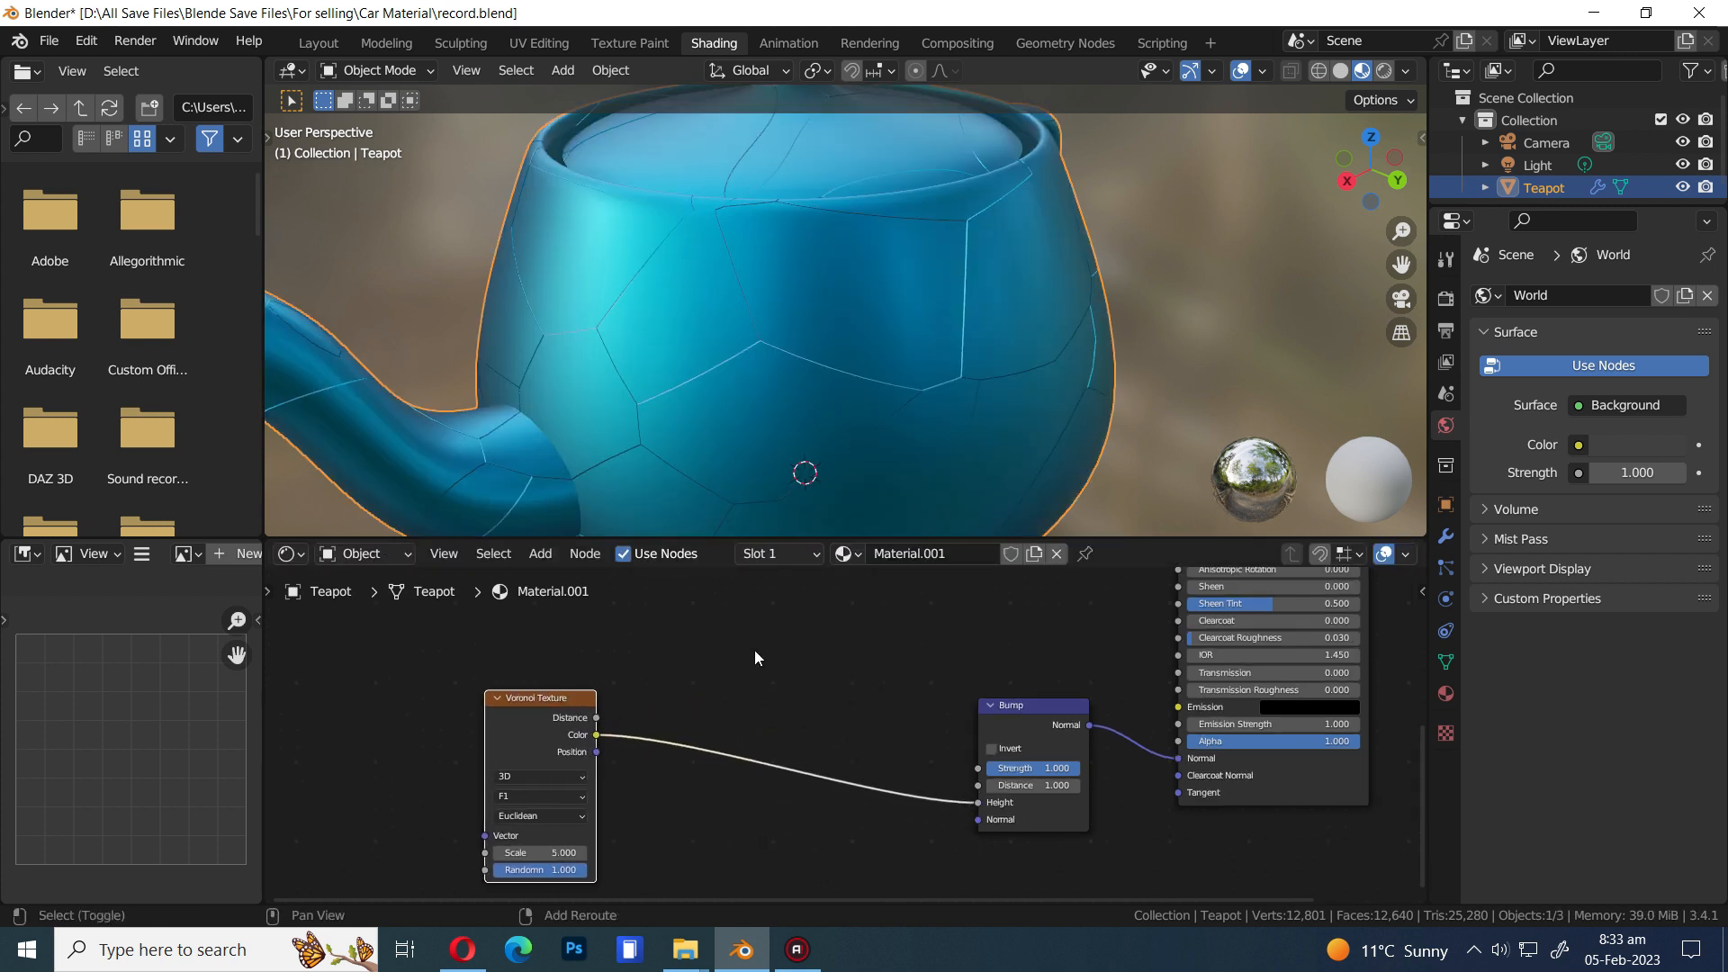
# Insert an RGB Curves node before the Bump and set the Voronoi to F2, Minkowski, scale 1000
pyautogui.write('rgb')
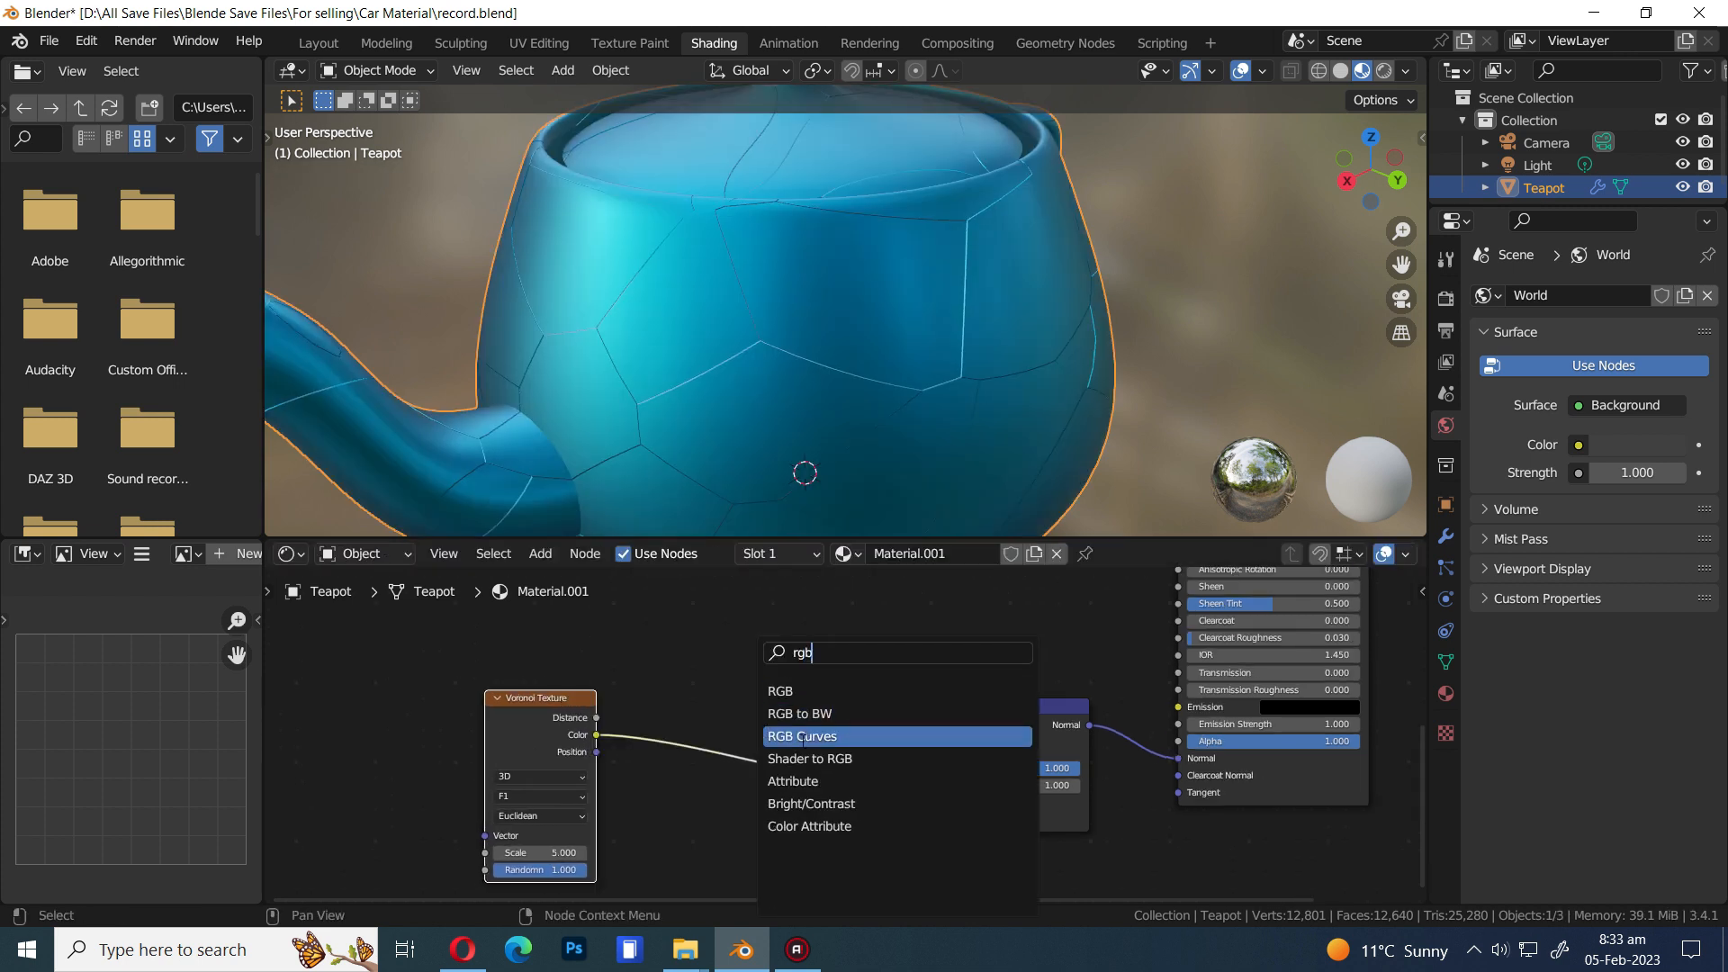
pyautogui.click(801, 736)
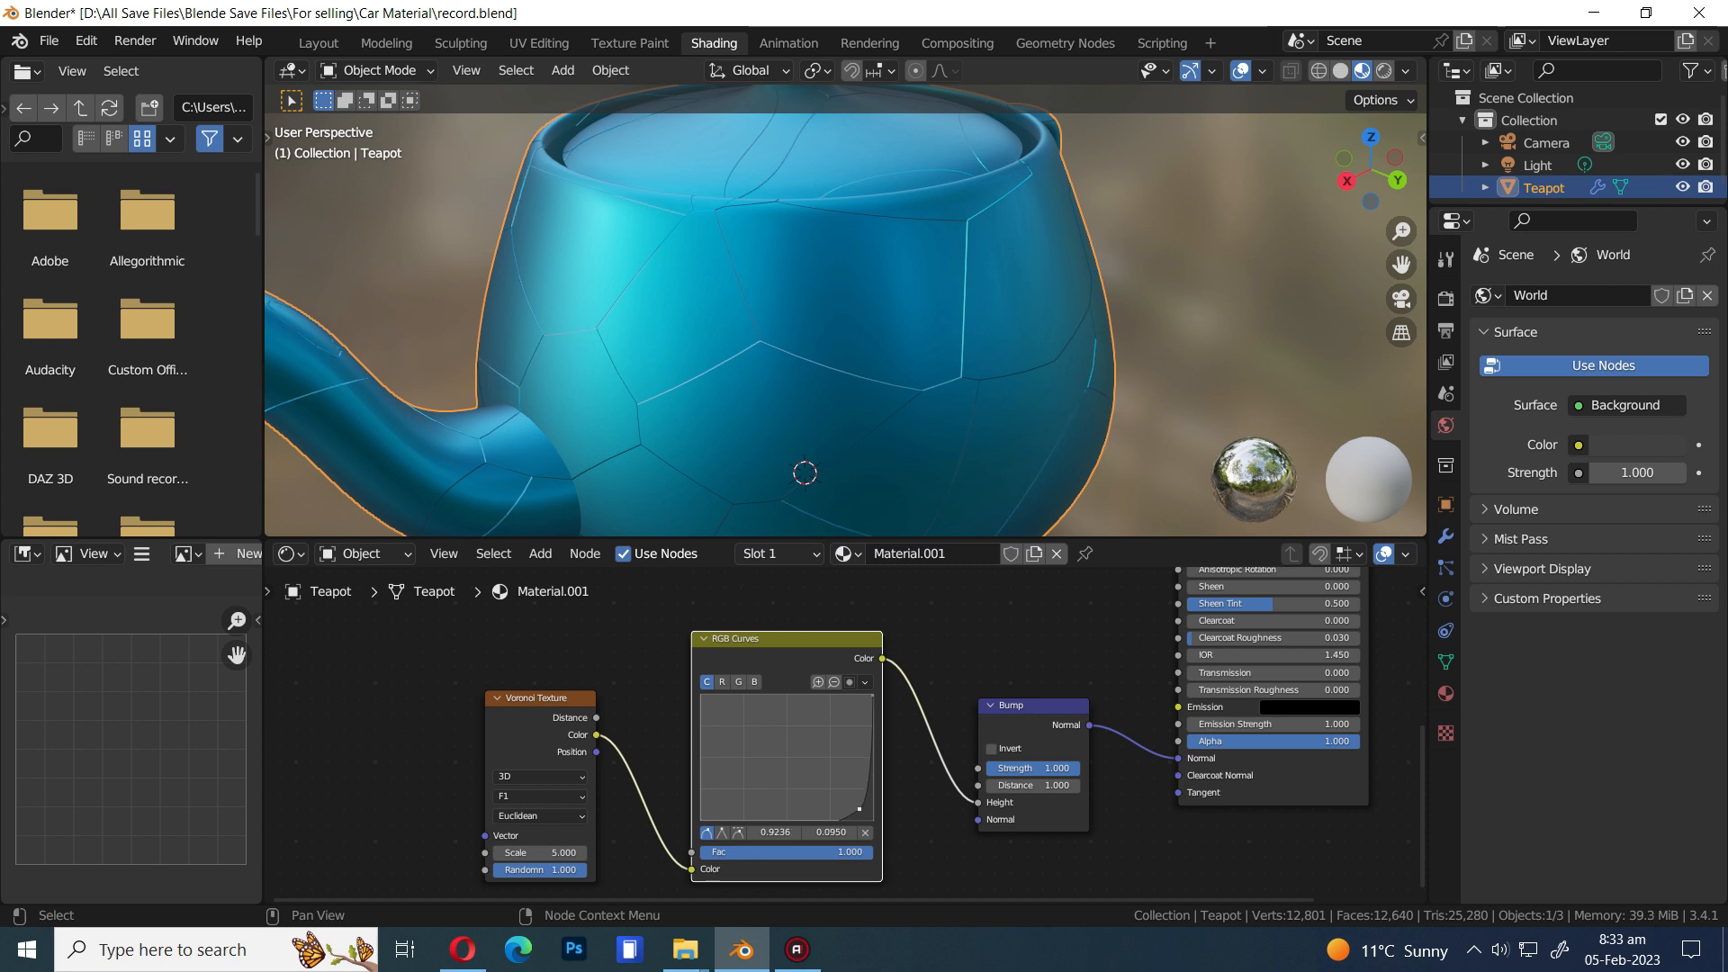
pyautogui.click(538, 776)
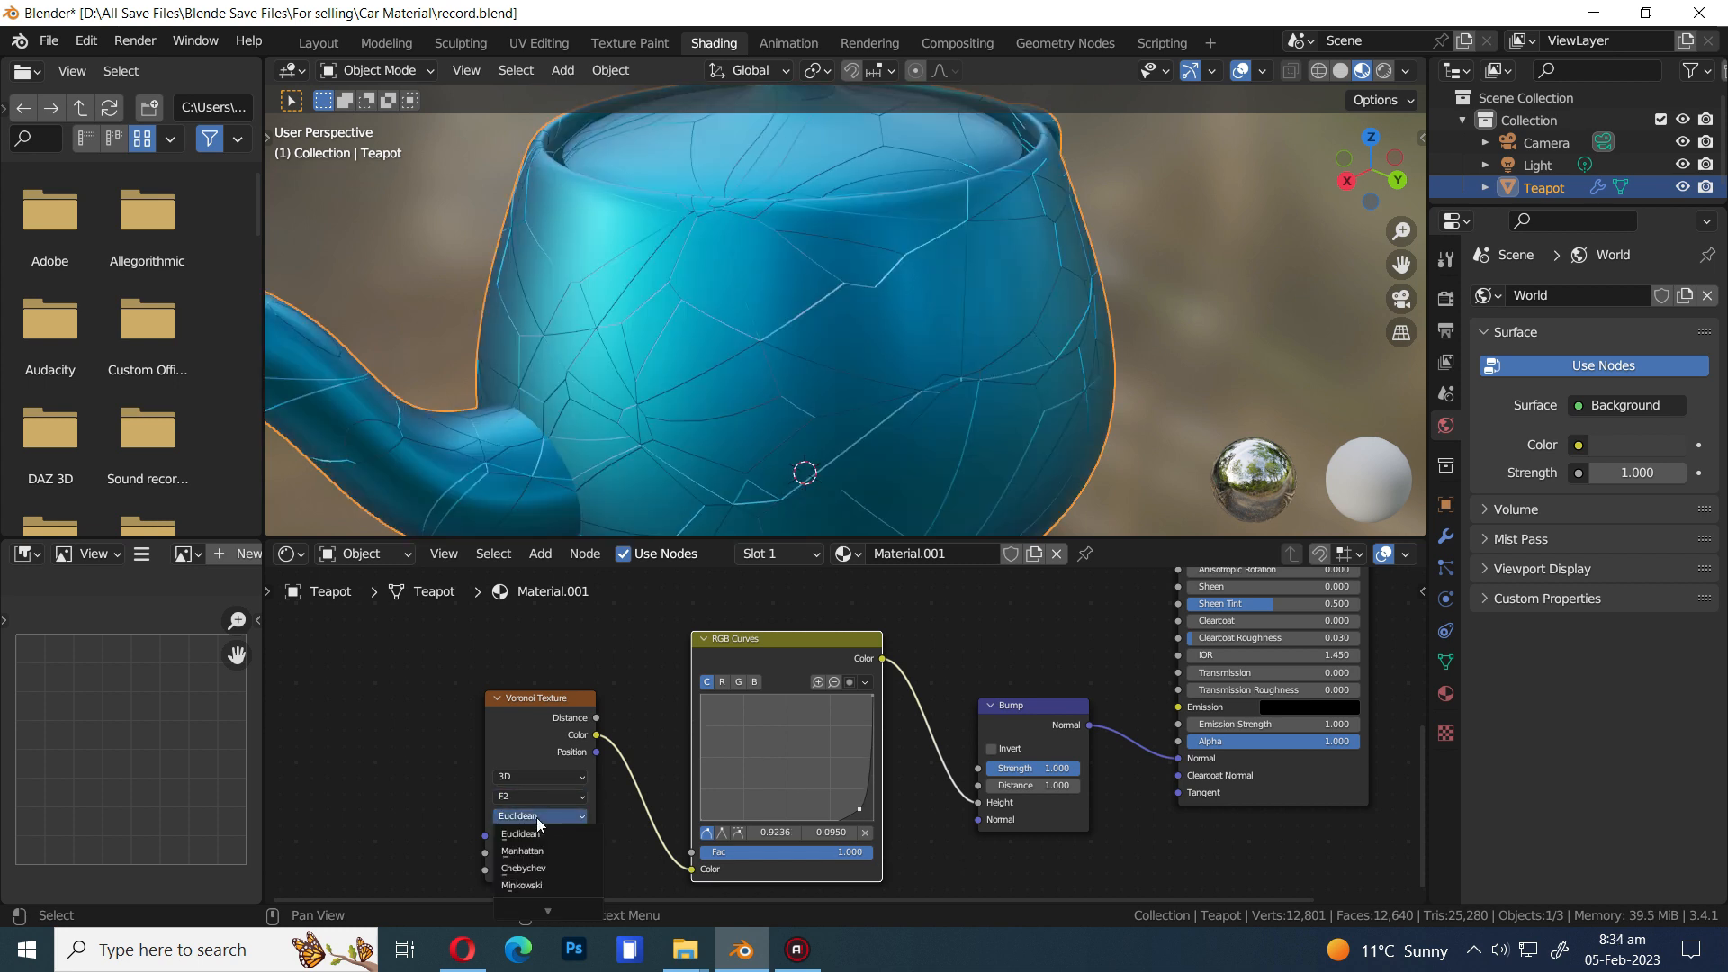
pyautogui.click(522, 884)
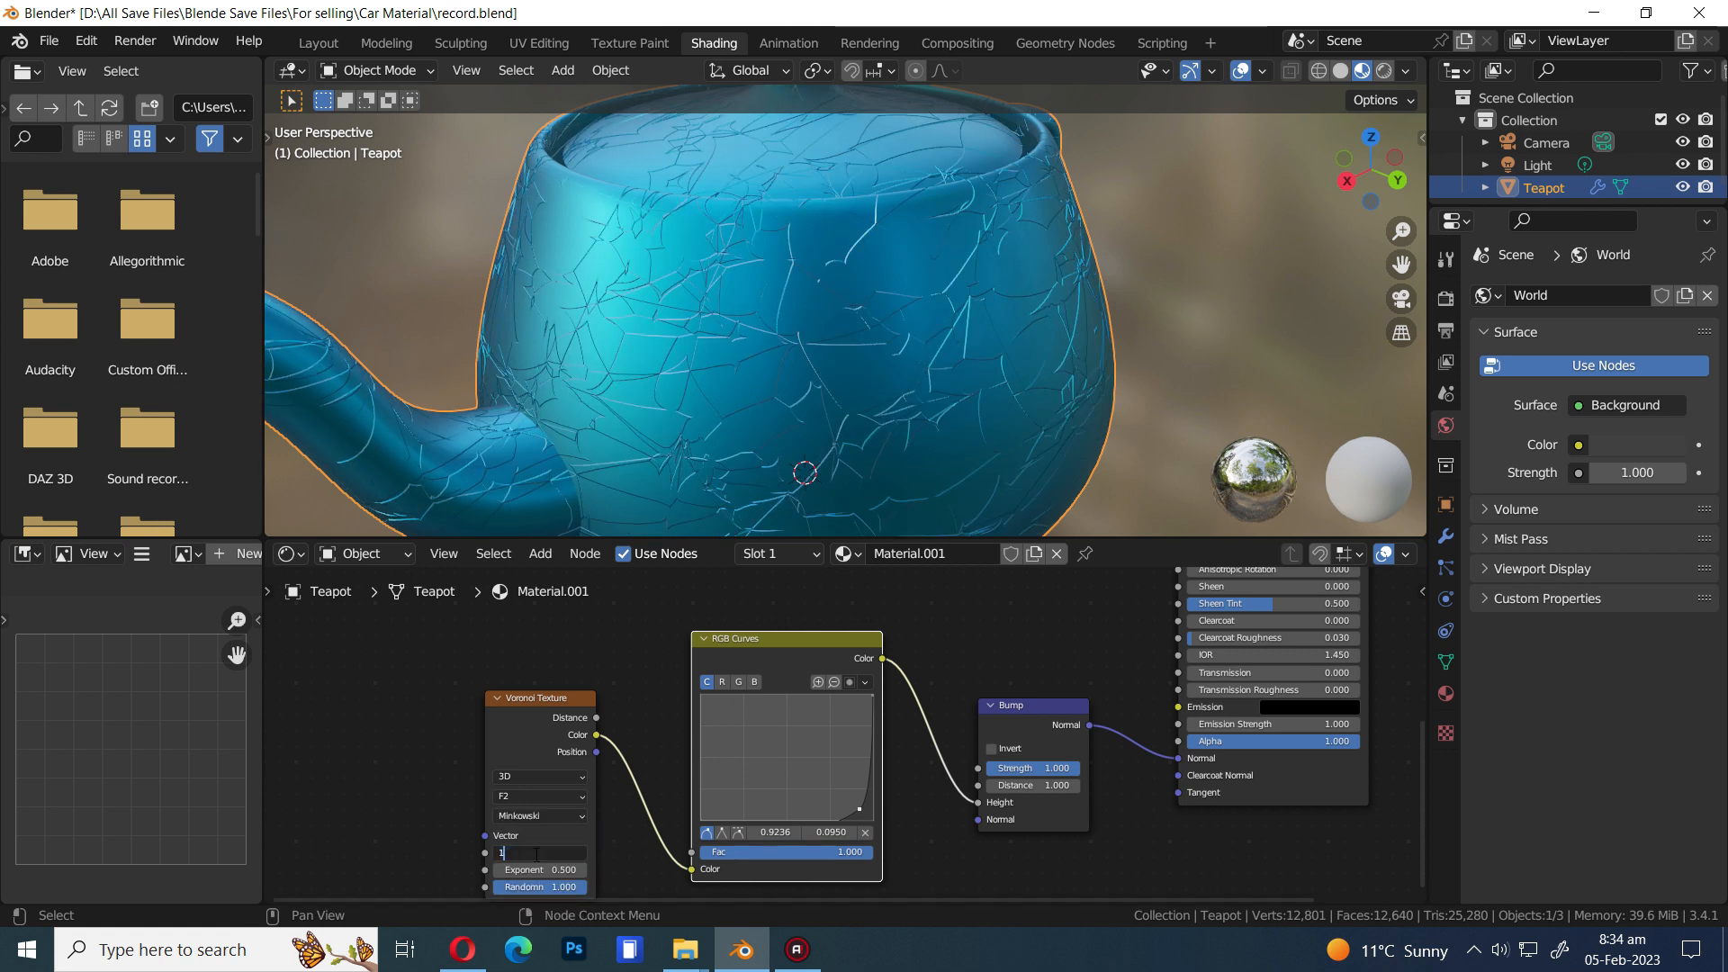
pyautogui.write('1000')
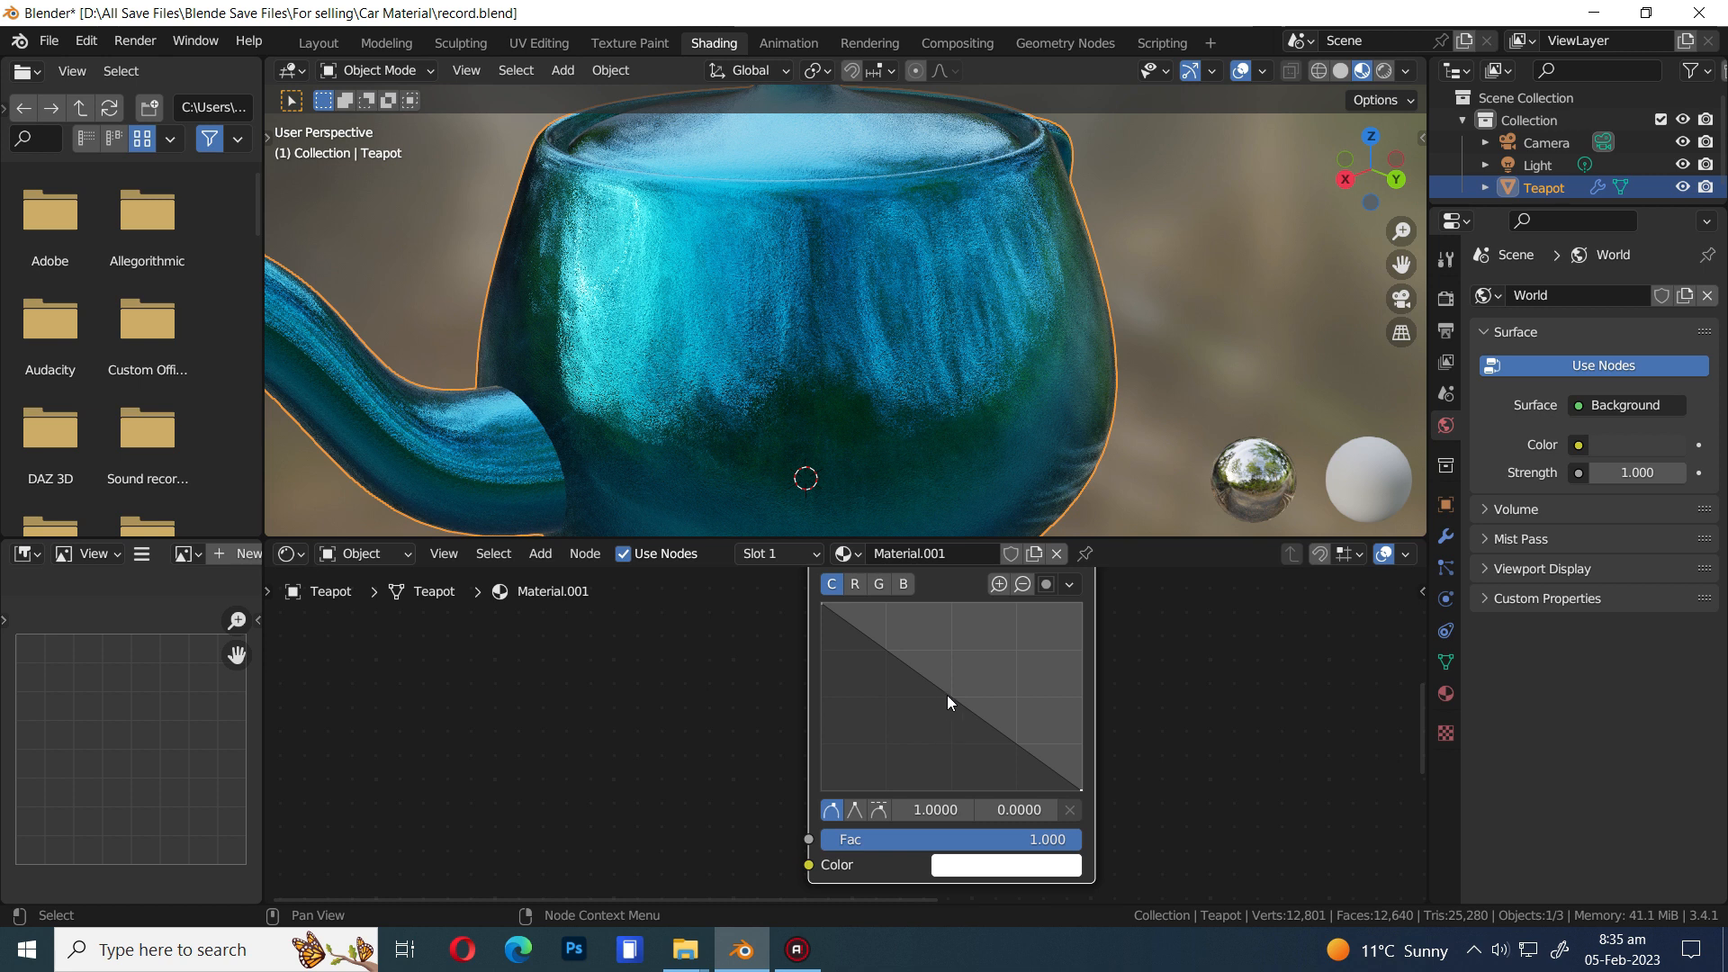
# Shape the curve into a steep falloff and feed it through a Multiply math node at 1.7 into Roughness
pyautogui.moveTo(948, 703); pyautogui.dragTo(868, 752)
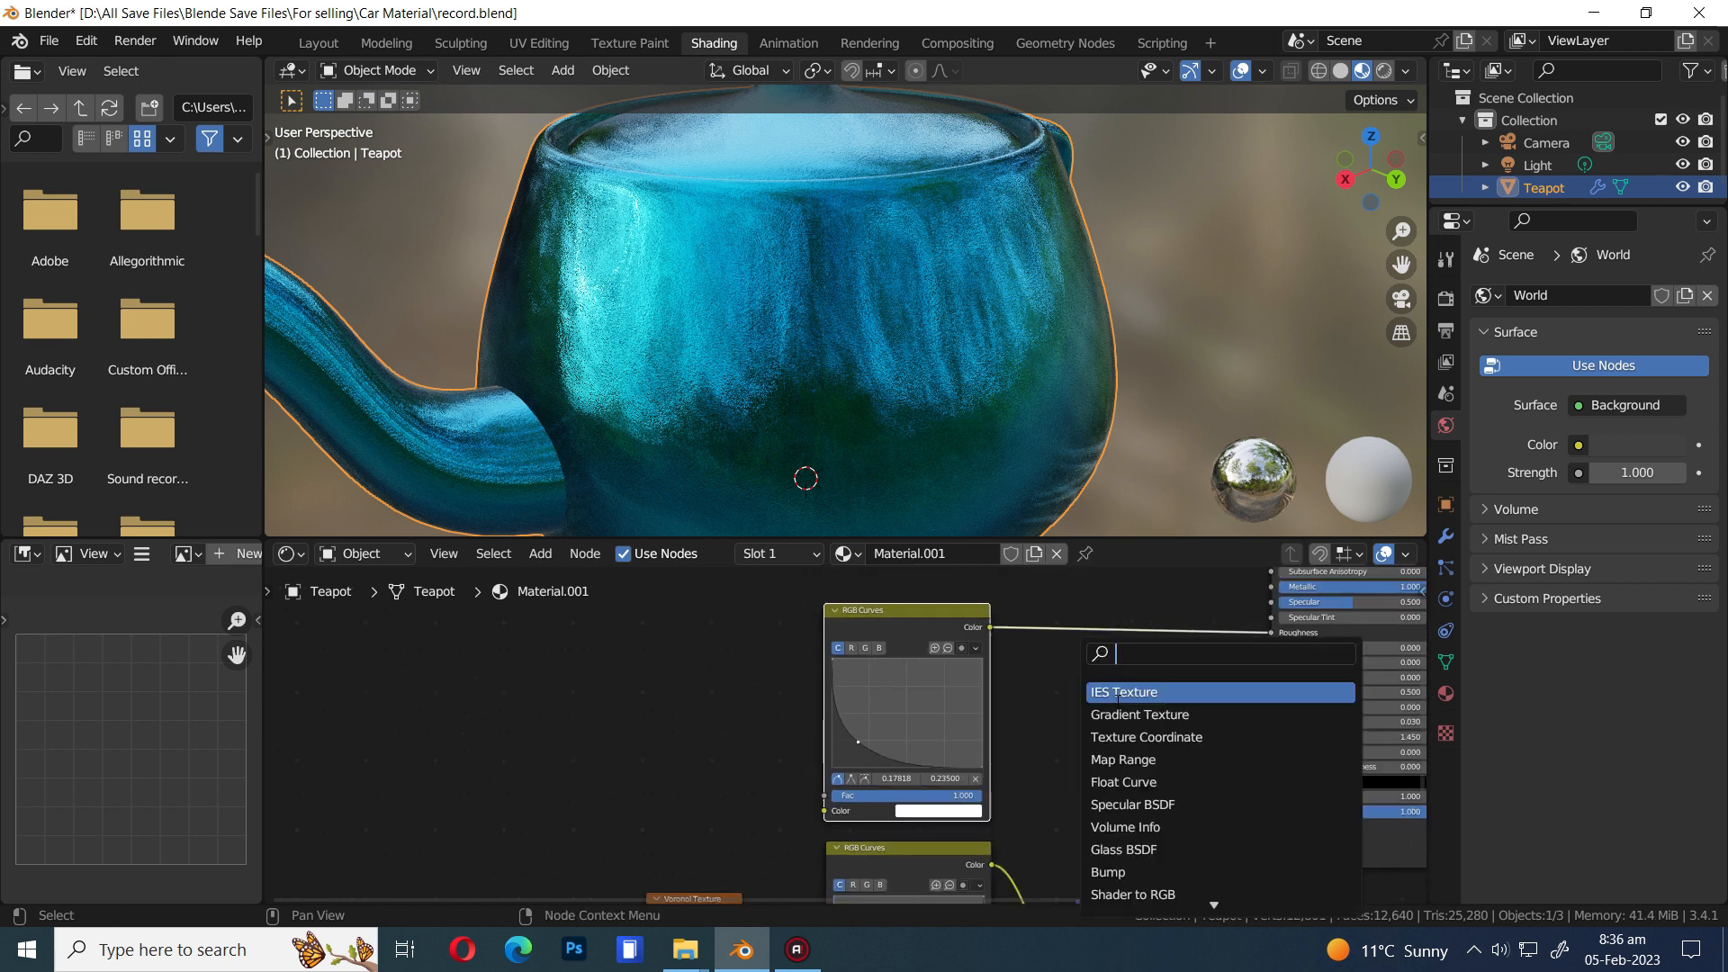
pyautogui.click(1123, 691)
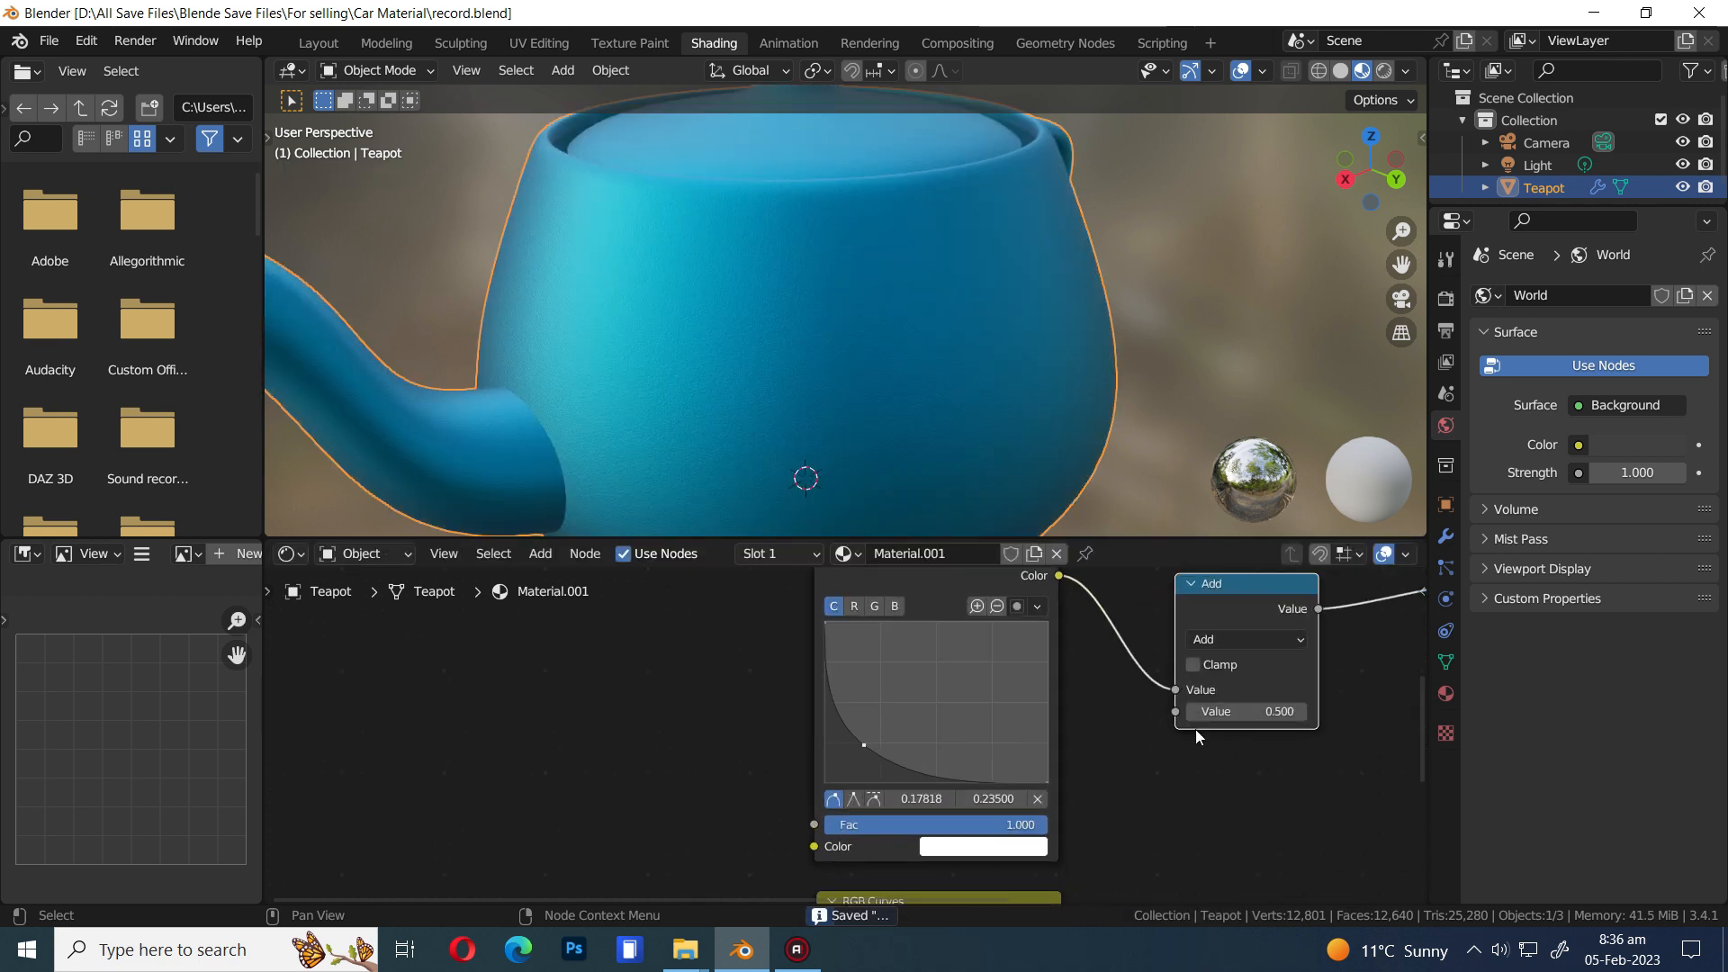
pyautogui.click(1245, 639)
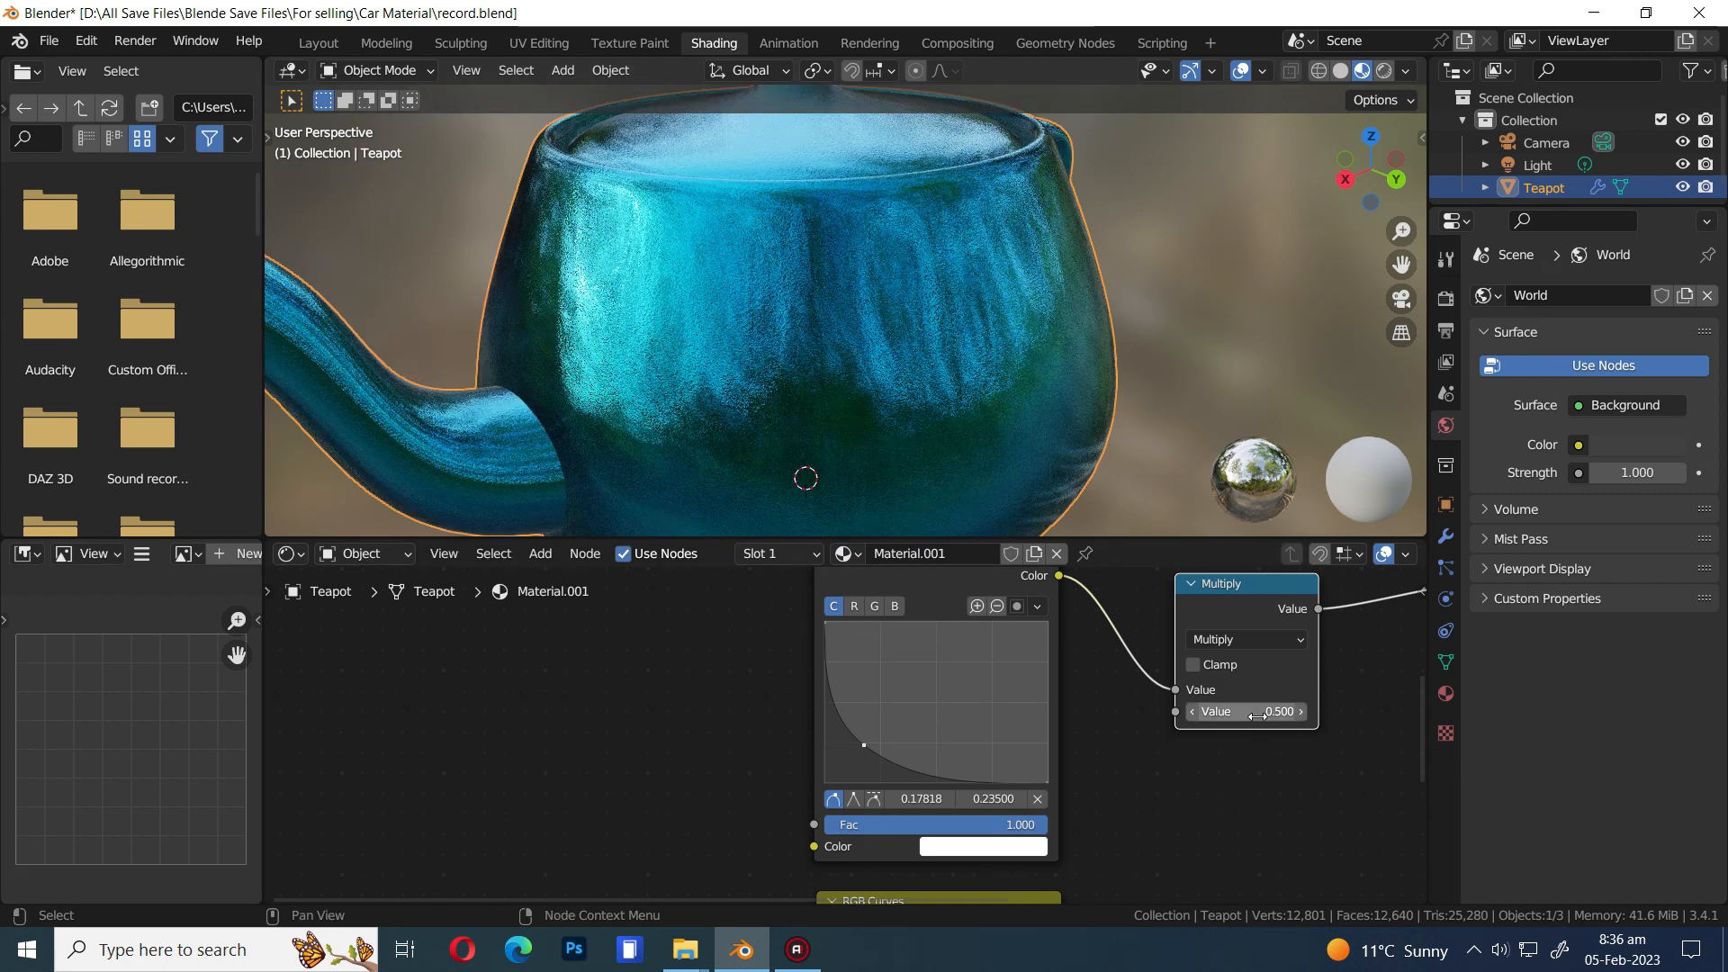
pyautogui.moveTo(1245, 711); pyautogui.dragTo(1278, 711)
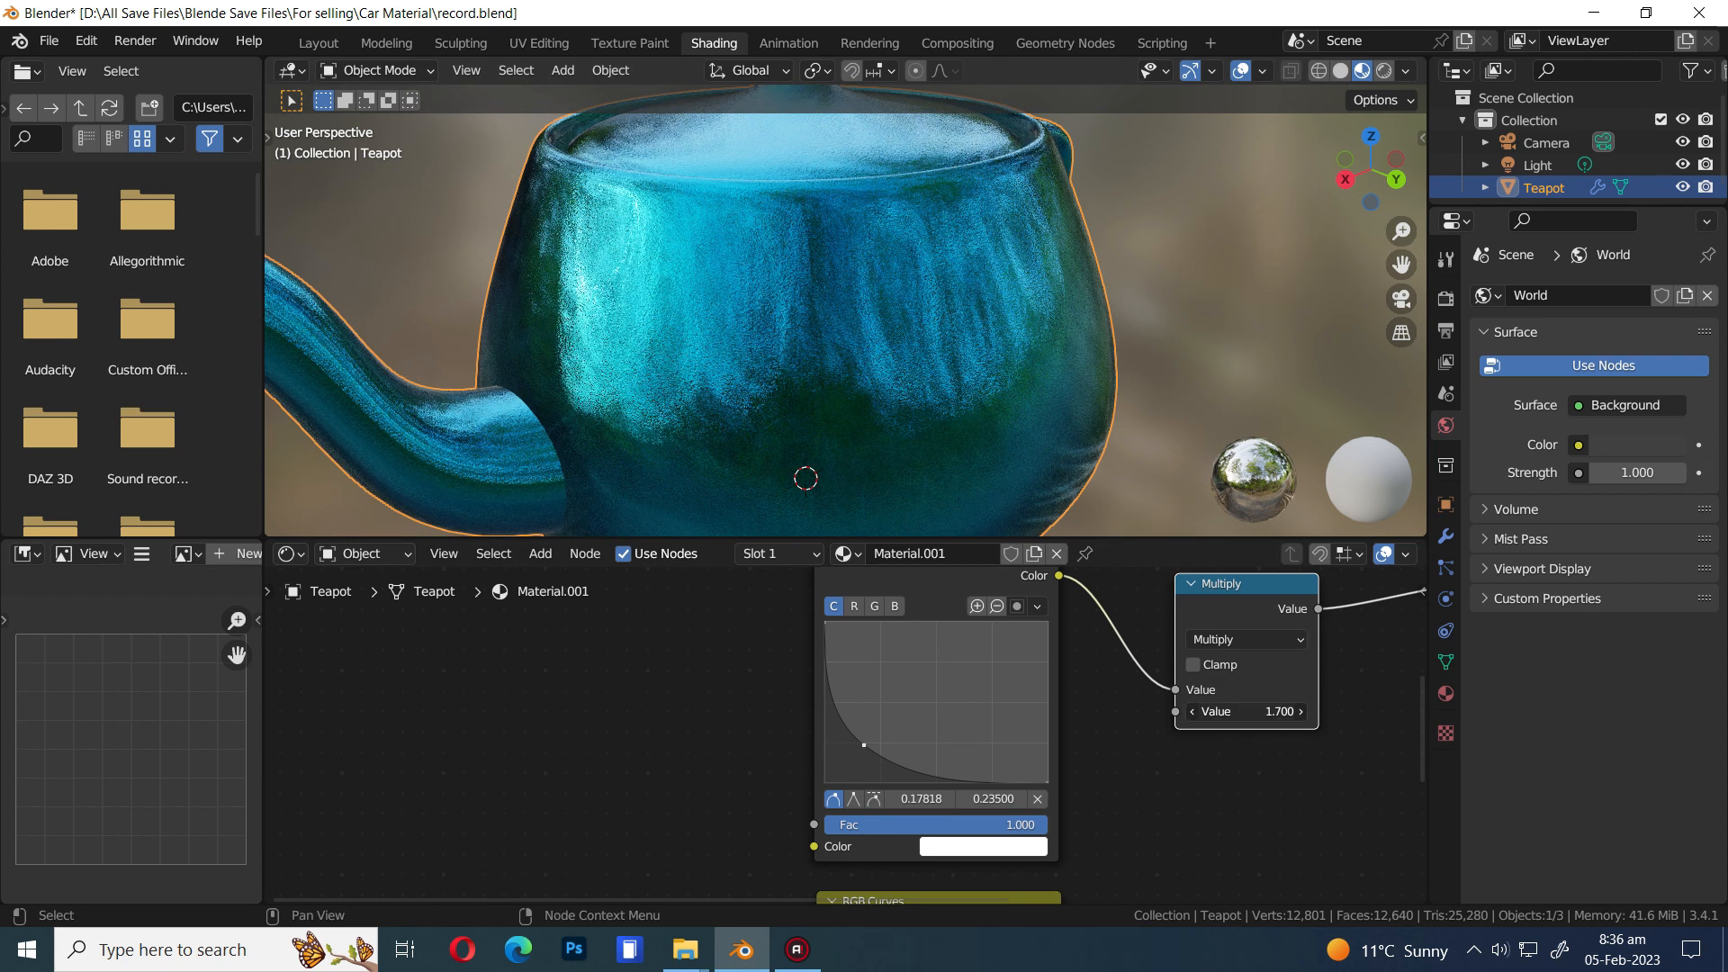
pyautogui.moveTo(1246, 711); pyautogui.dragTo(1201, 711)
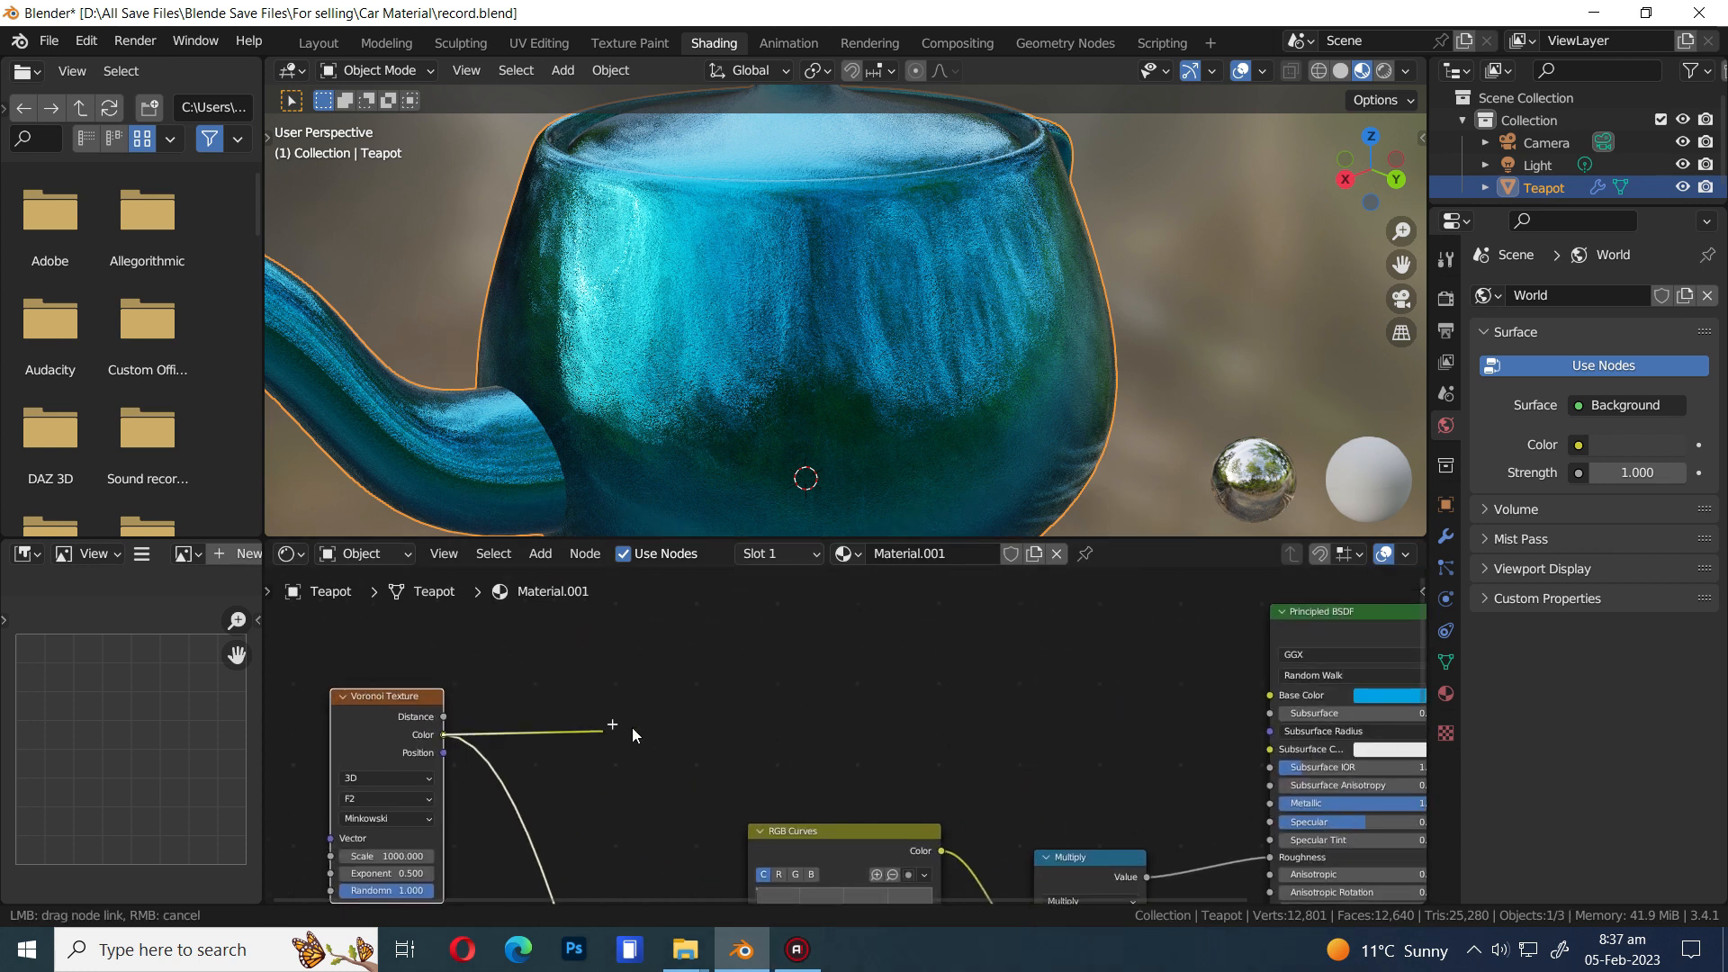
# Add a Mix node on the Voronoi color output and set its blend mode to Multiply
pyautogui.moveTo(443, 734); pyautogui.dragTo(1269, 694)
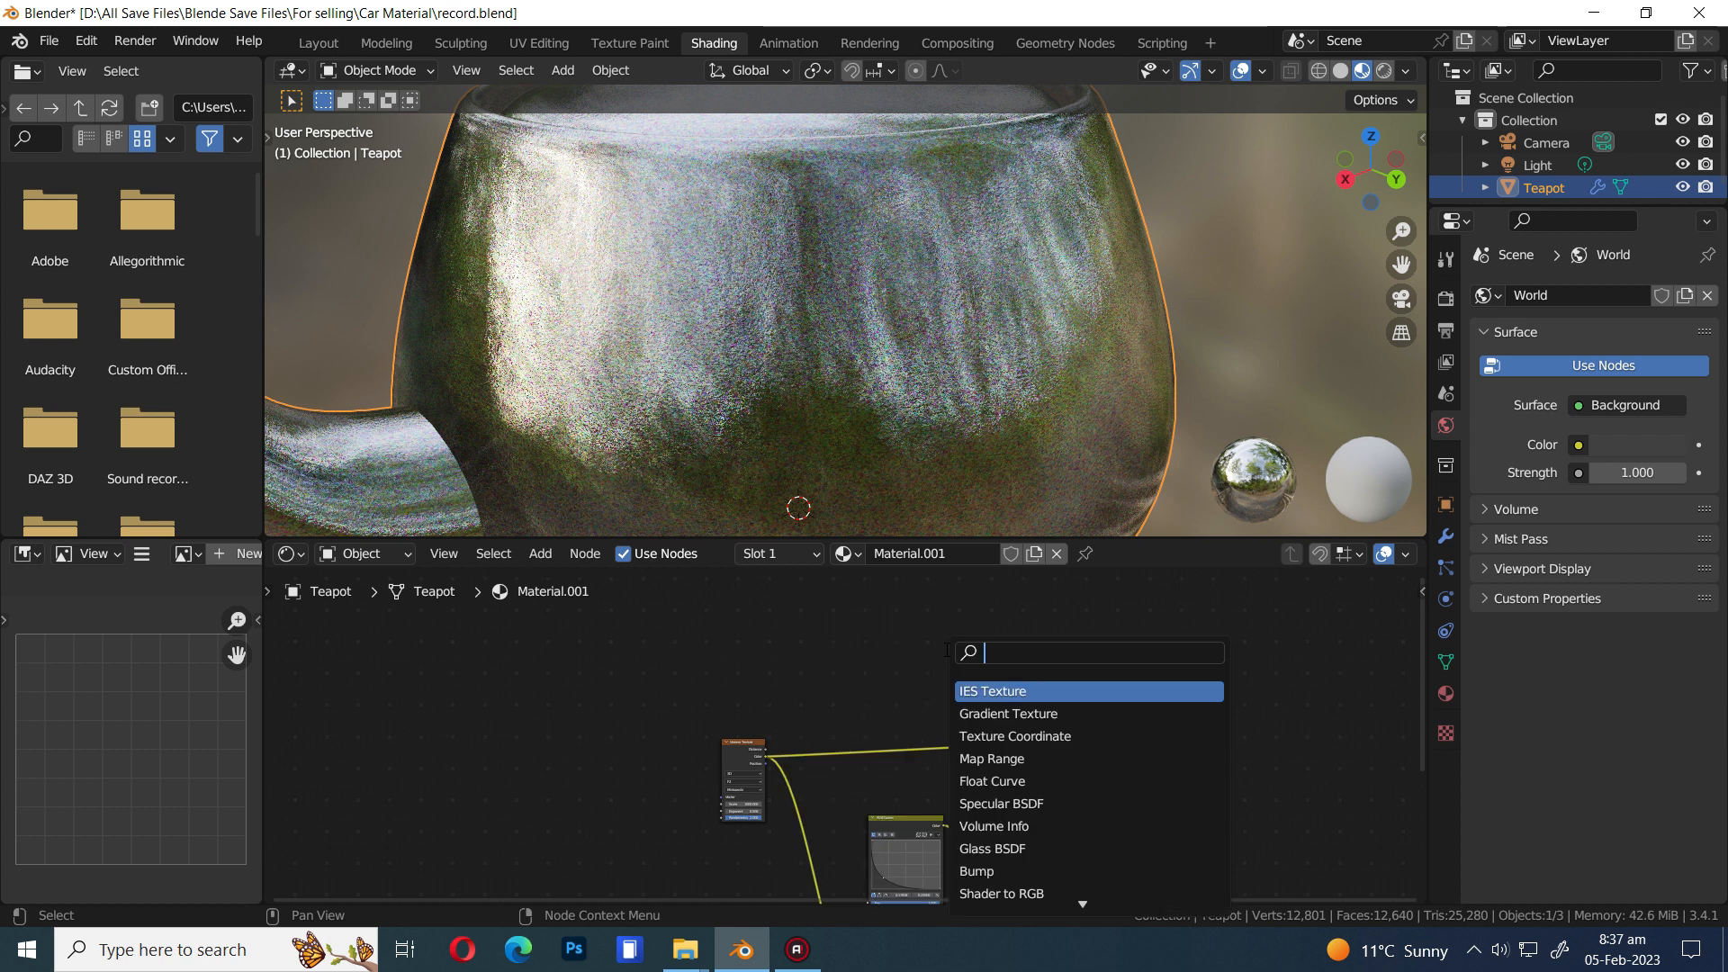
pyautogui.write('mix')
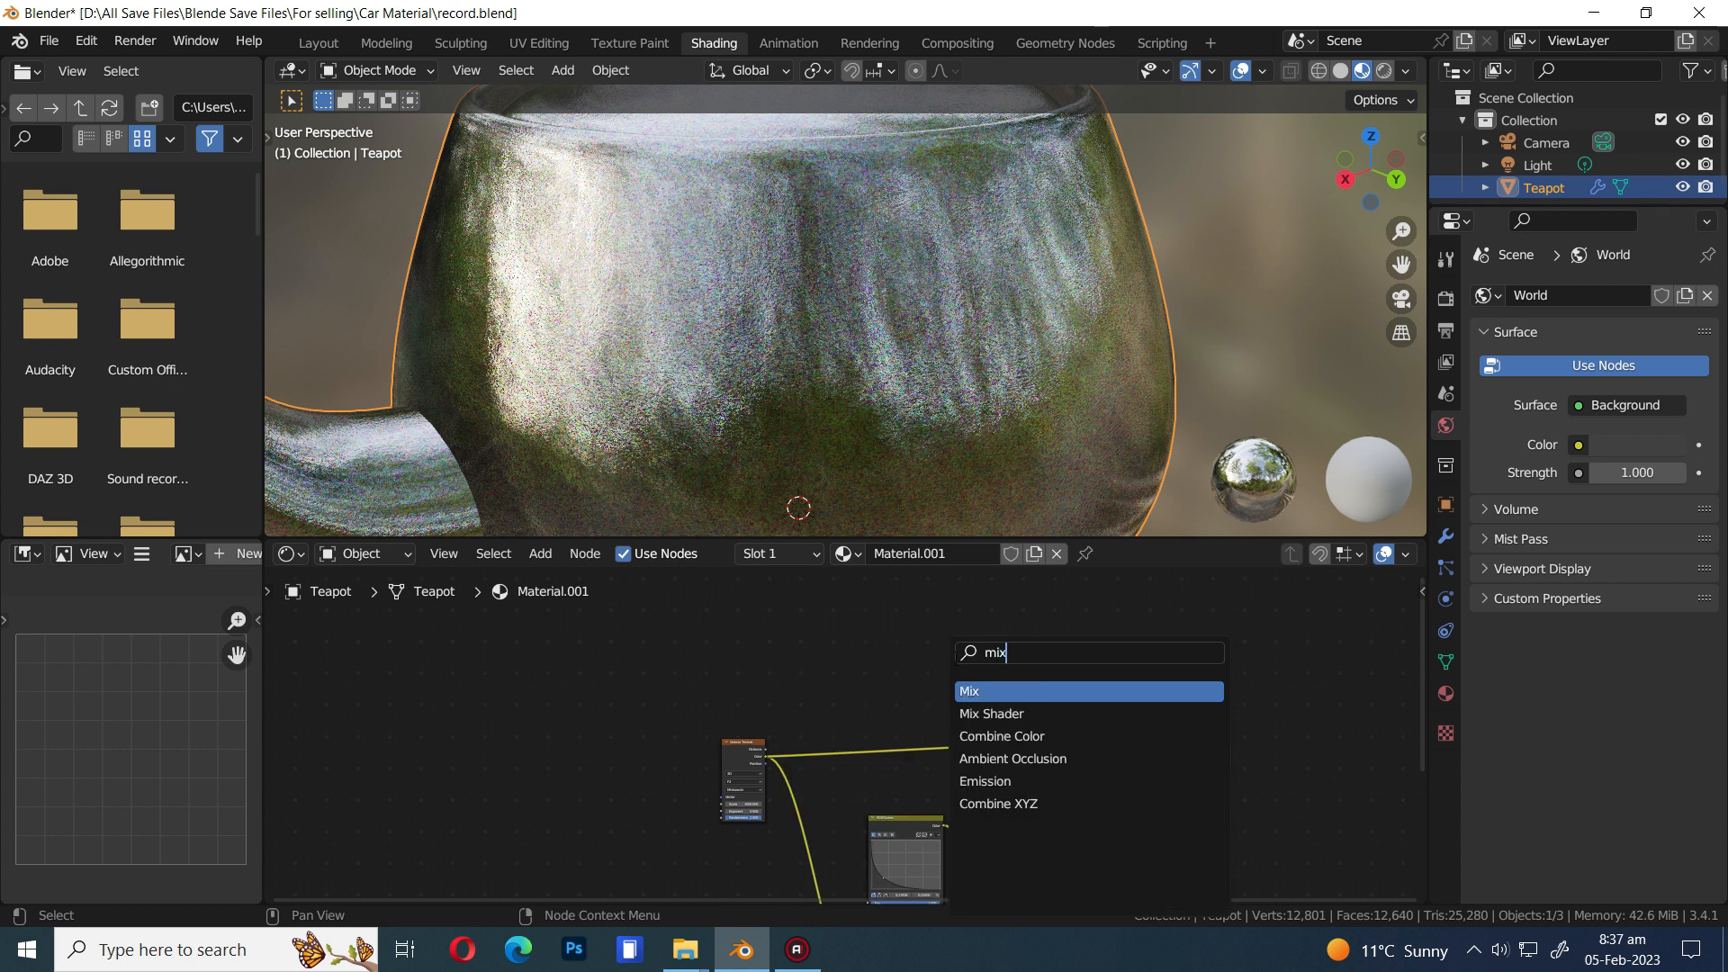
pyautogui.click(970, 691)
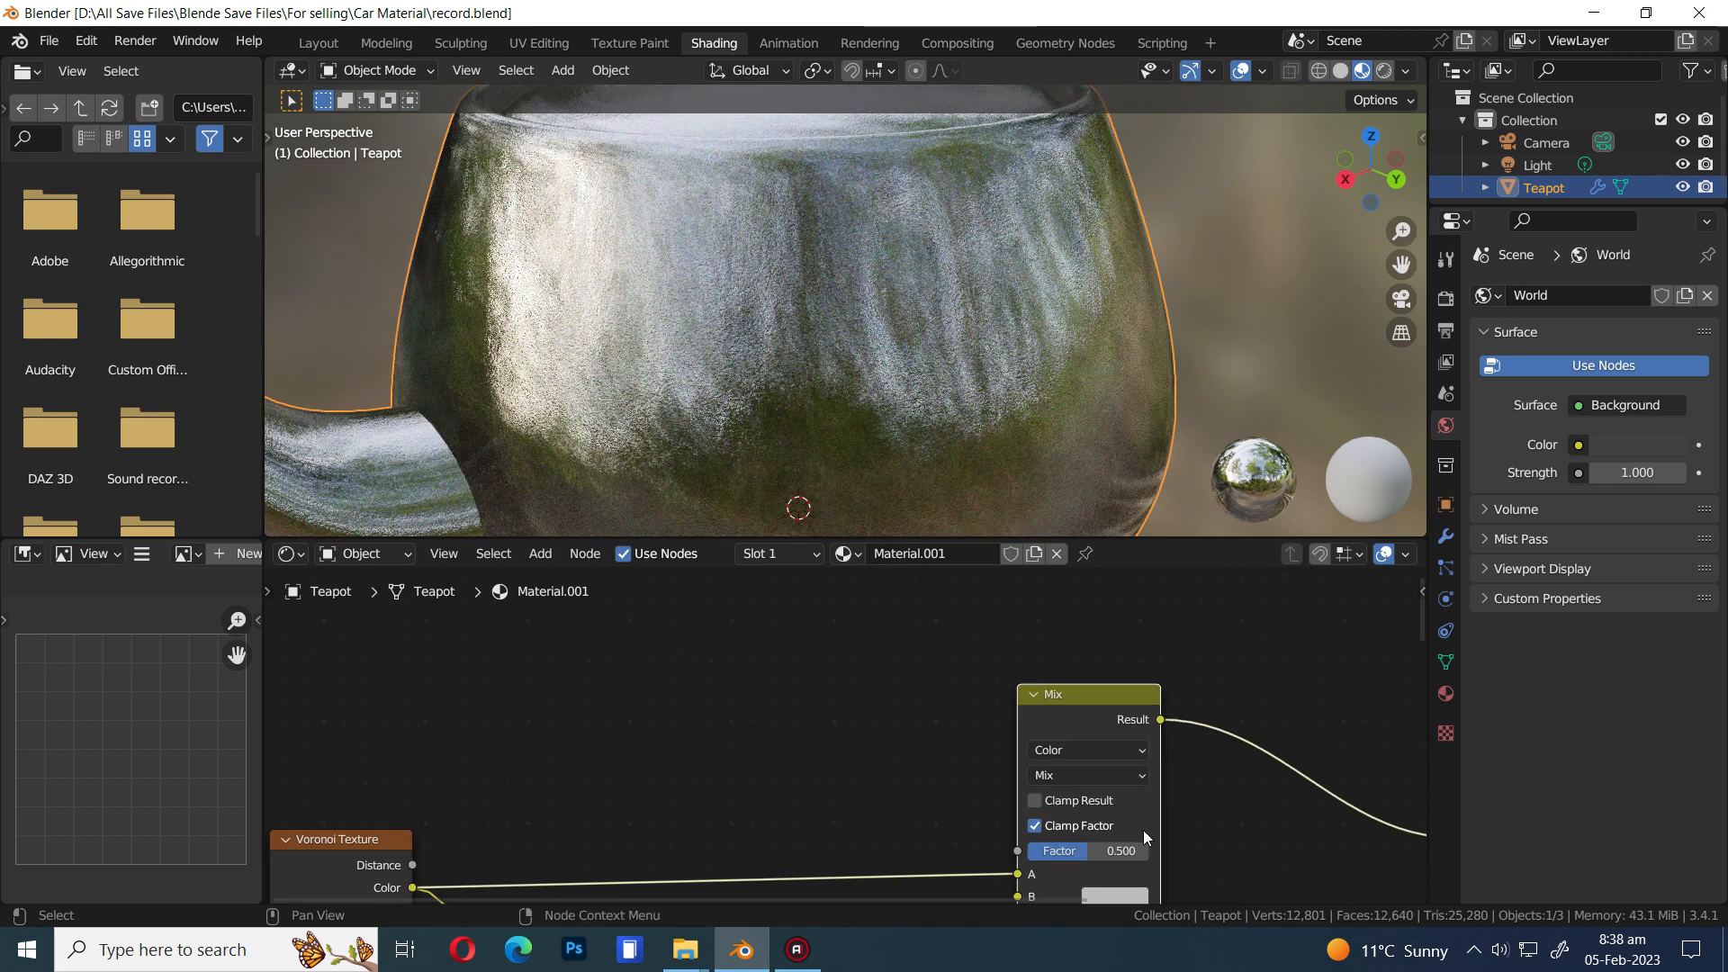
pyautogui.click(1085, 748)
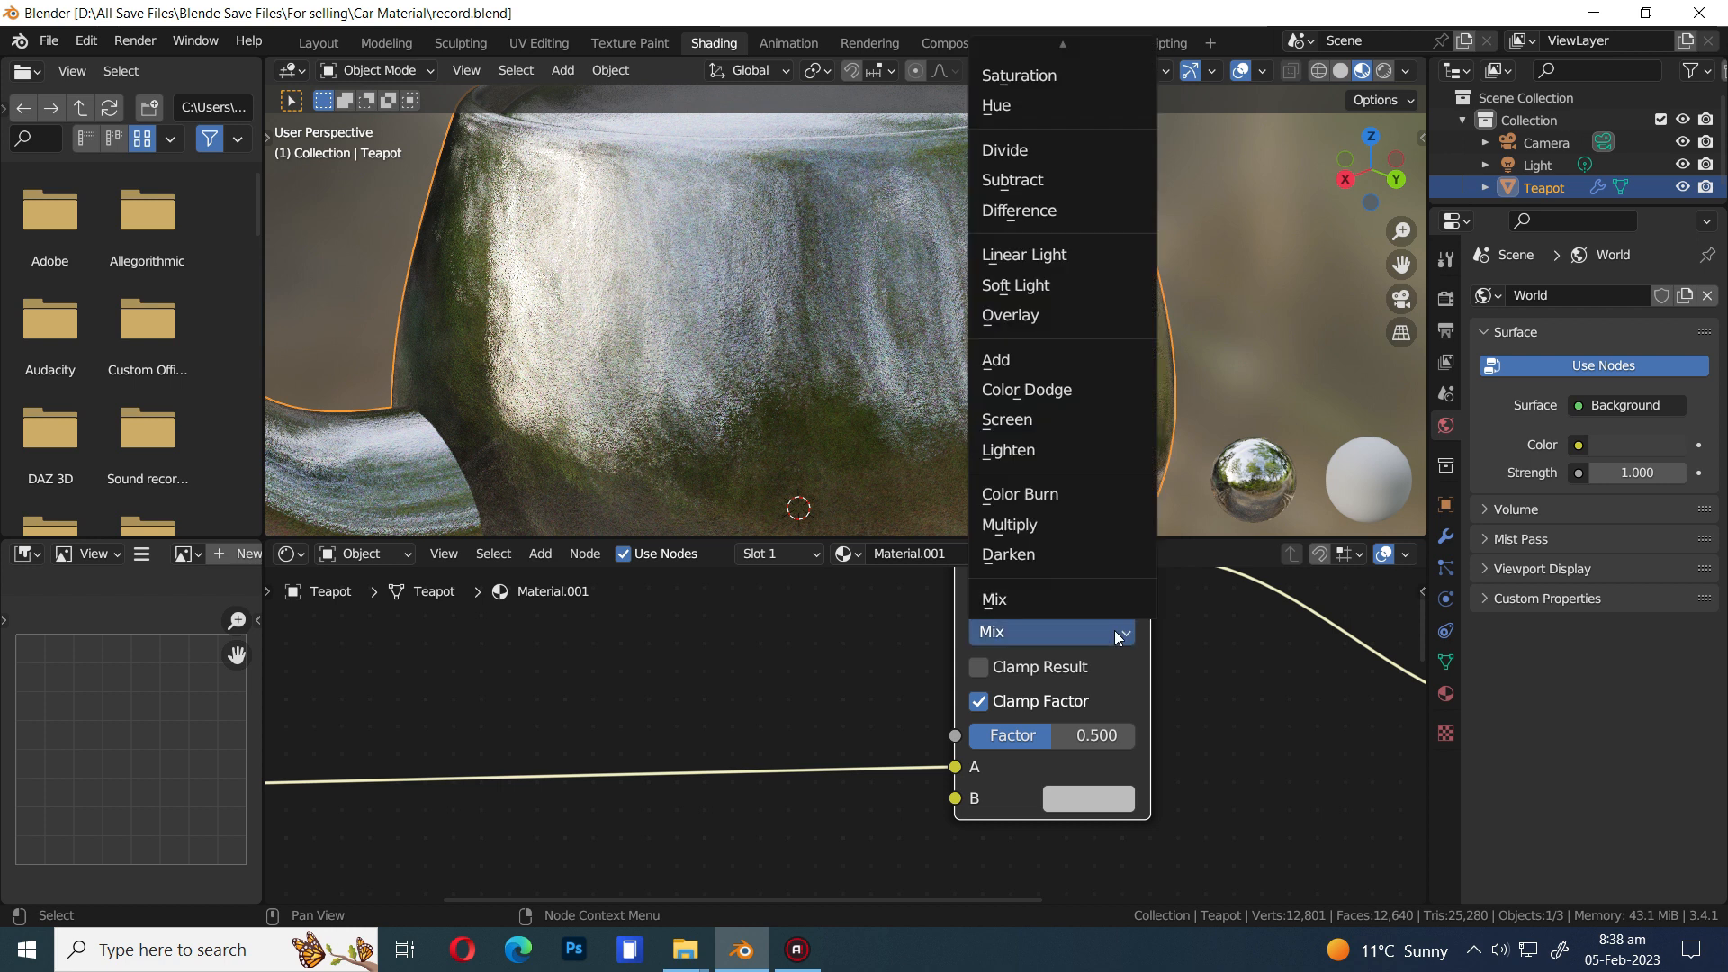
pyautogui.click(1008, 524)
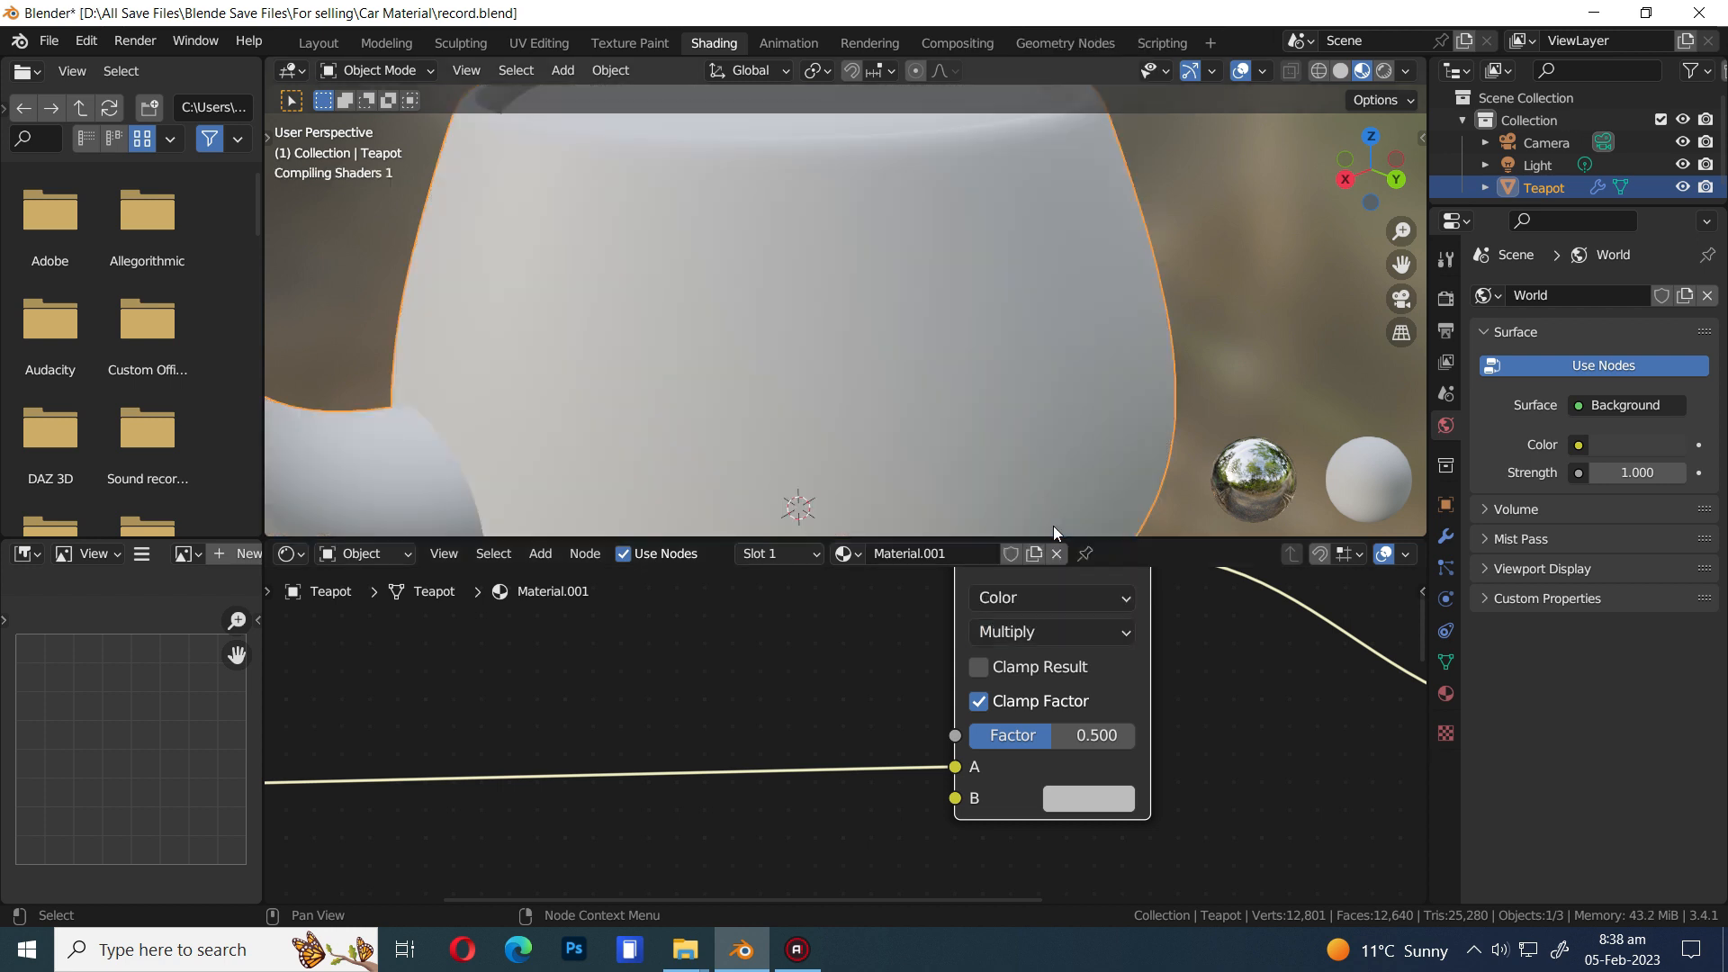
# Set the mix's second colour to blue and its factor to 0.950, then frame the whole node tree
pyautogui.click(1087, 797)
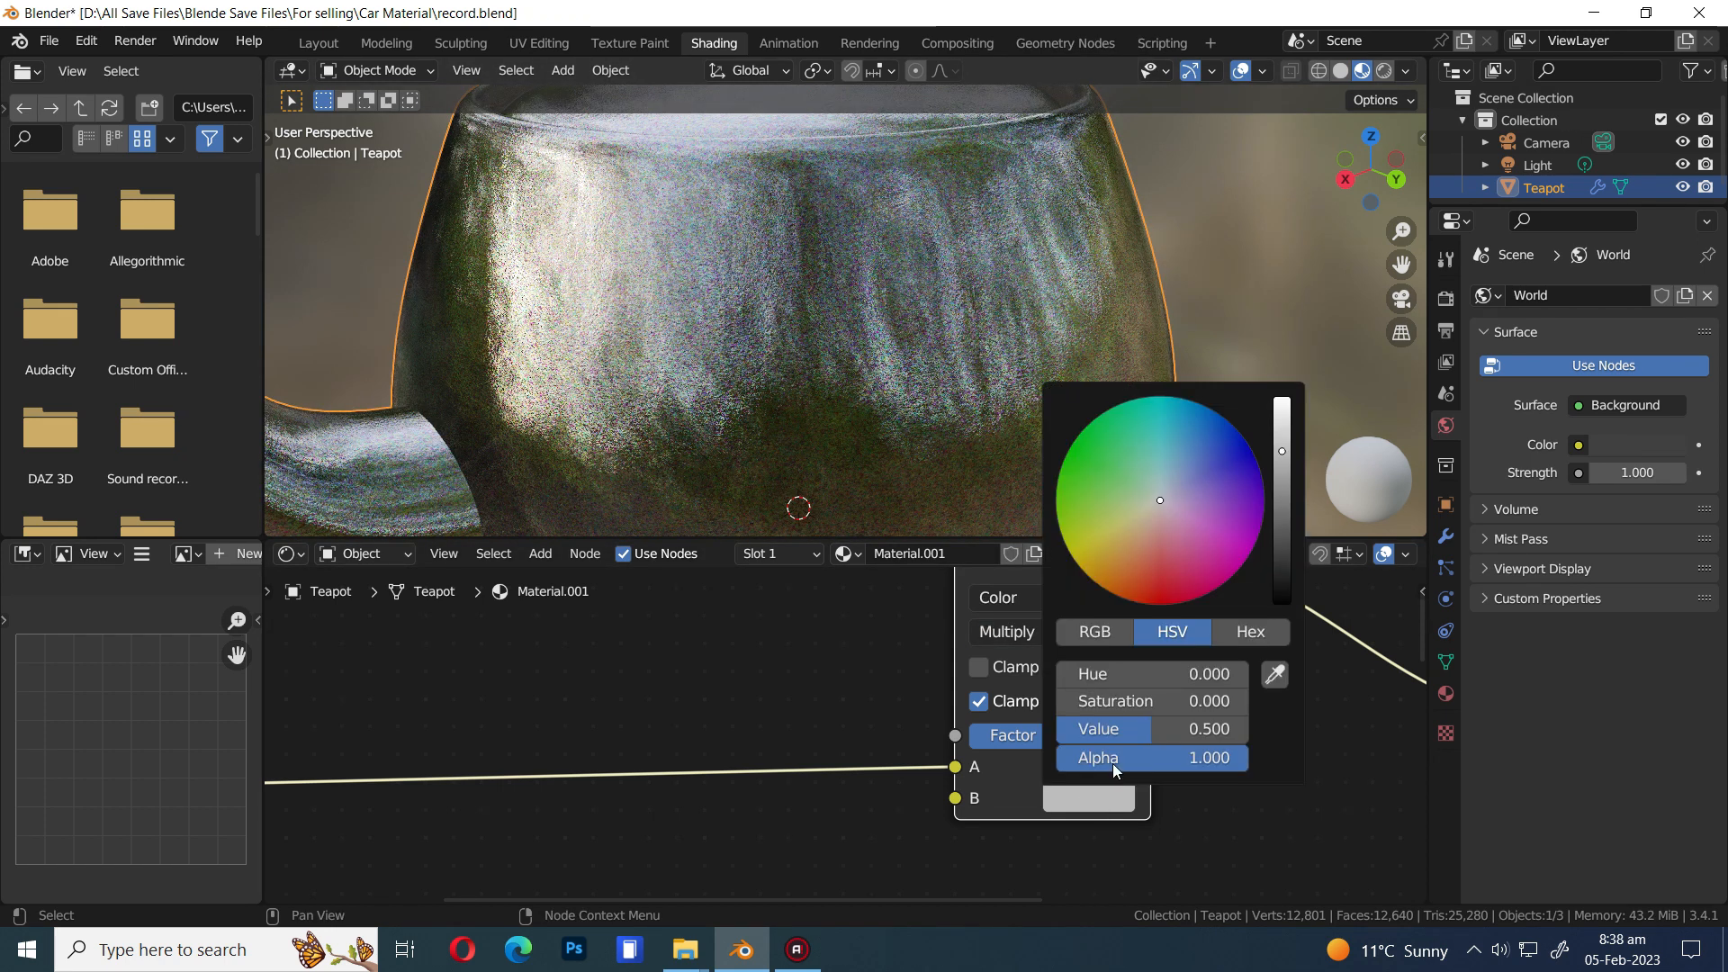
pyautogui.click(1192, 402)
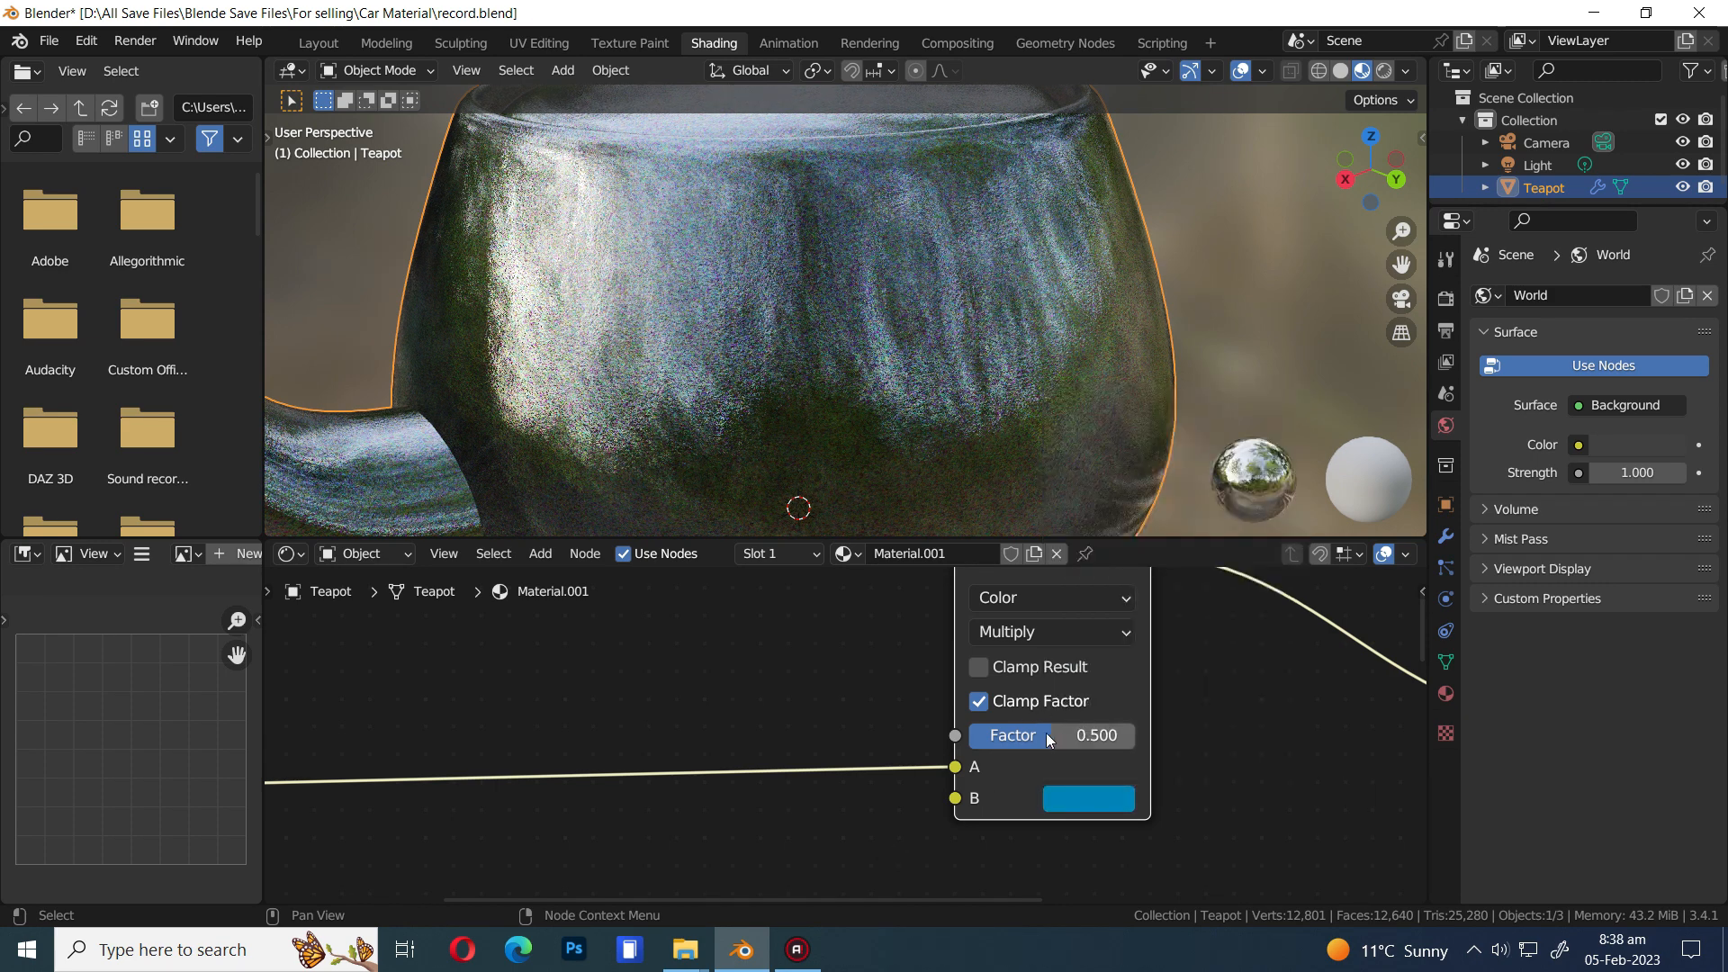
pyautogui.moveTo(1037, 734); pyautogui.dragTo(1102, 734)
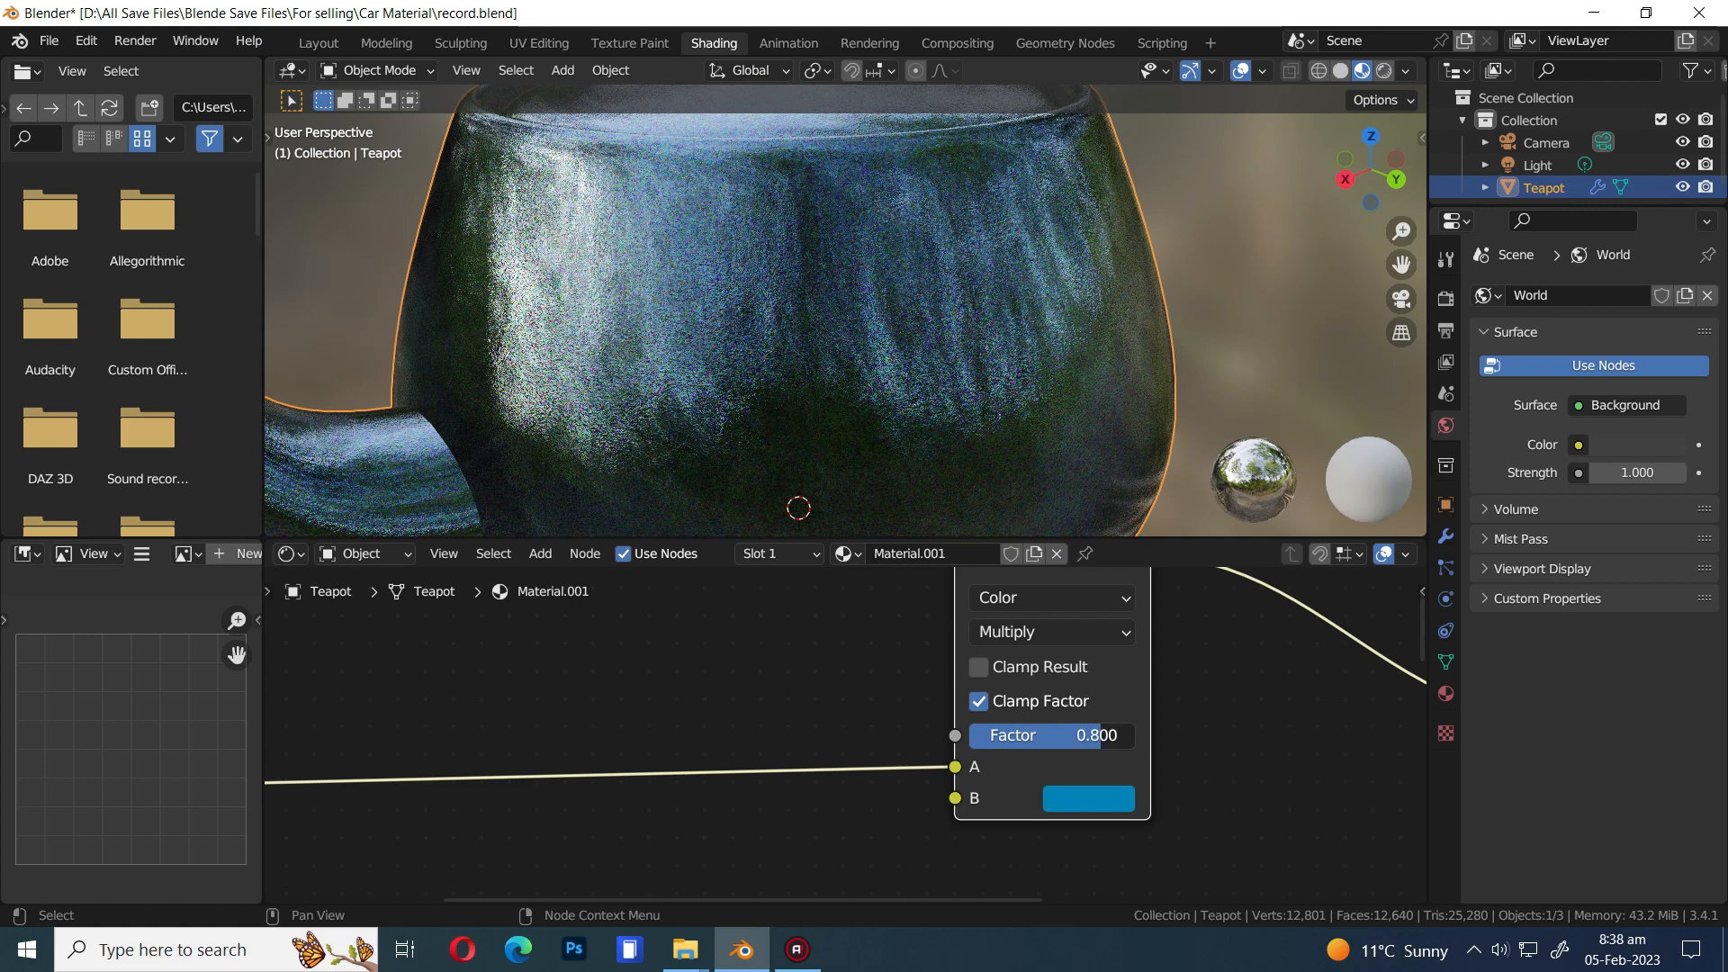
pyautogui.moveTo(1048, 735); pyautogui.dragTo(1096, 735)
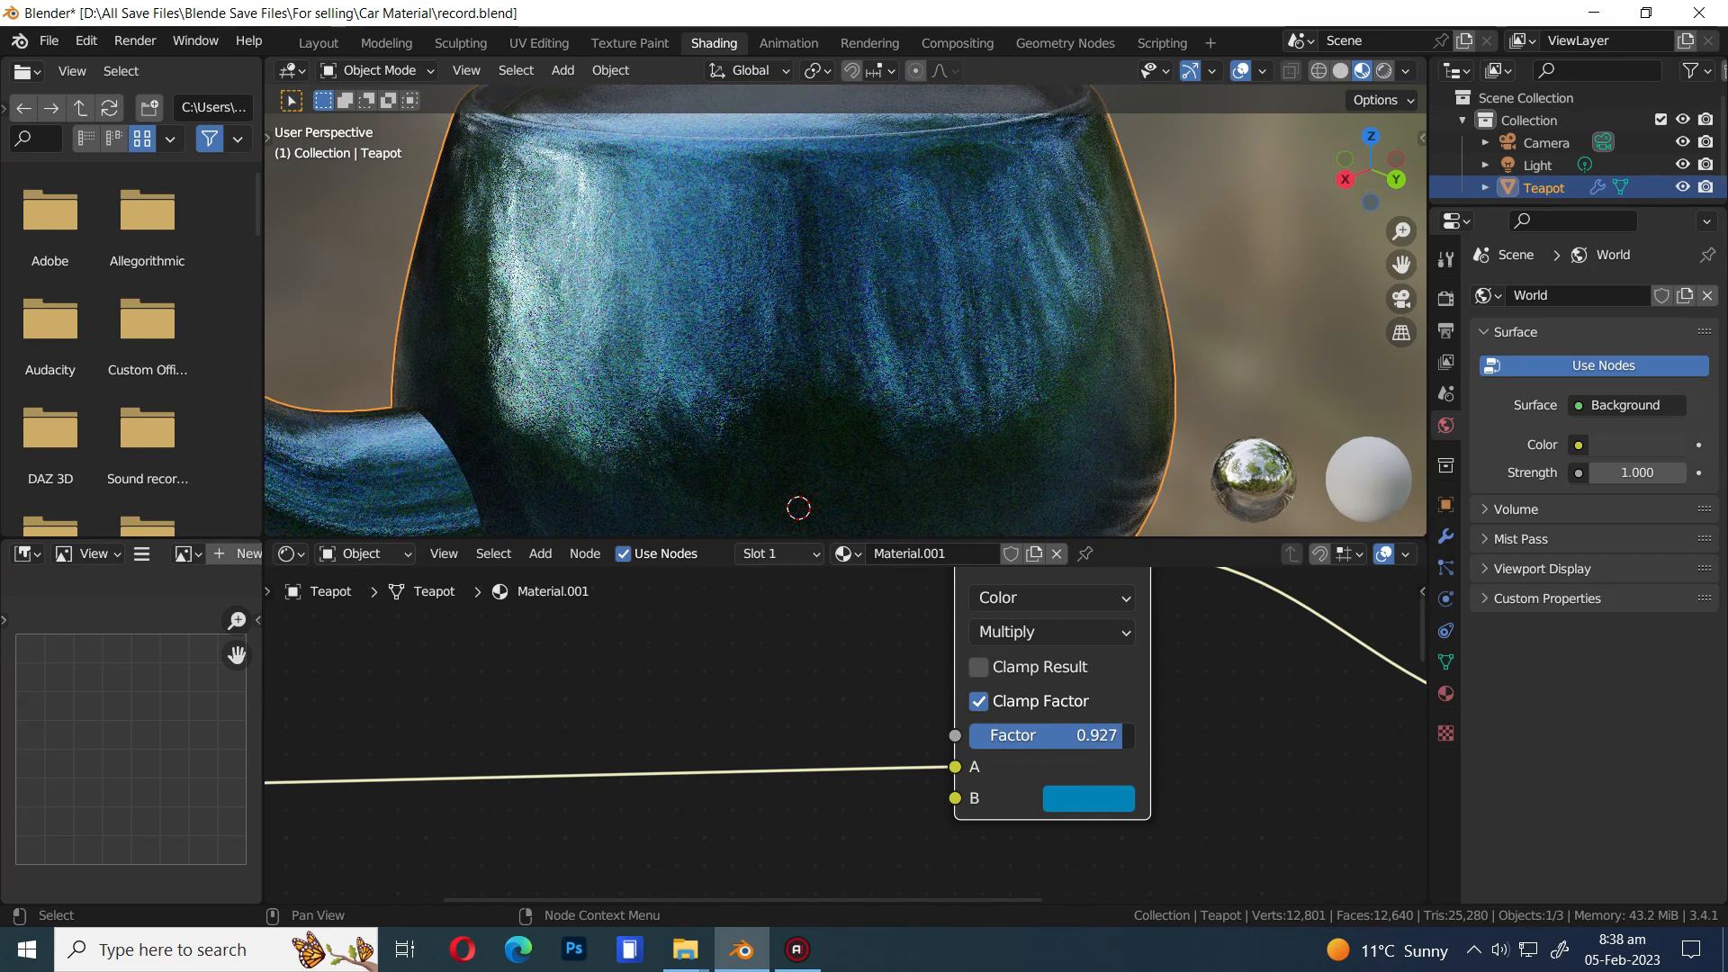
pyautogui.moveTo(1048, 735); pyautogui.dragTo(1069, 734)
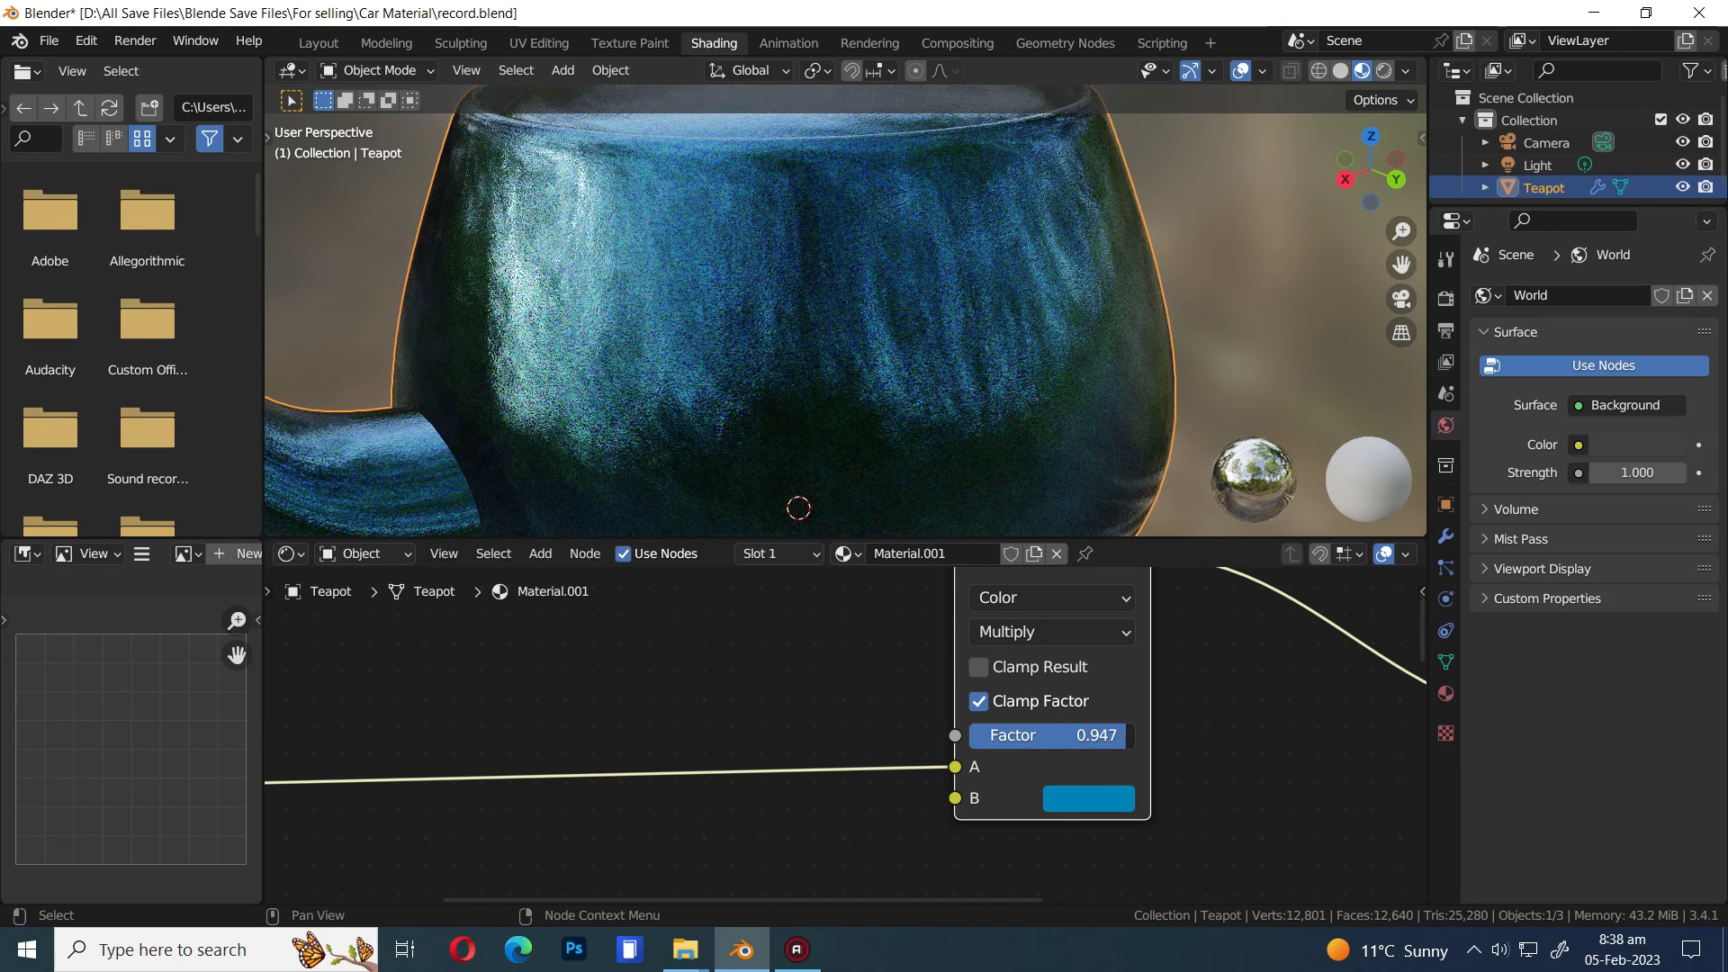
pyautogui.doubleClick(1047, 734)
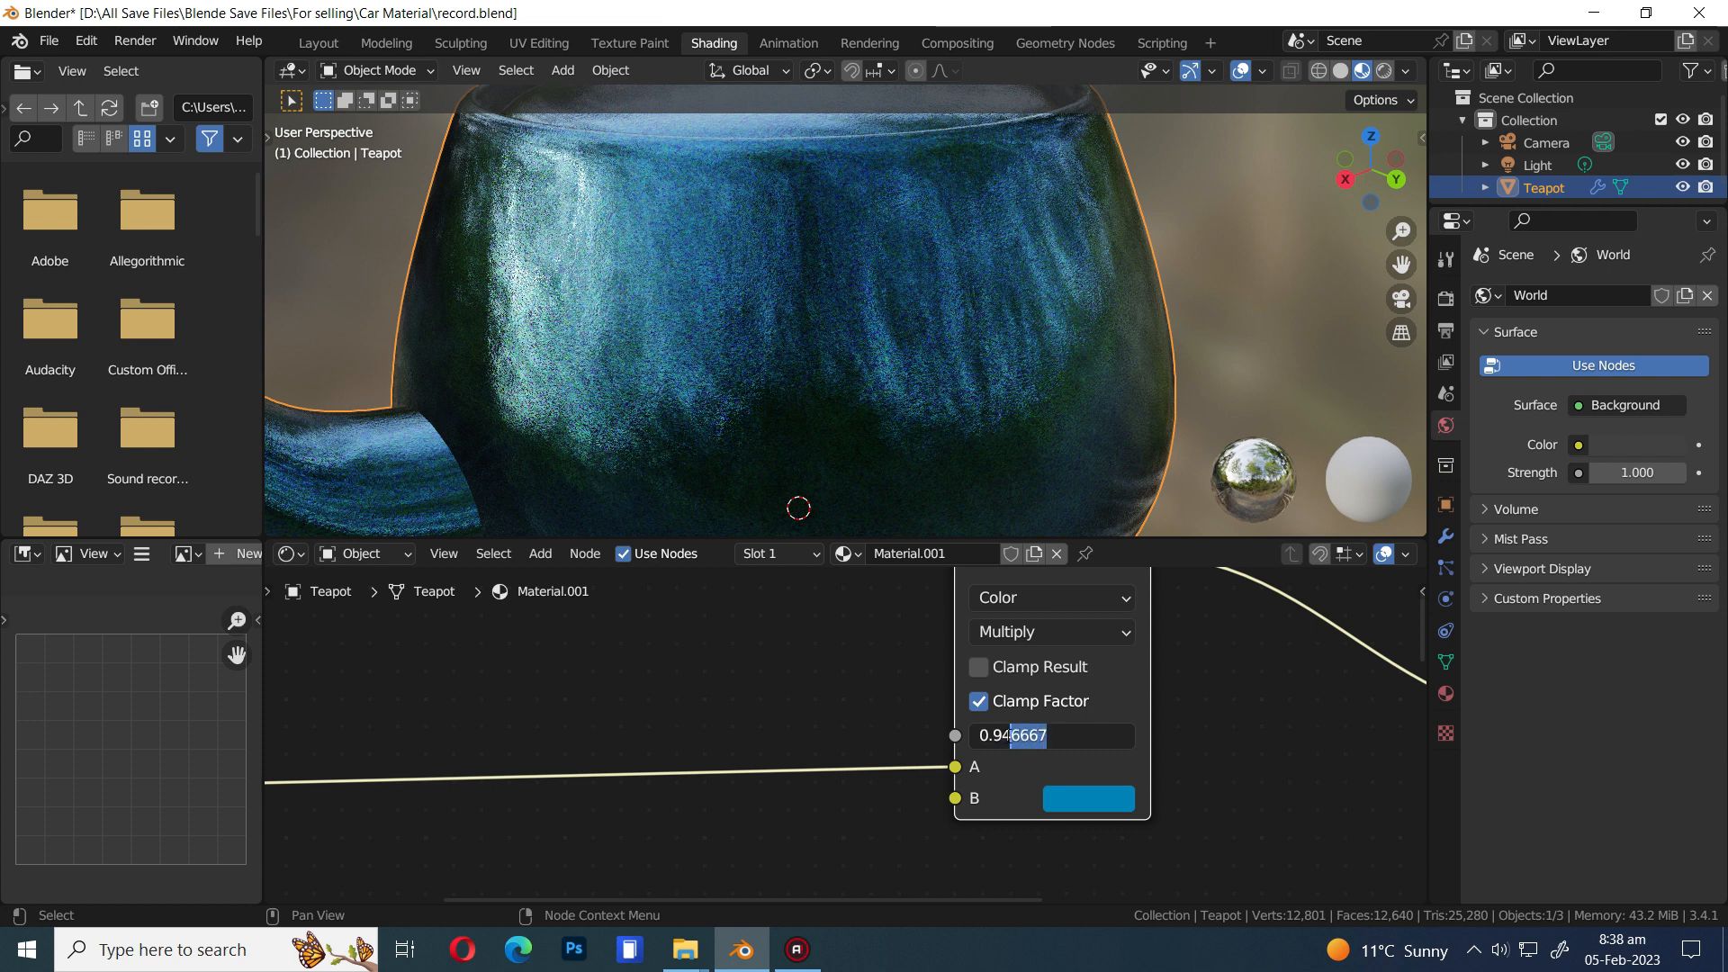
pyautogui.press('Return')
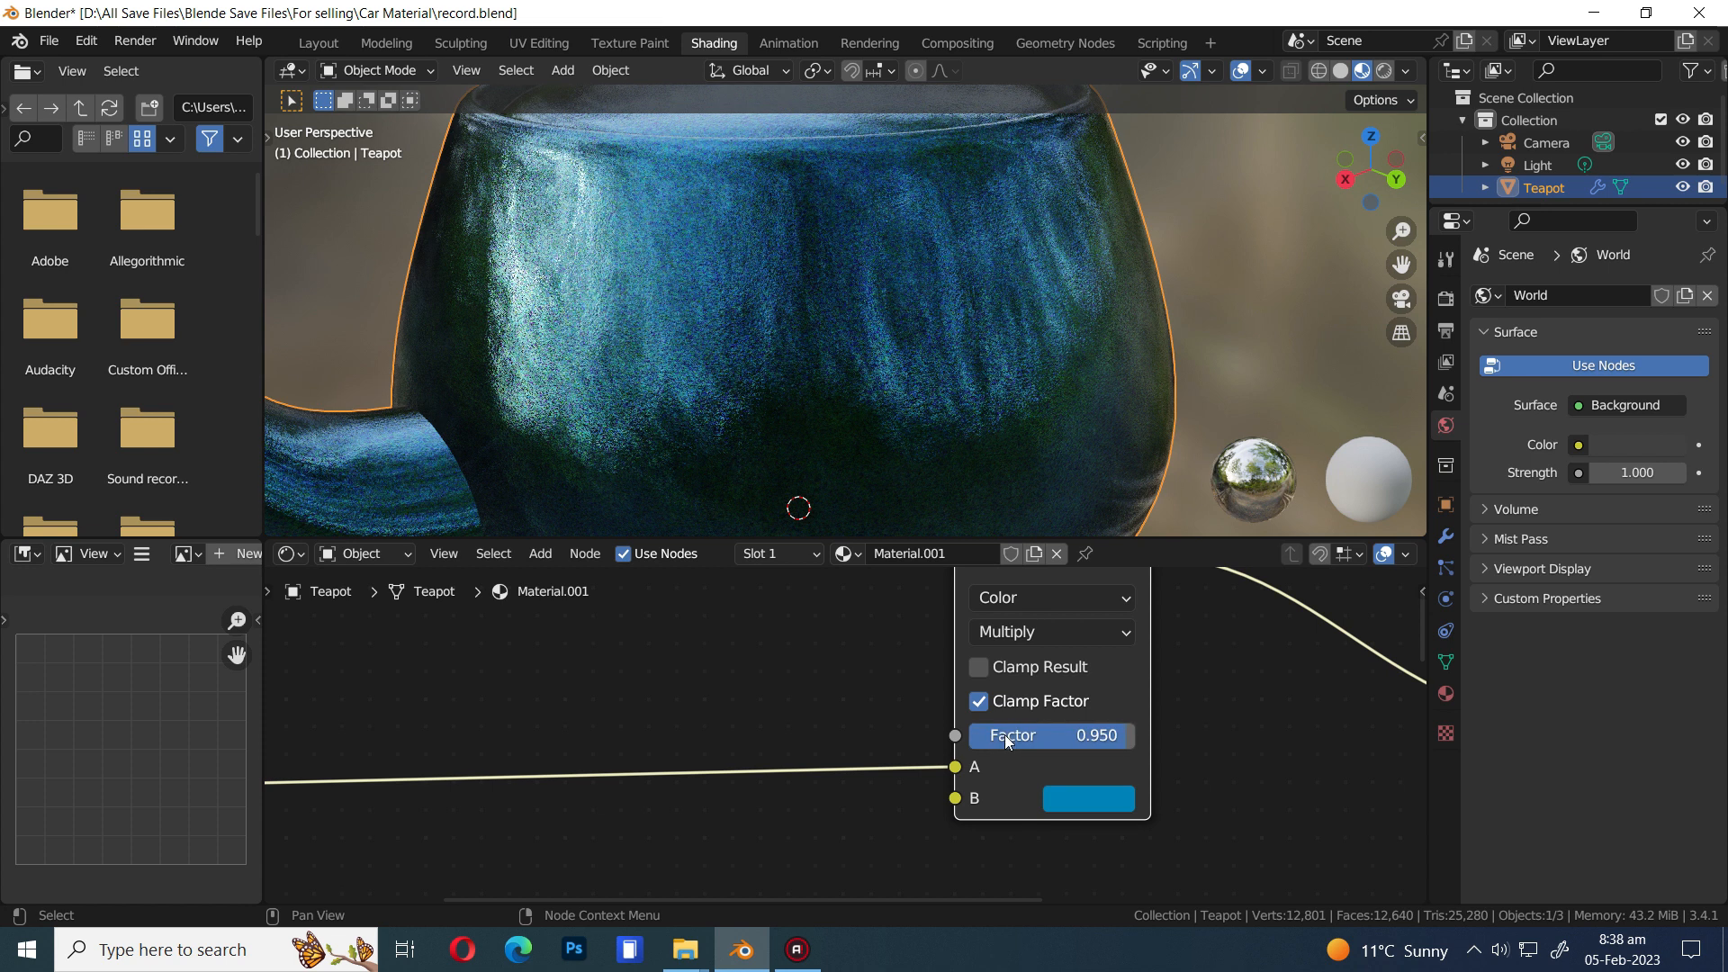
pyautogui.press('ctrl+s')
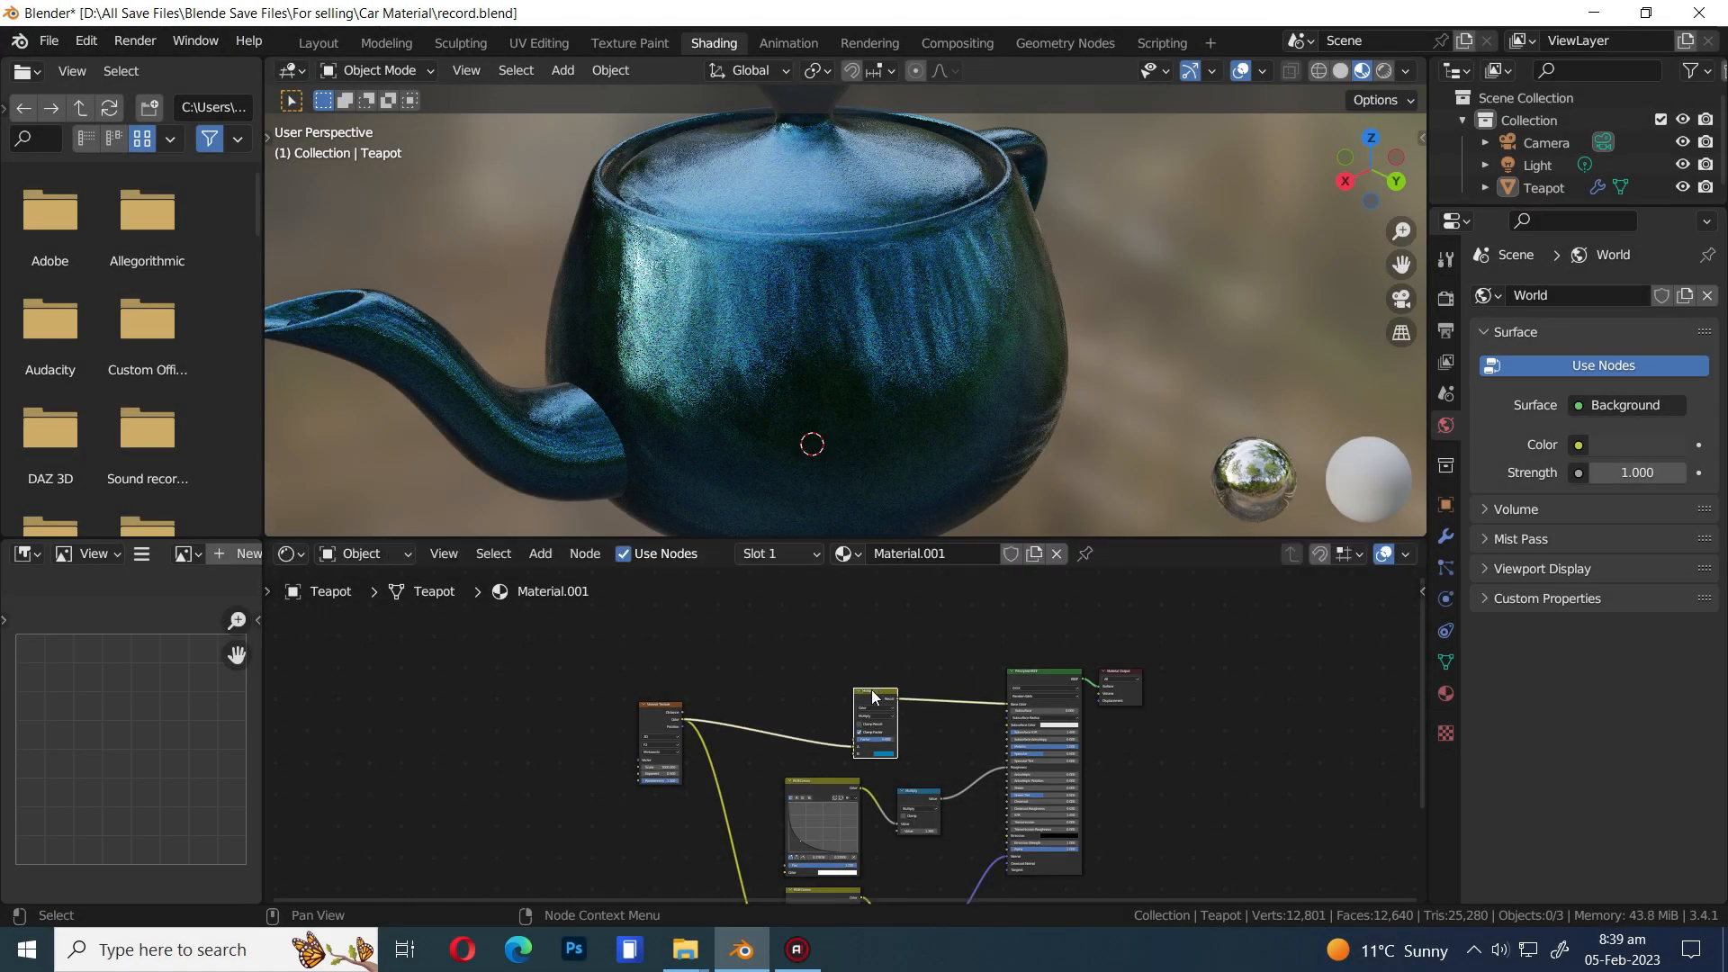
# Add a Fresnel node and a Mix Shader blending a glossy layer over the base shader into Material Output
pyautogui.write('g')
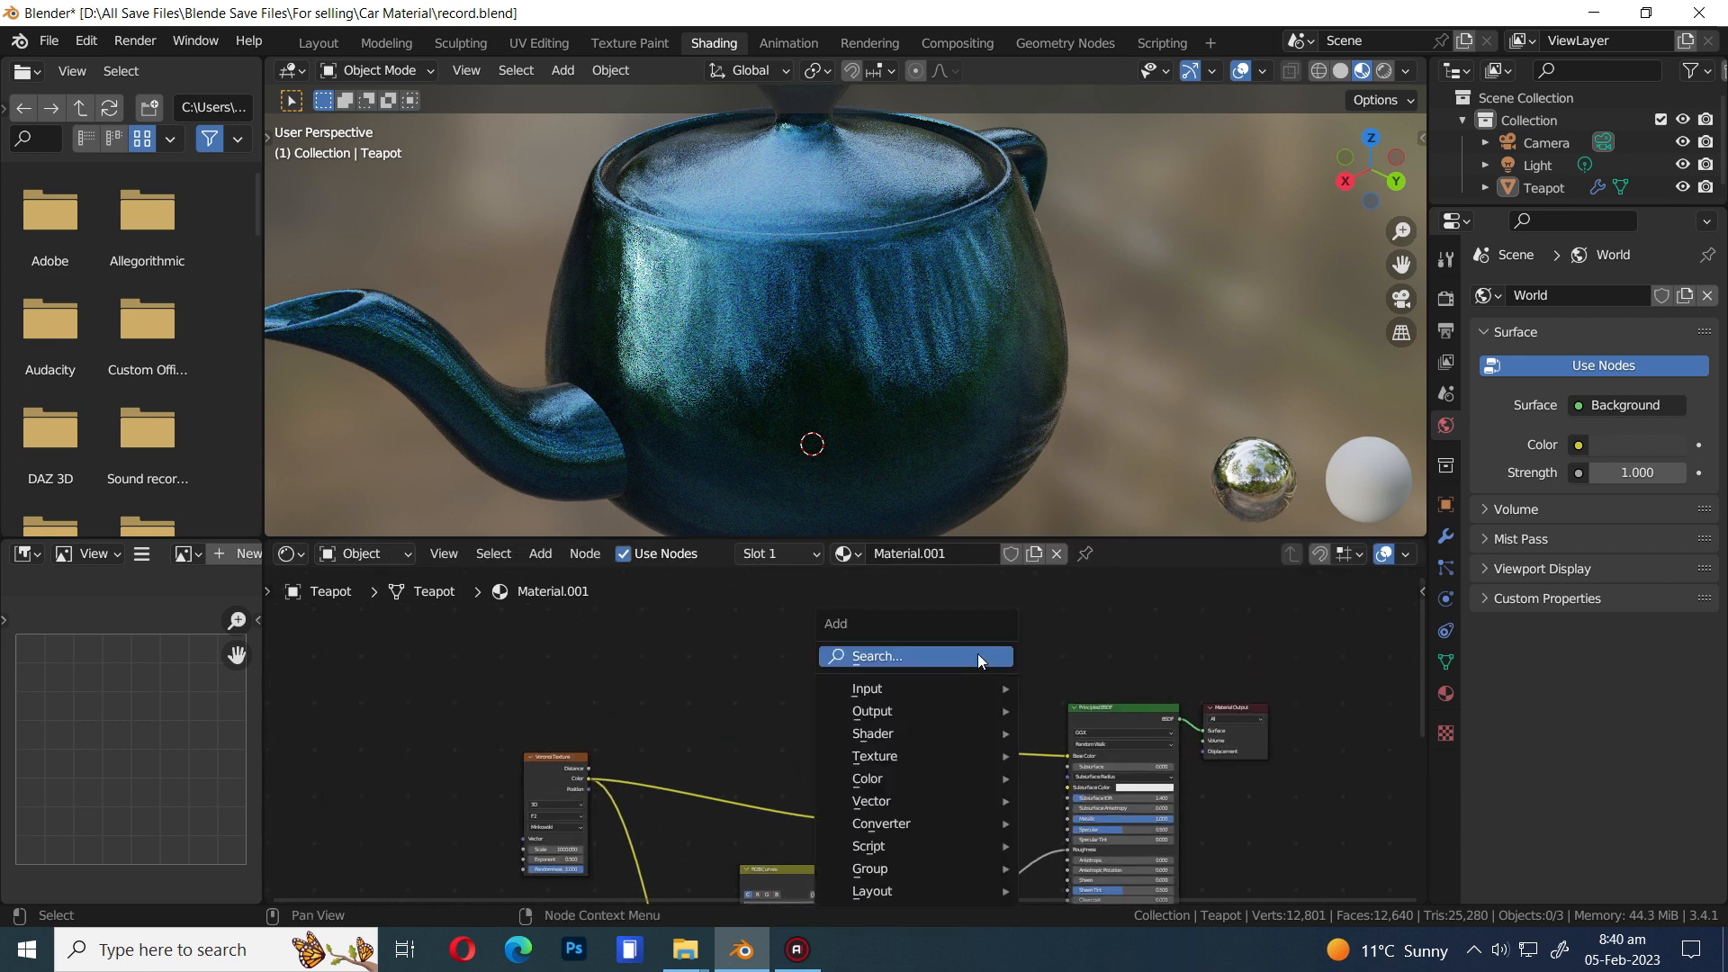
pyautogui.write('fe')
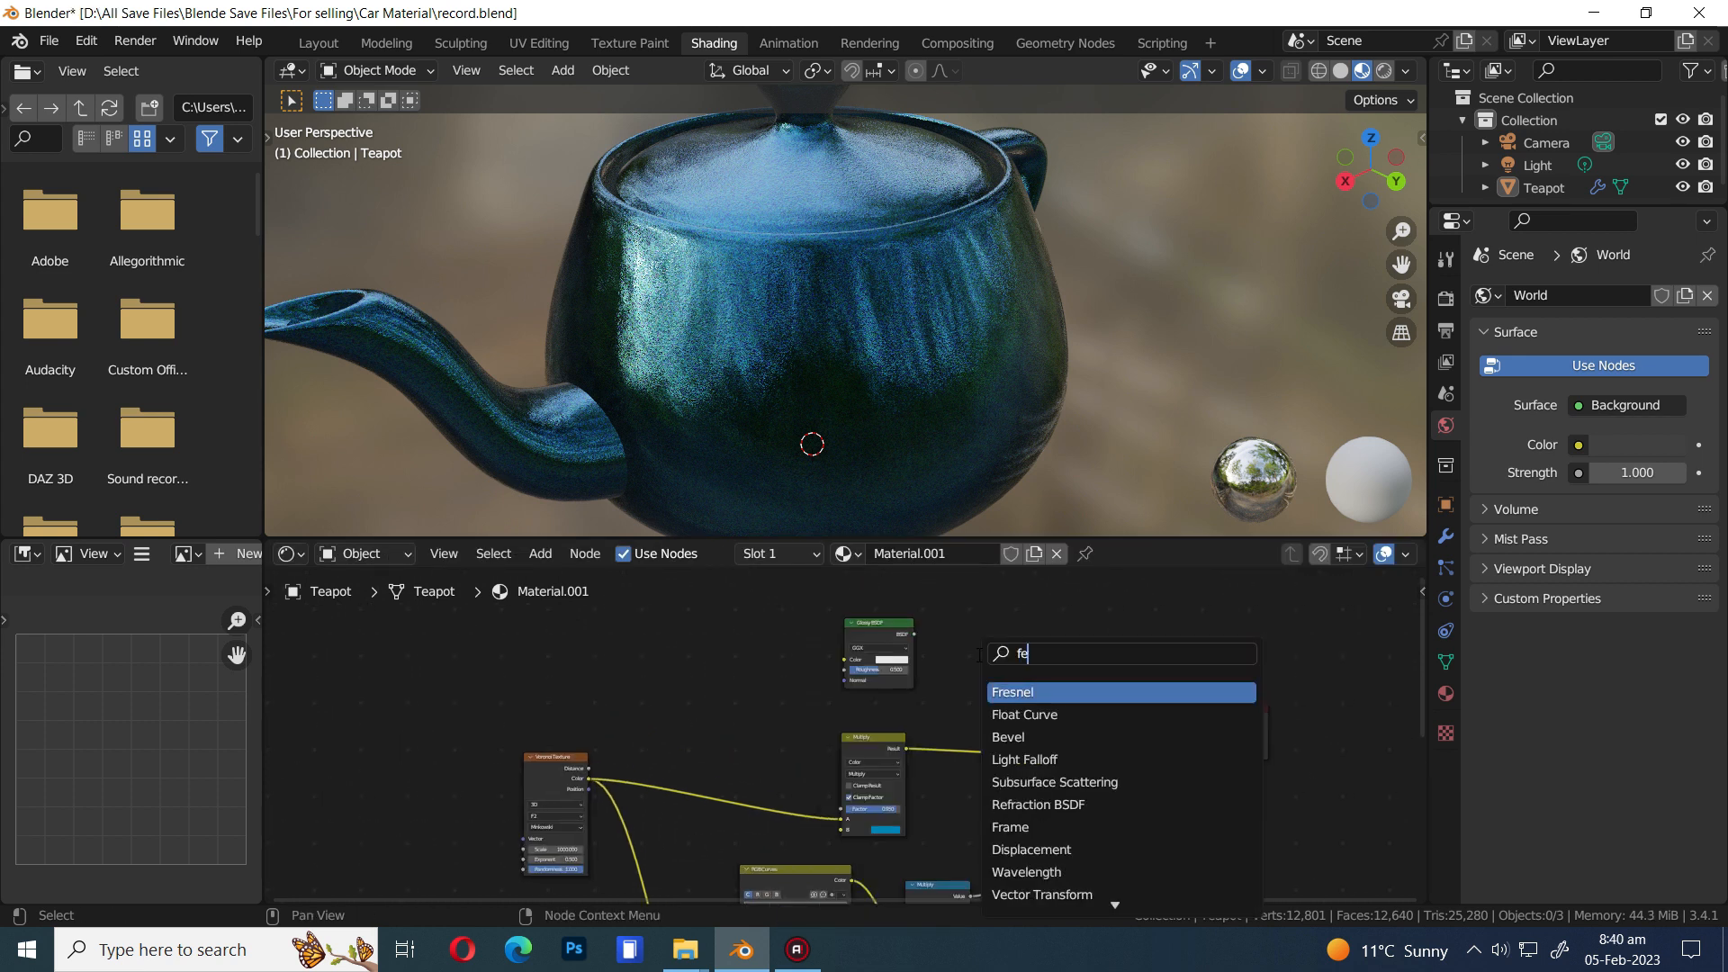
pyautogui.click(1010, 691)
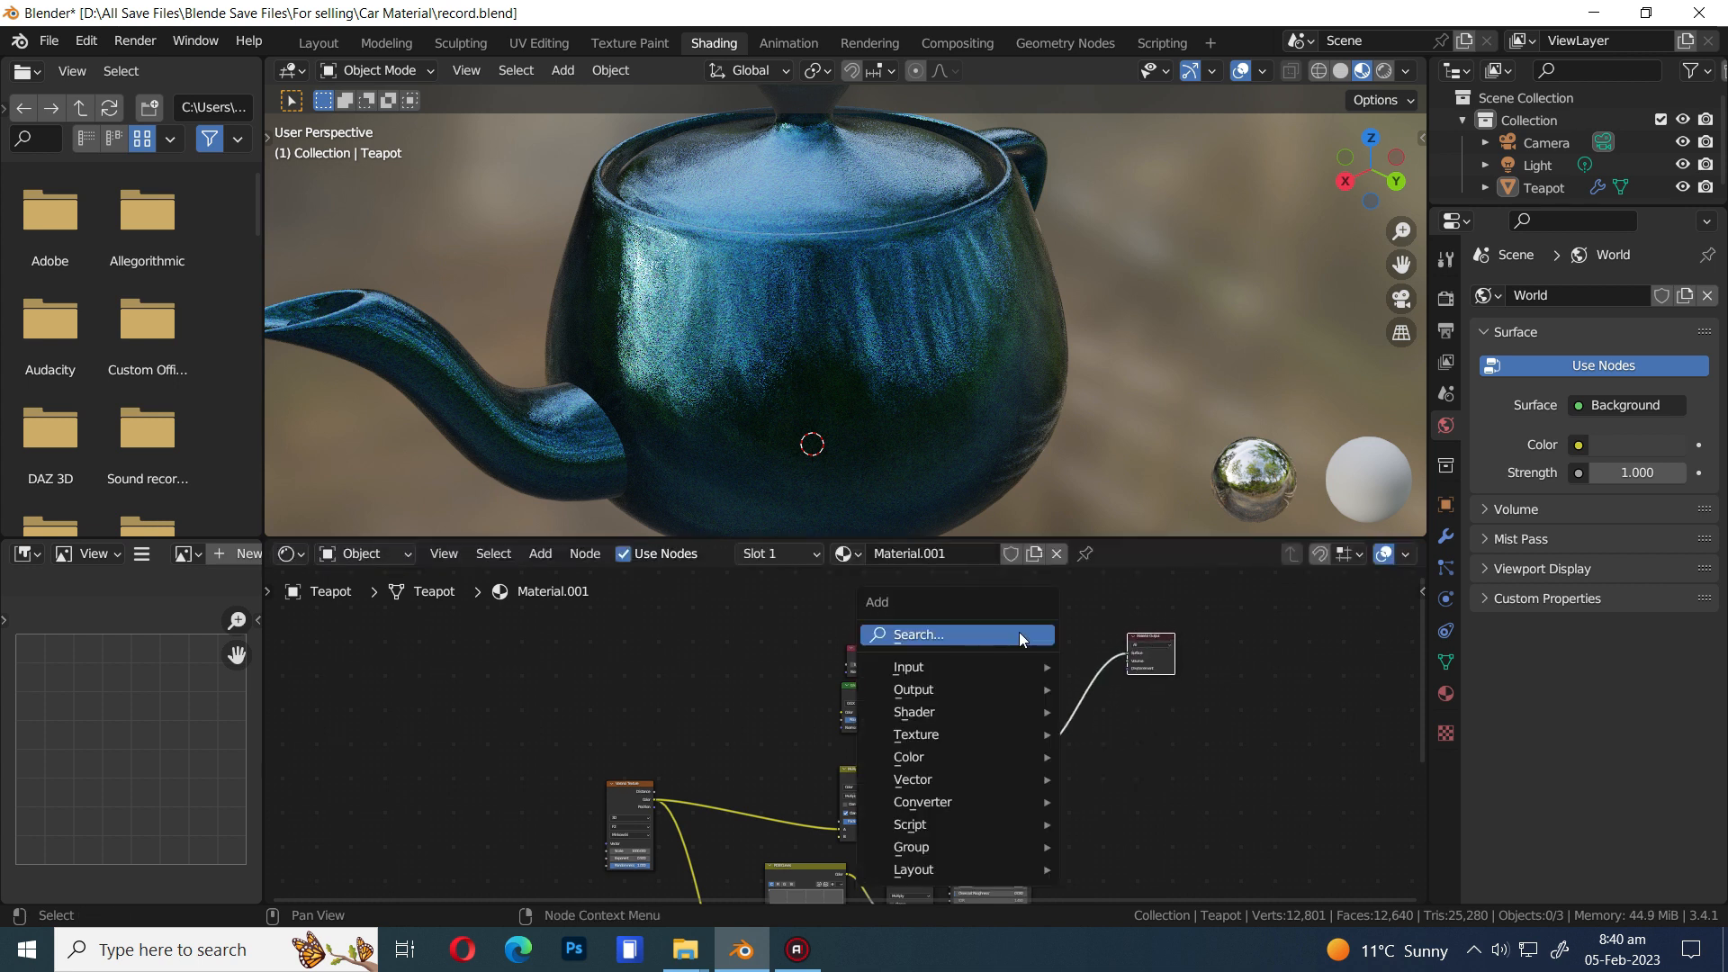
pyautogui.write('mix')
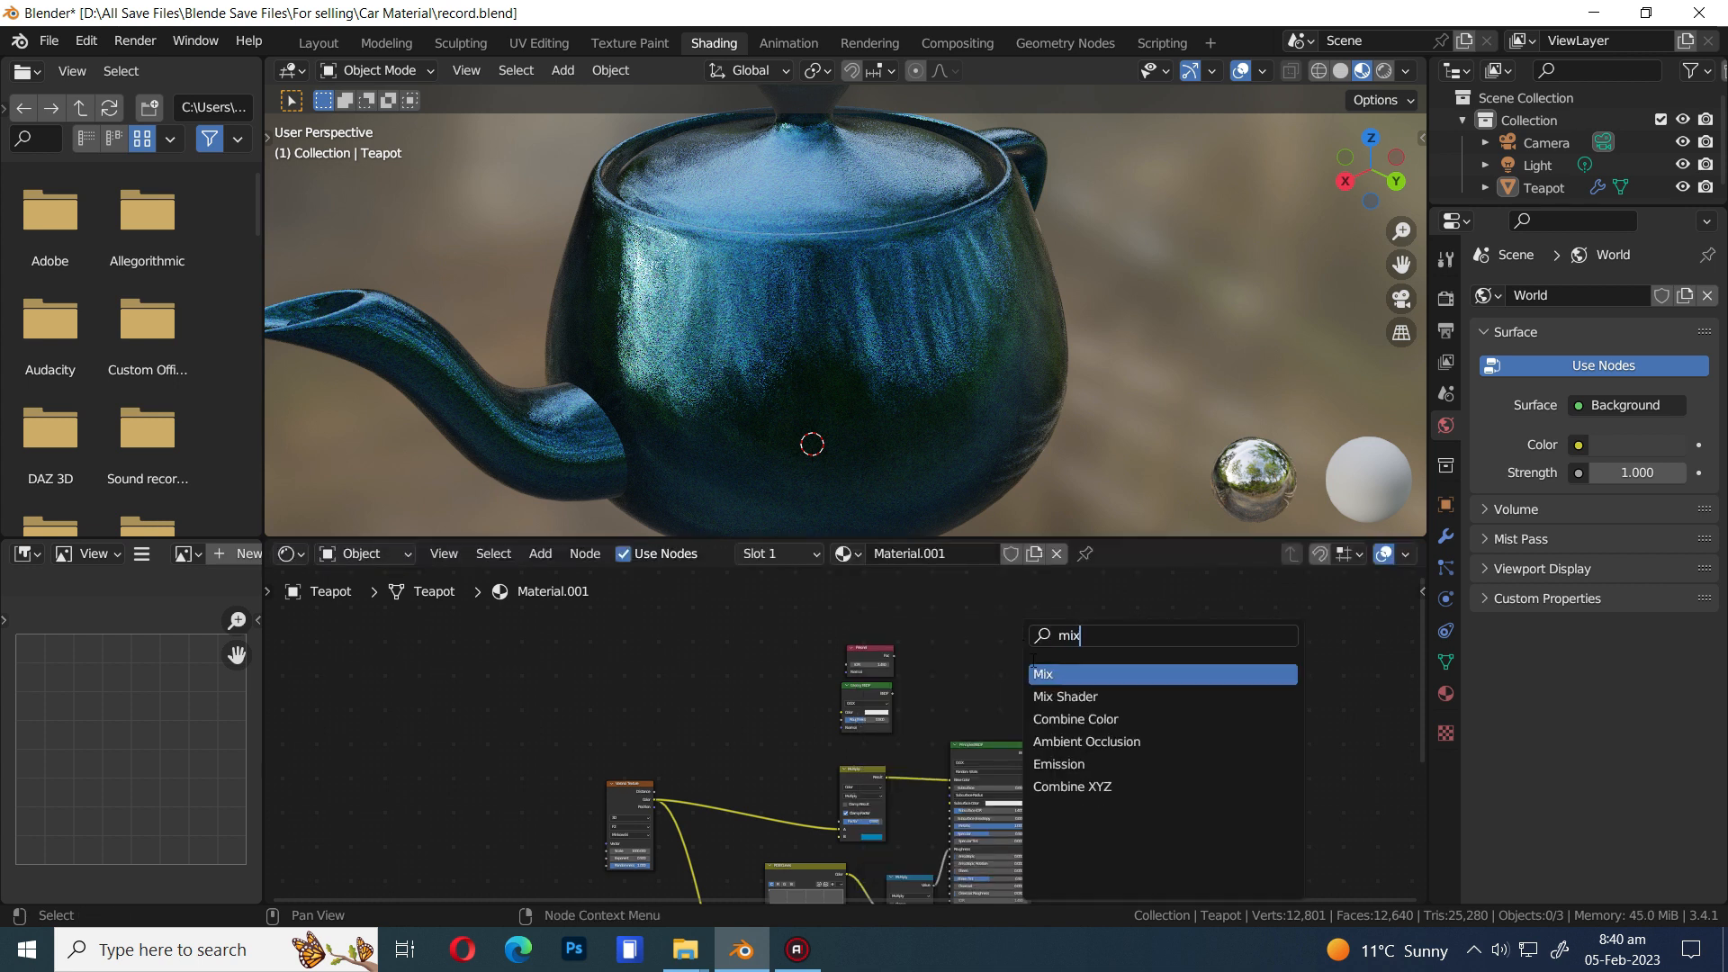
pyautogui.click(1042, 673)
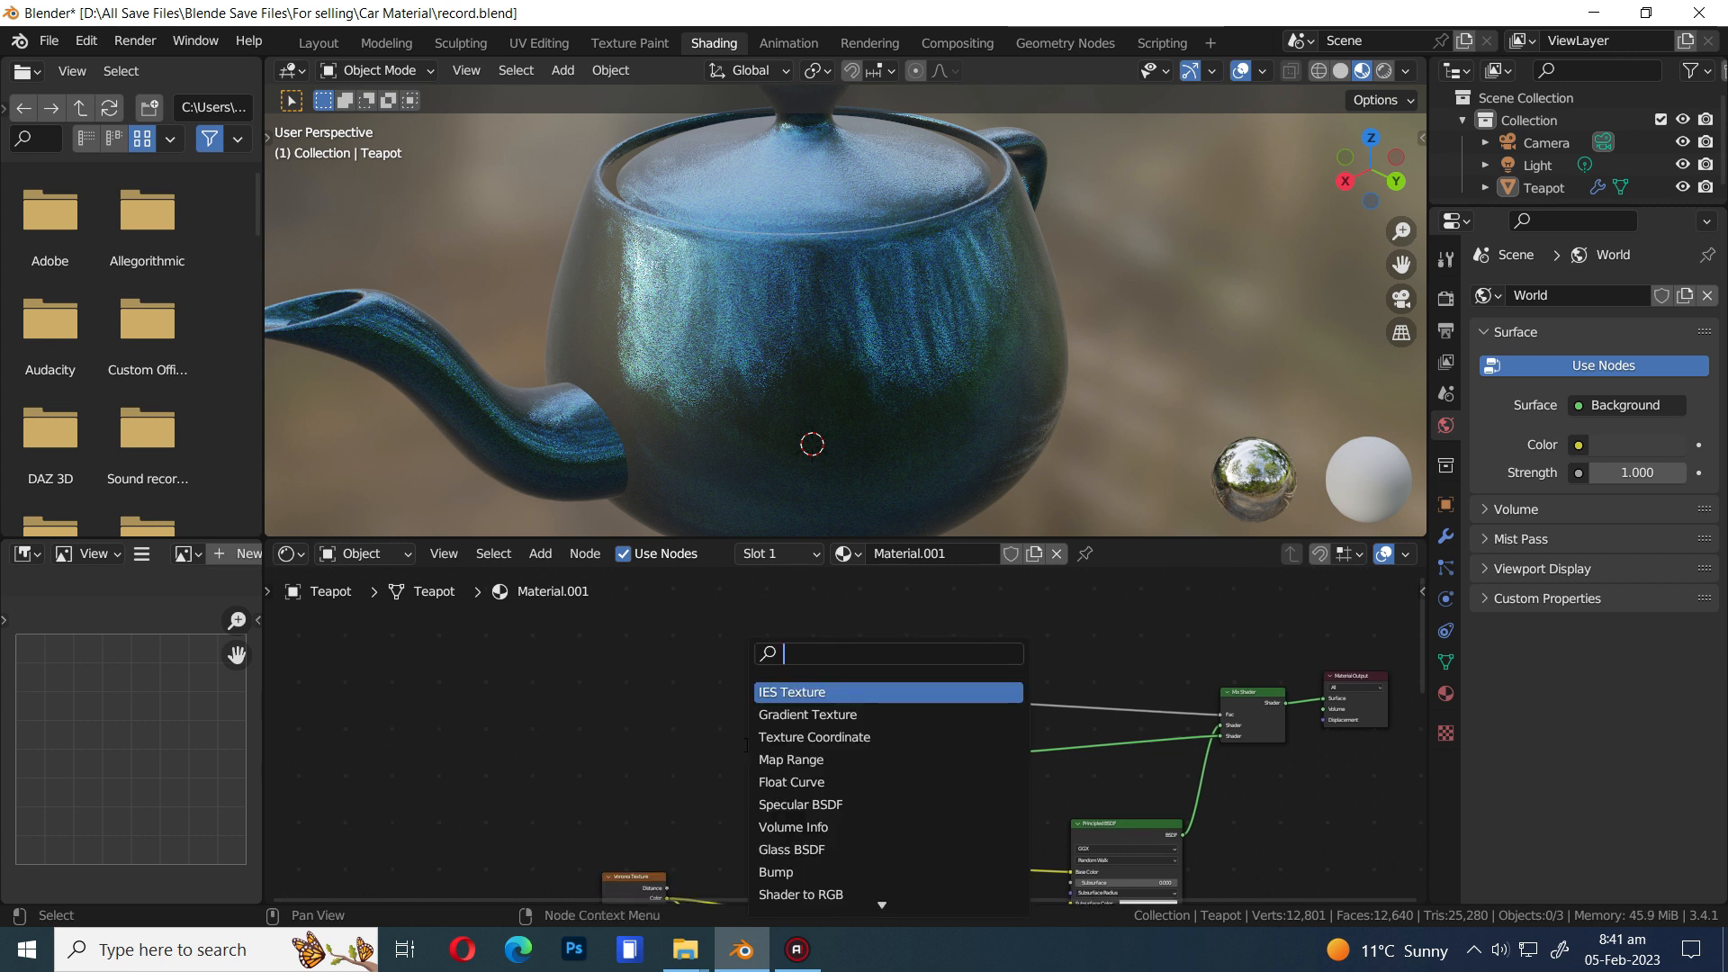
# Add a Noise Texture at scale 324.3 driving a Bump at strength 0.233 for fine surface grain
pyautogui.write('nois')
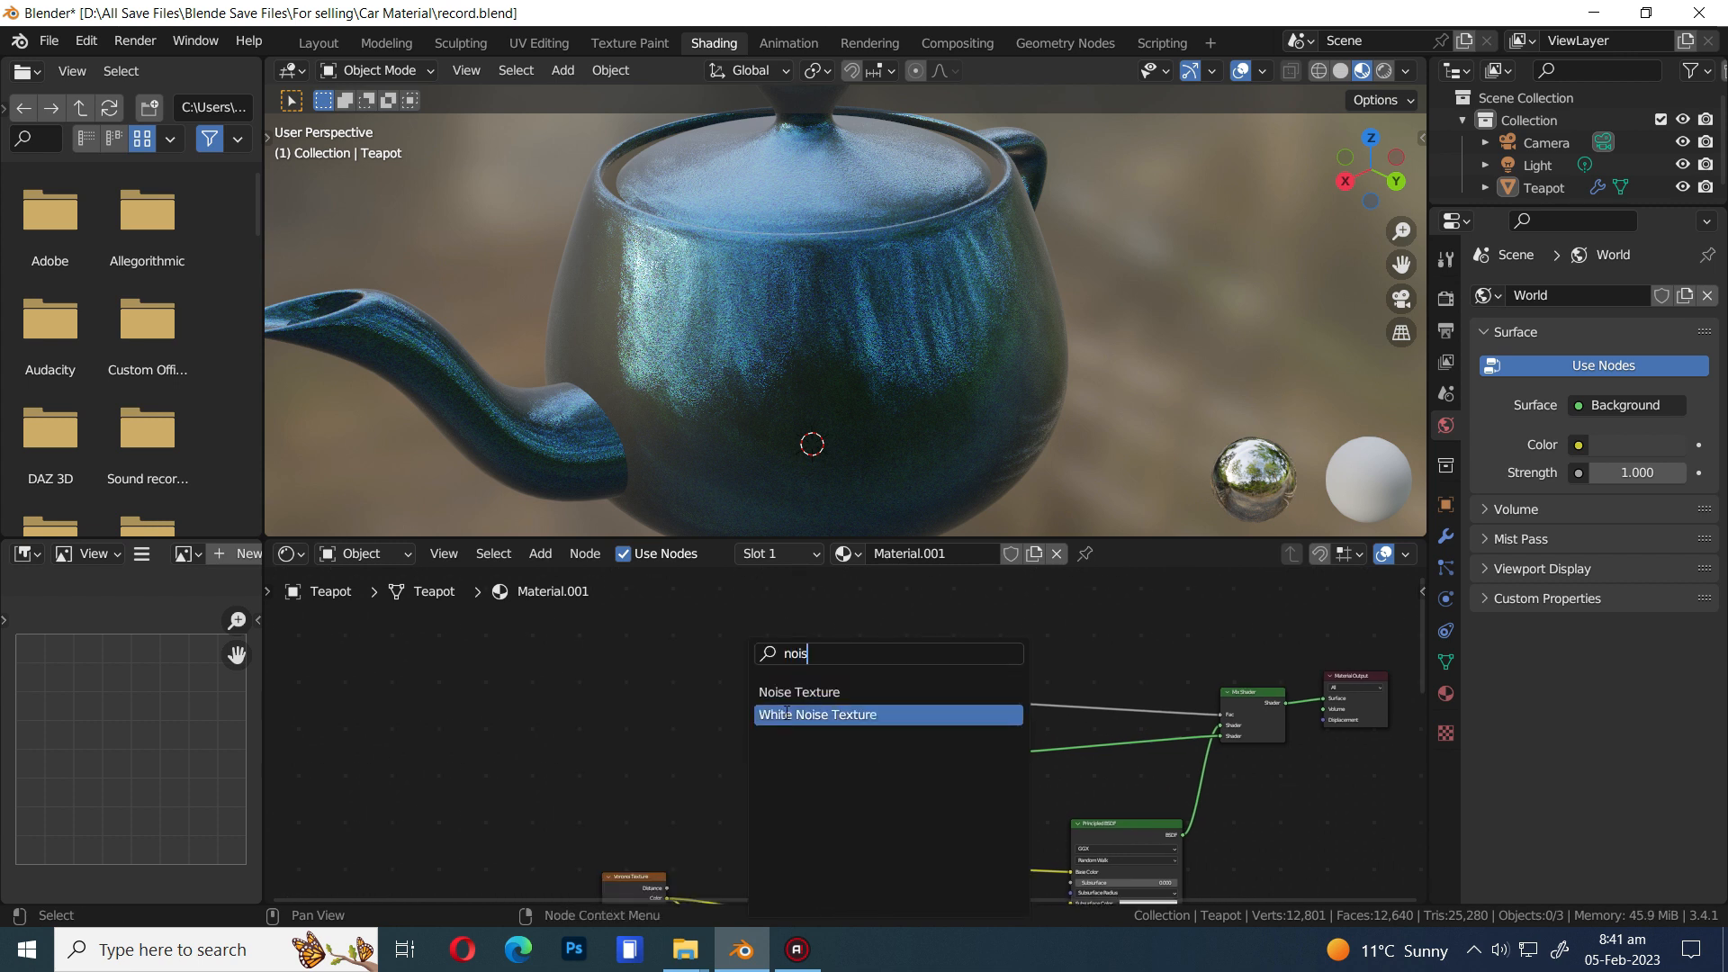
pyautogui.click(799, 691)
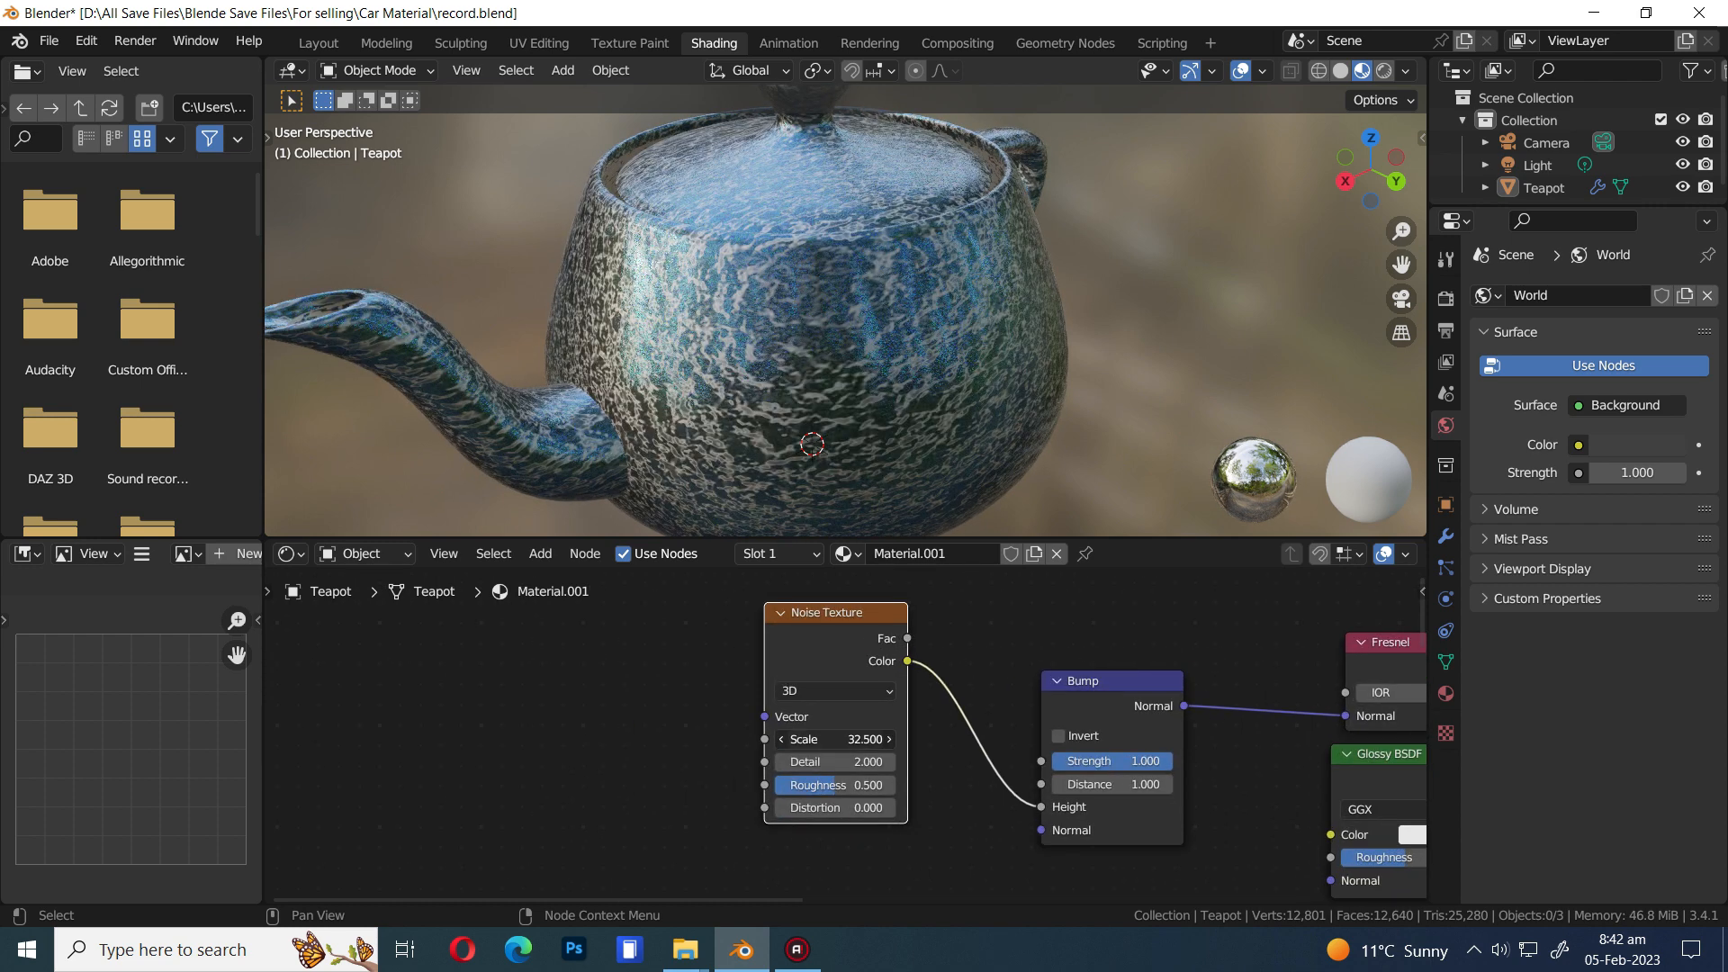
pyautogui.moveTo(837, 738); pyautogui.dragTo(903, 738)
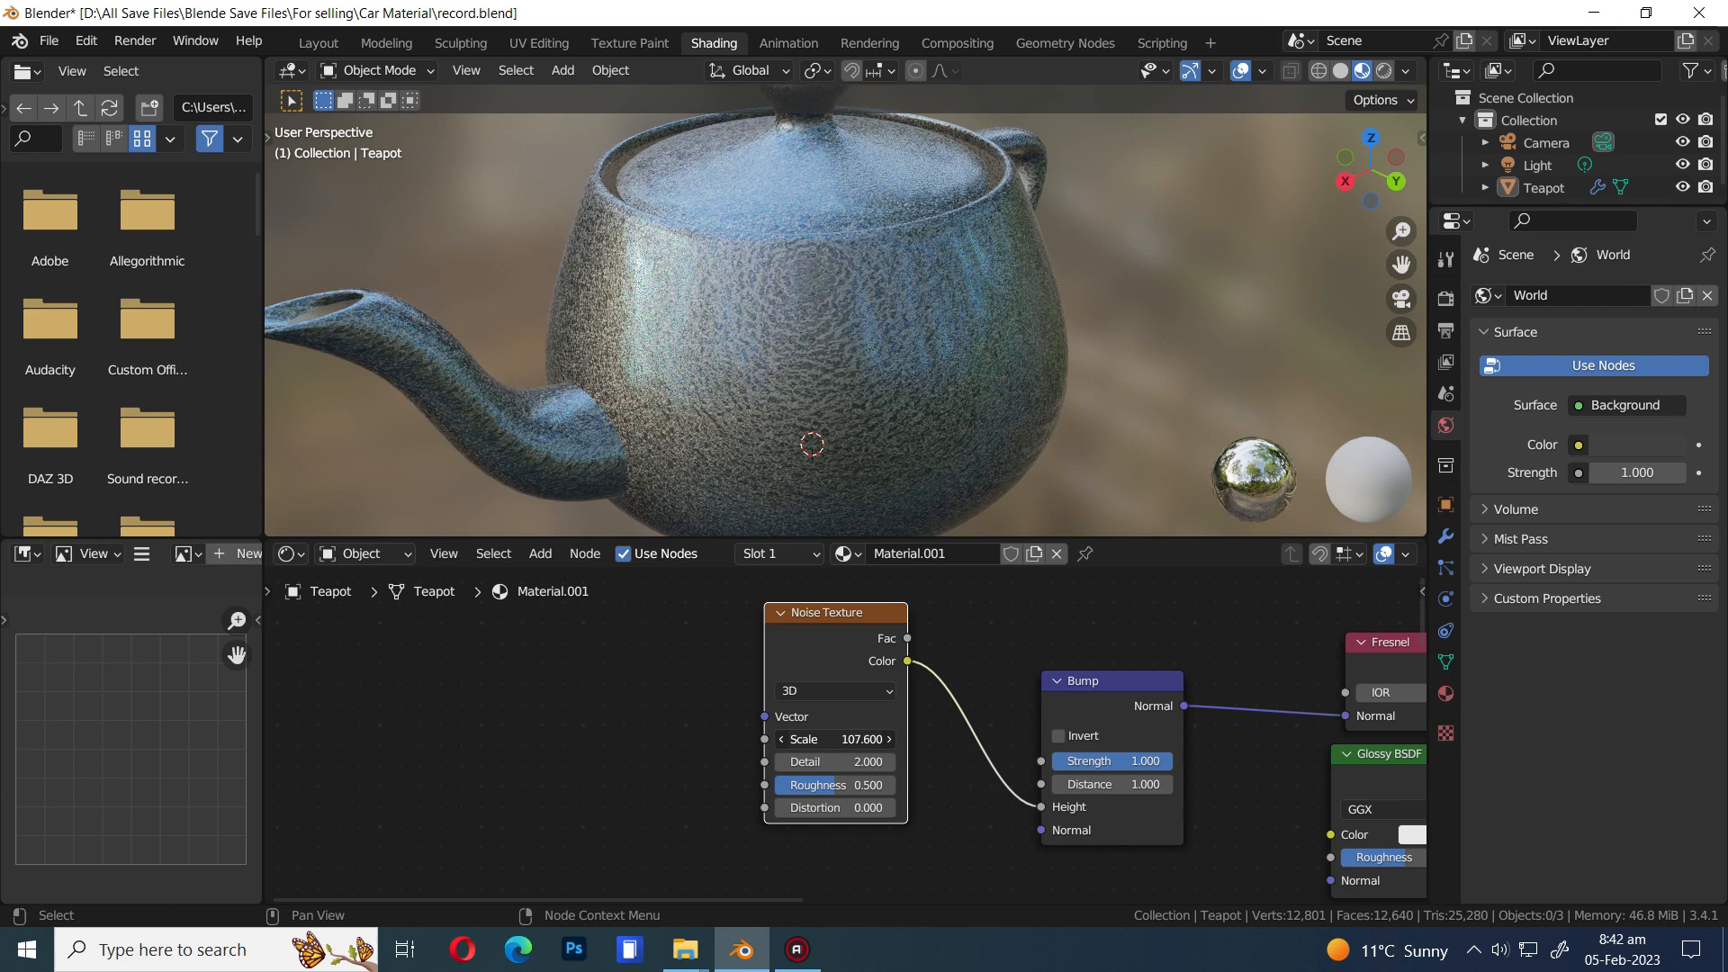
pyautogui.moveTo(834, 738); pyautogui.dragTo(889, 738)
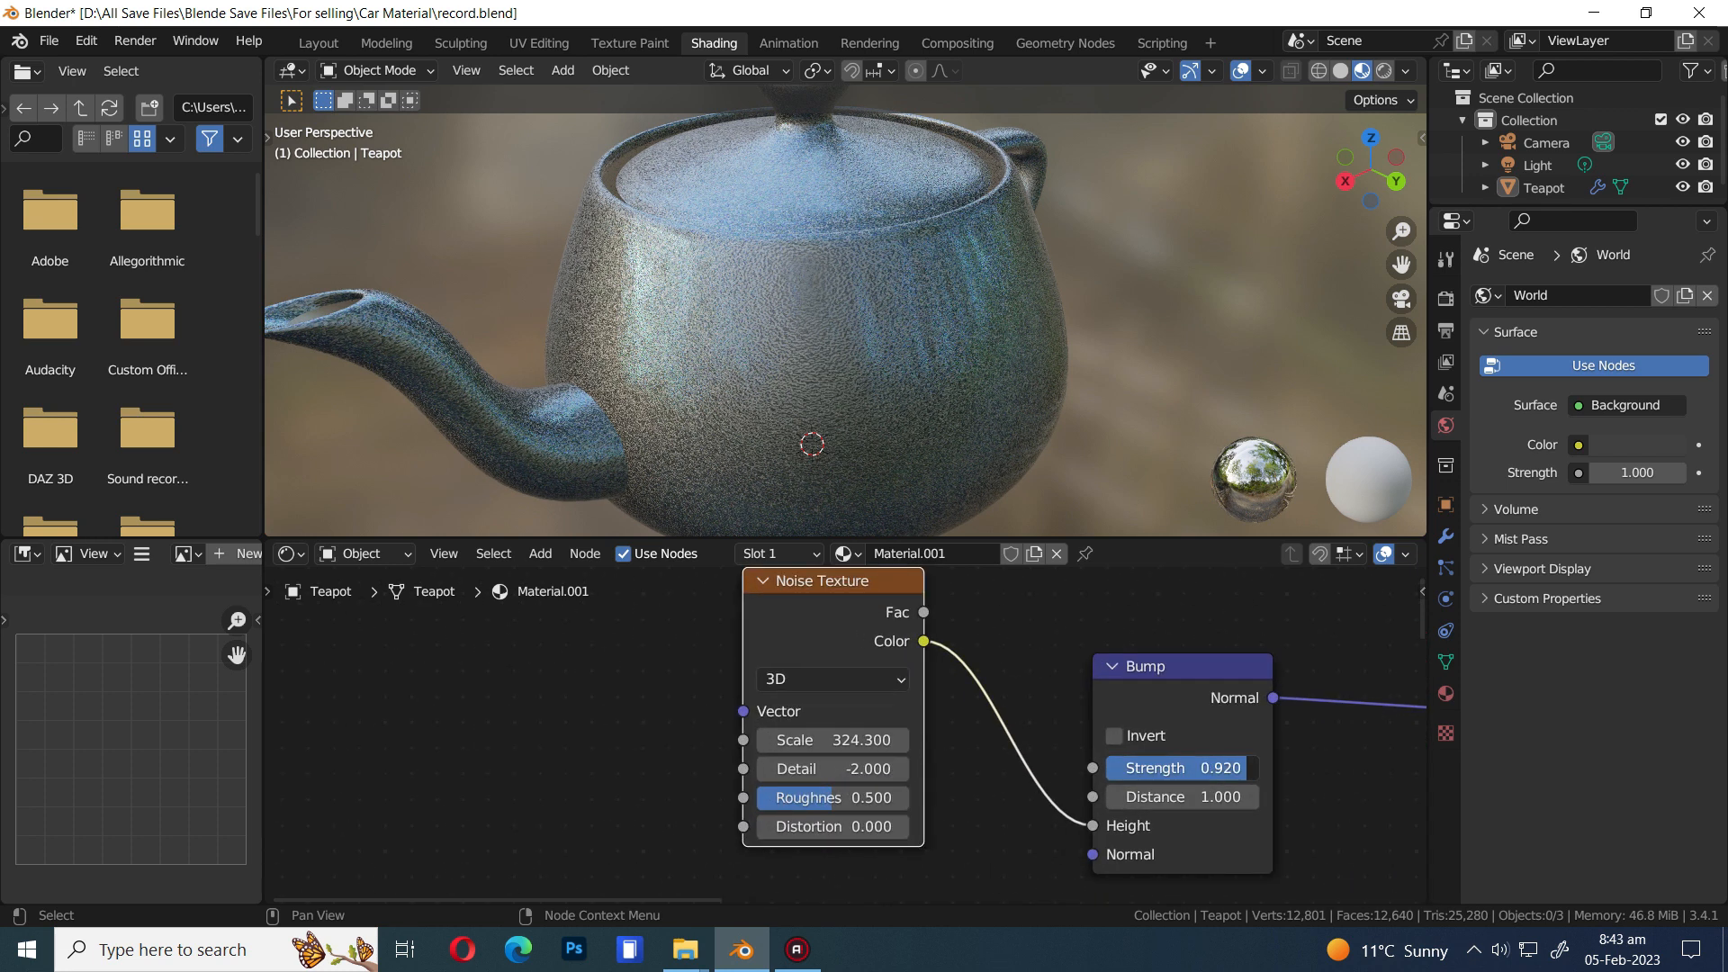
pyautogui.moveTo(1218, 767); pyautogui.dragTo(1212, 767)
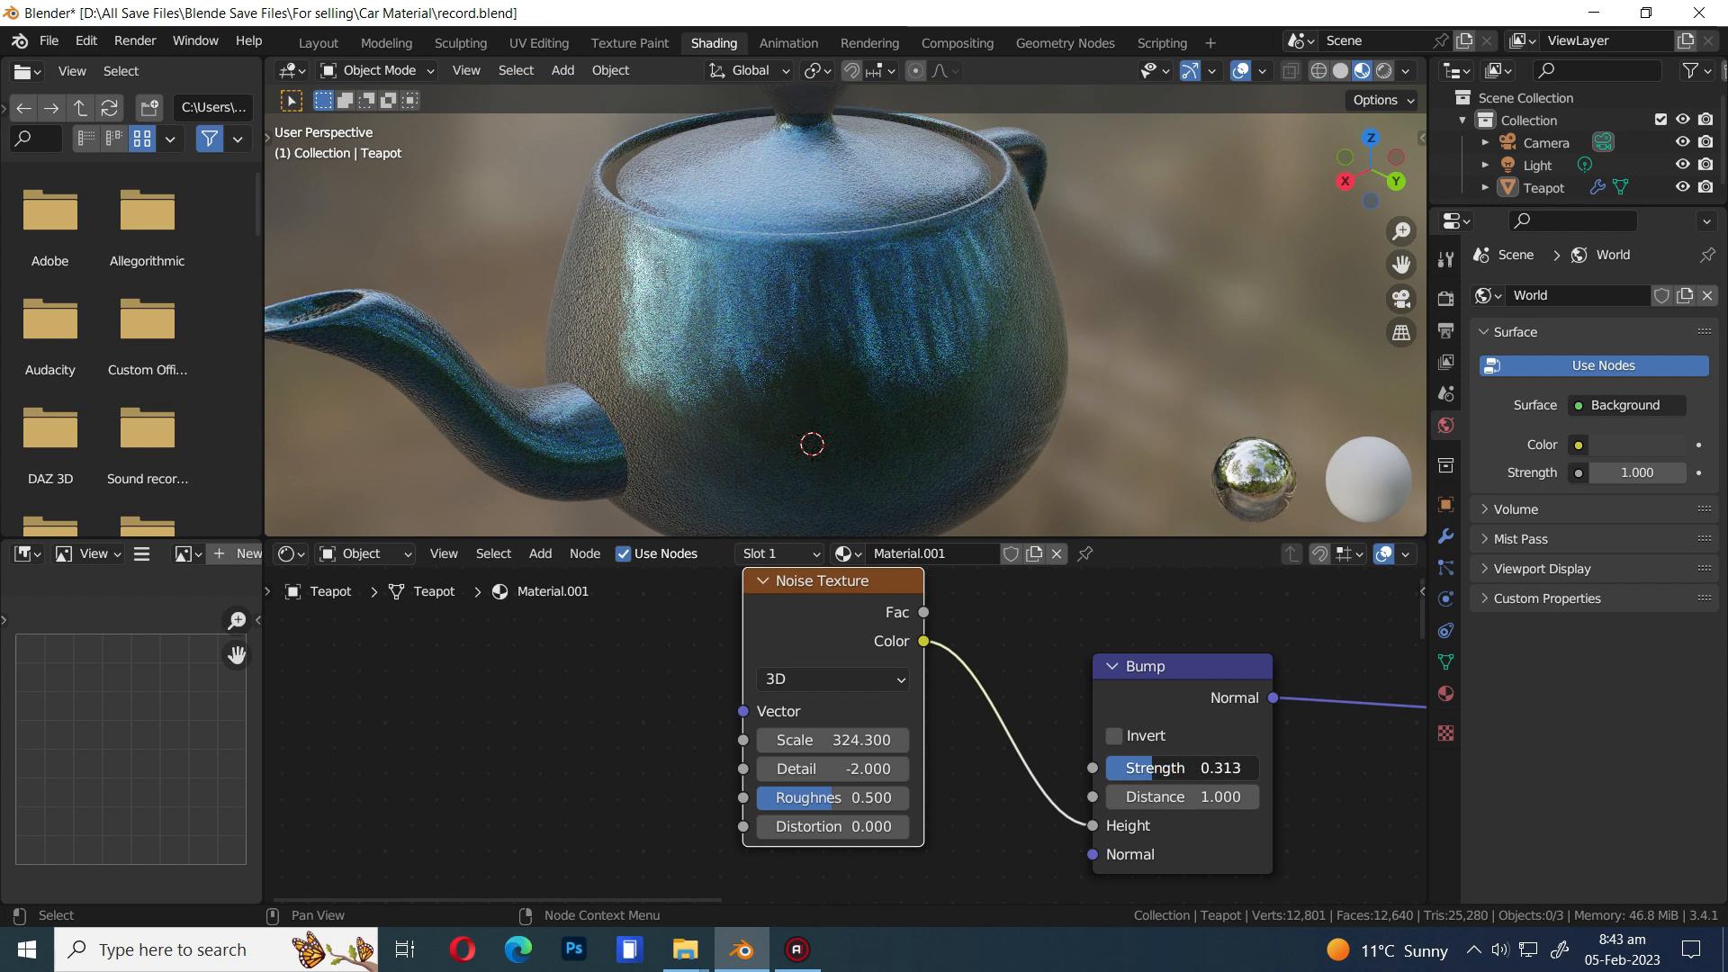
pyautogui.moveTo(1179, 767); pyautogui.dragTo(1157, 767)
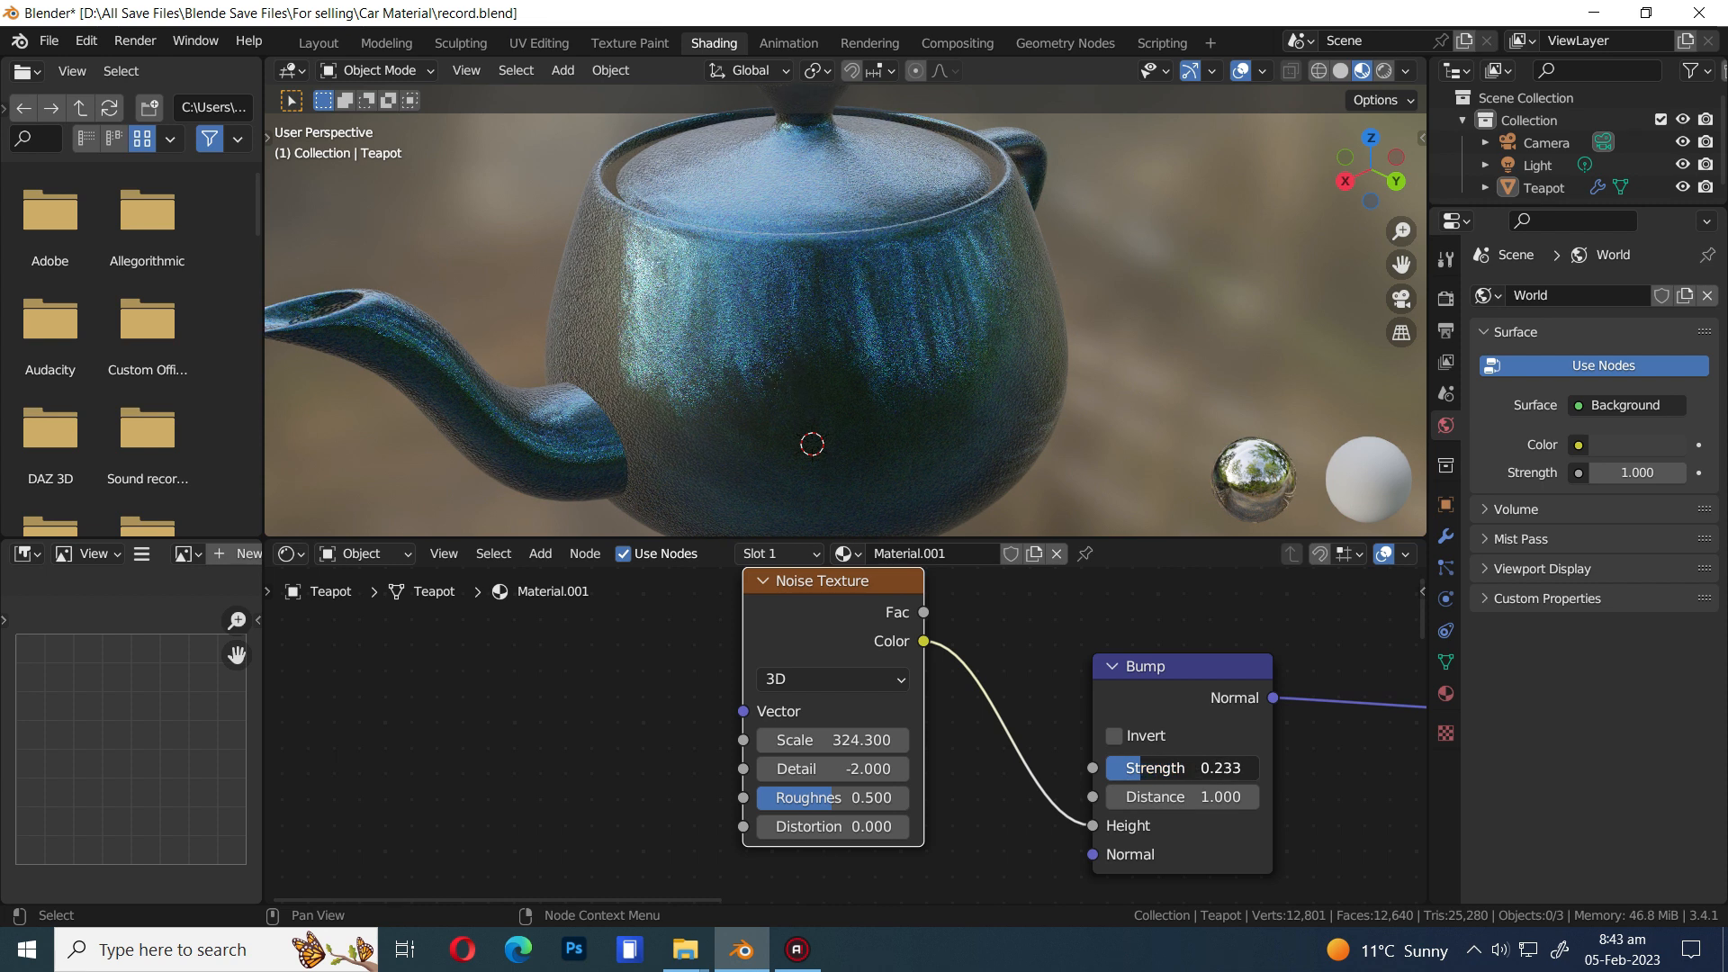
pyautogui.click(84, 41)
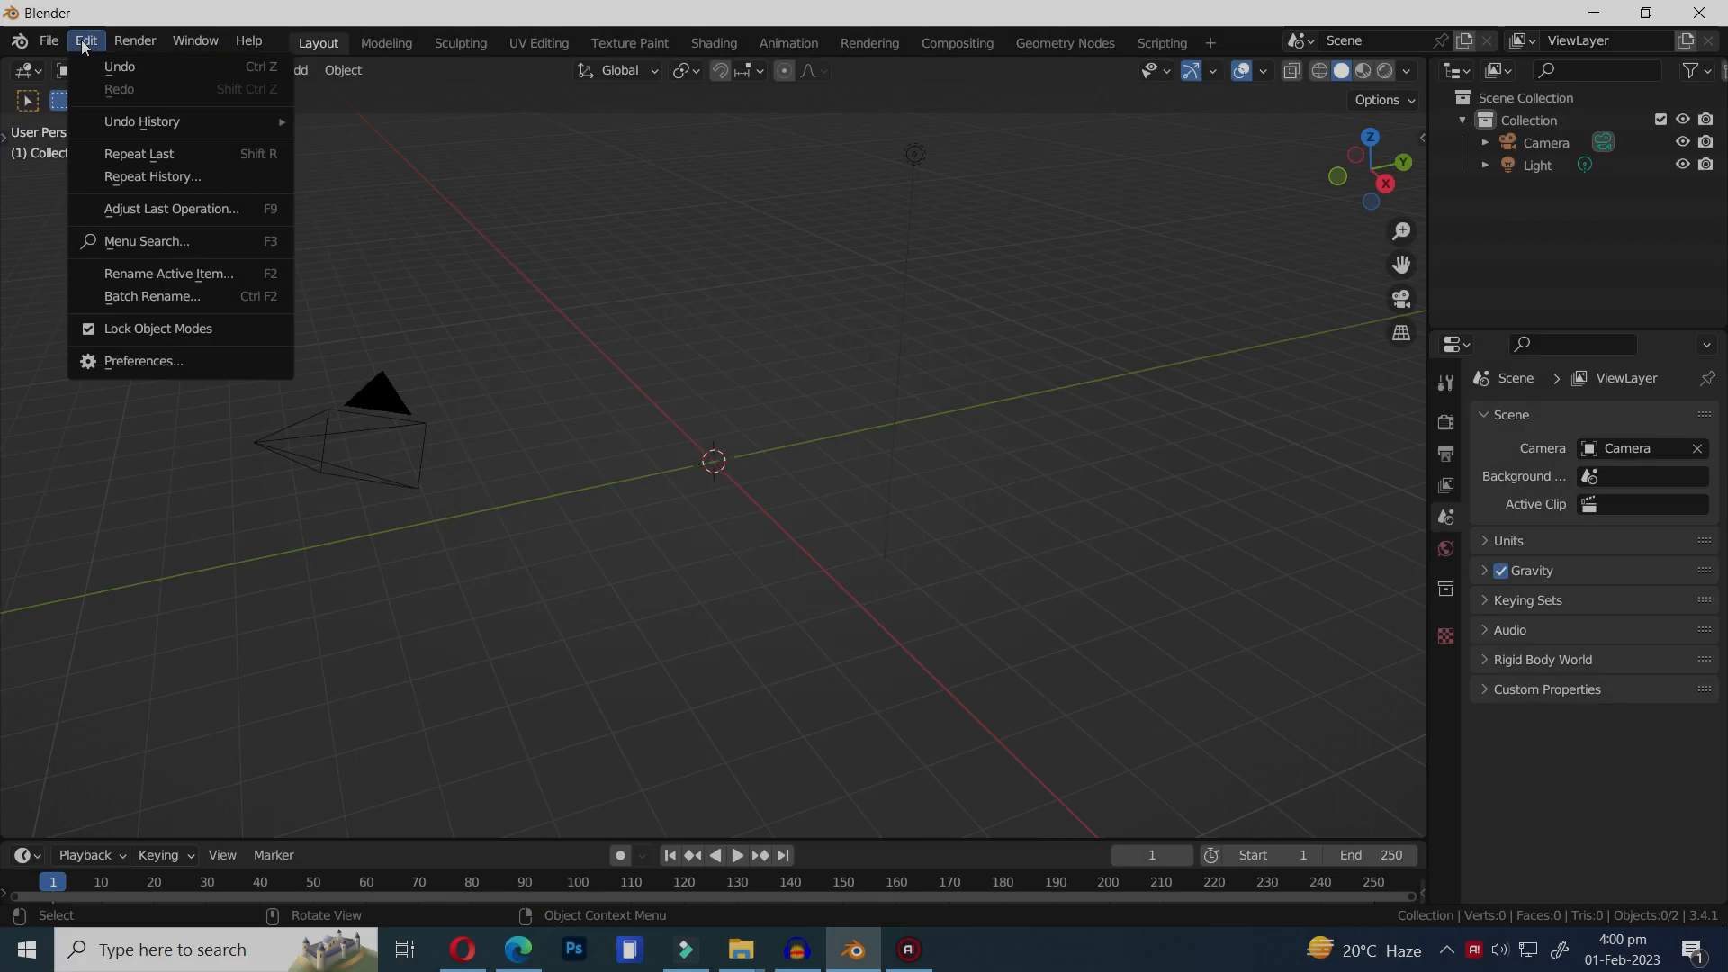
# Show the add-on preferences filtered by 'node', with Node Wrangler enabled
pyautogui.click(141, 363)
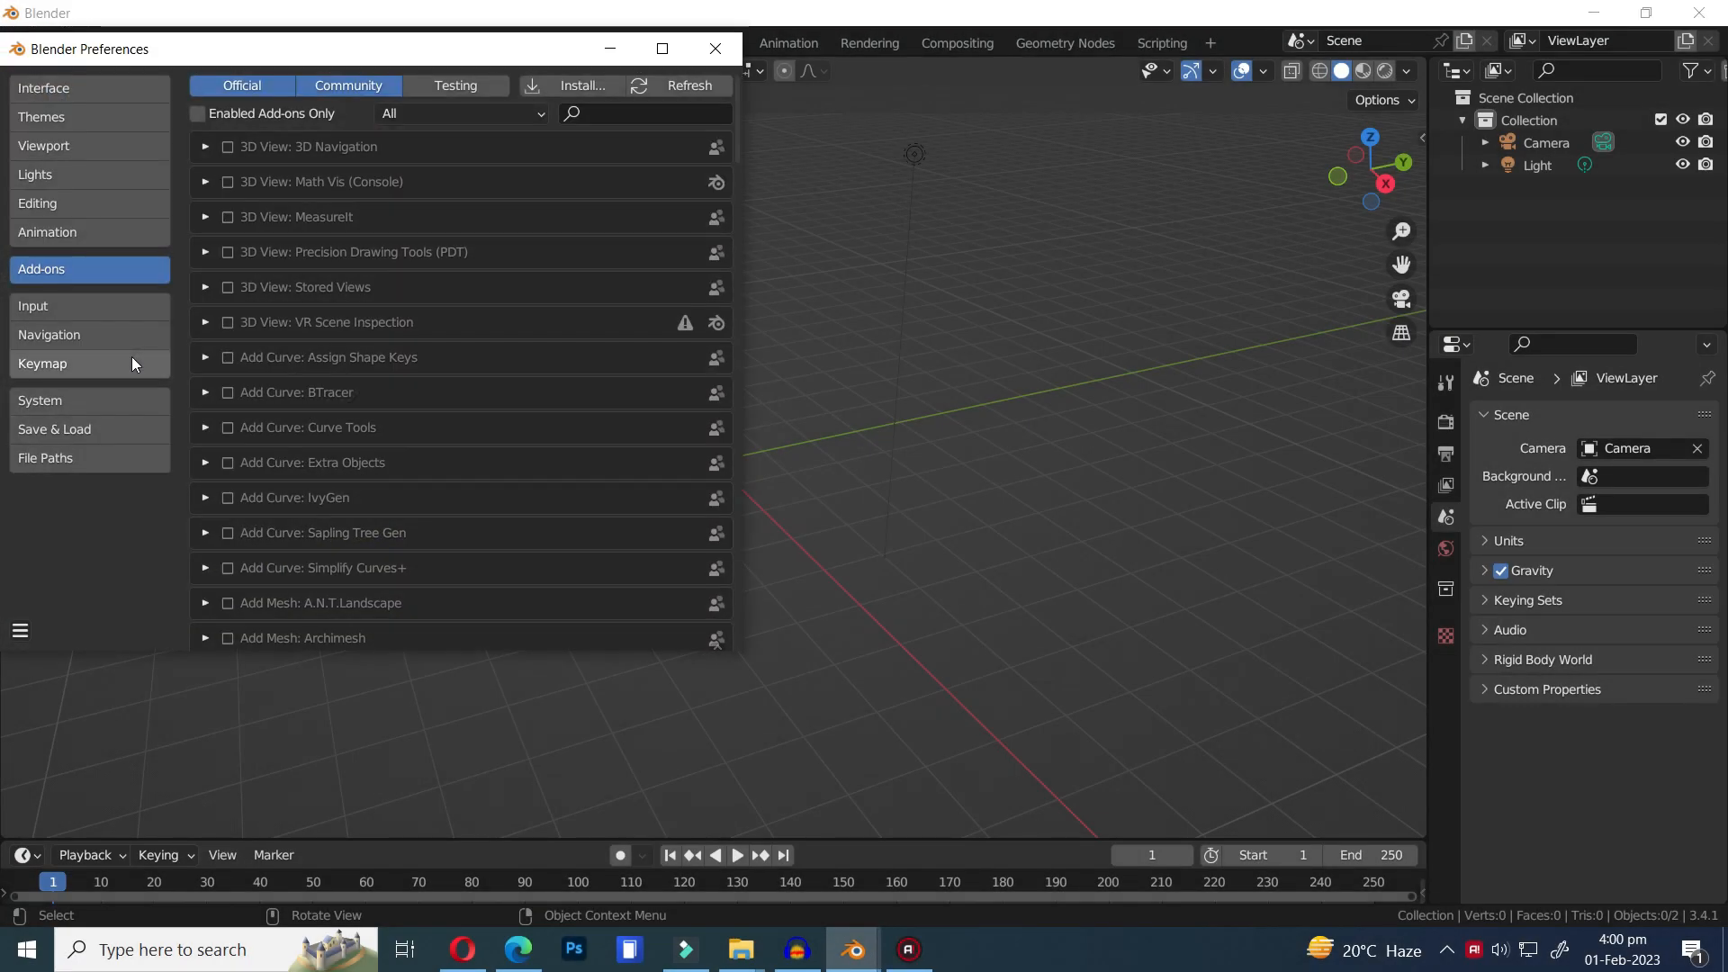
pyautogui.write('no')
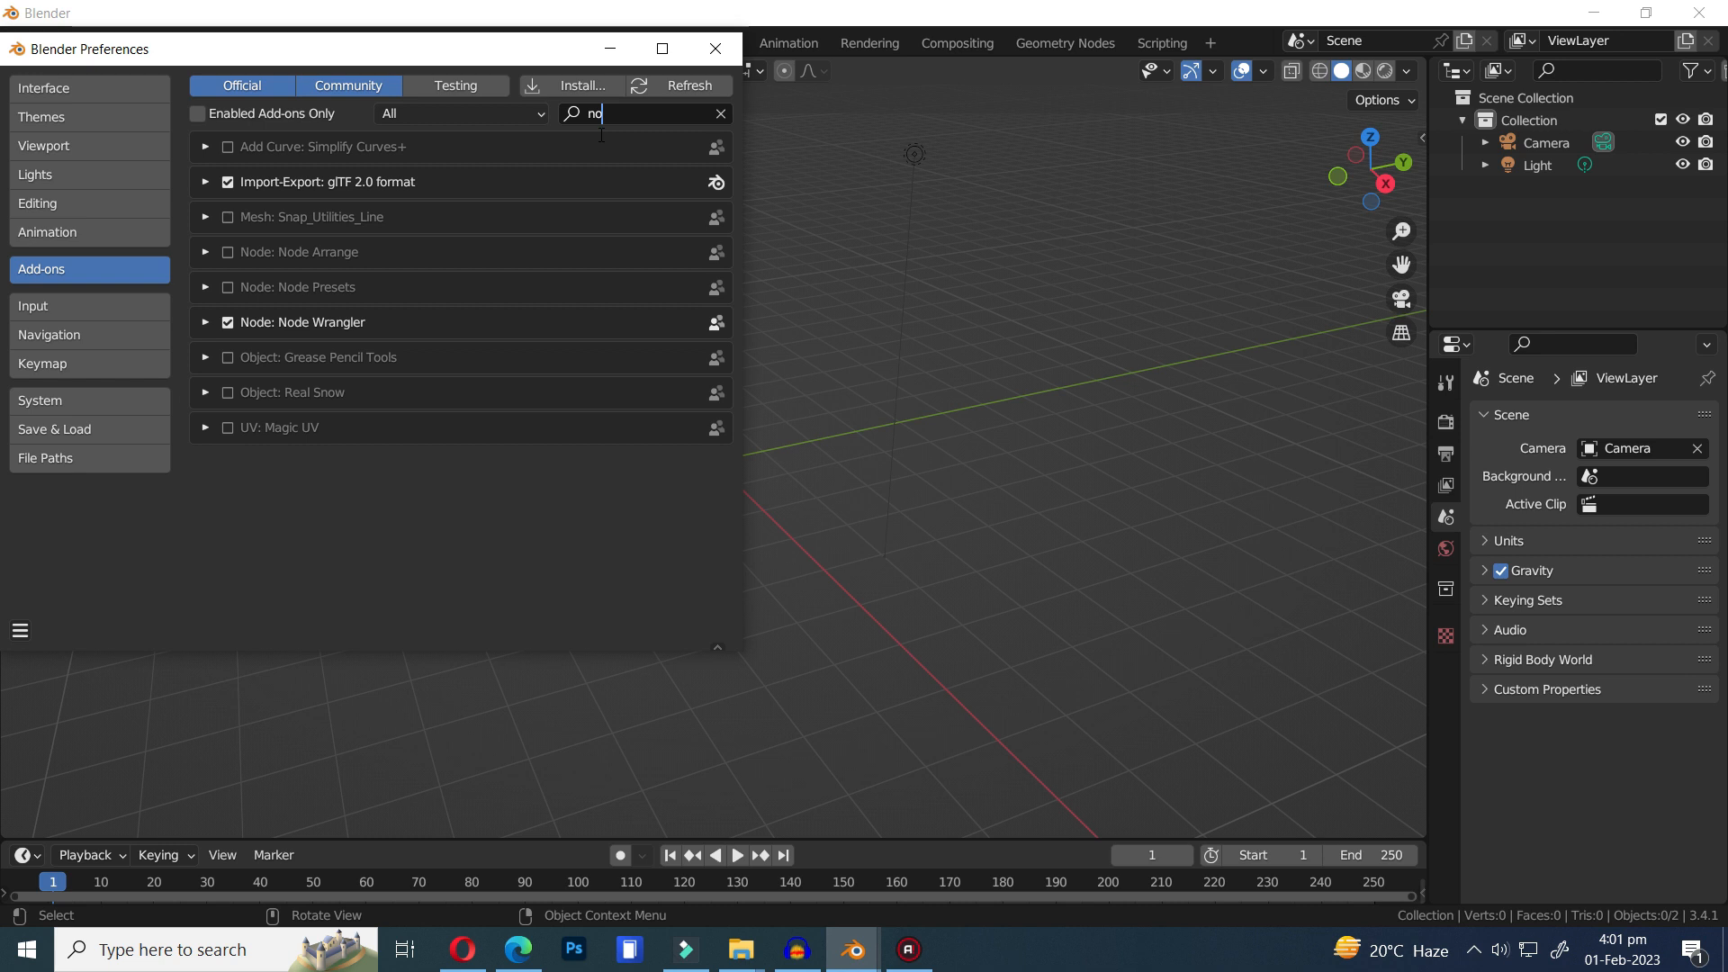
pyautogui.write('de')
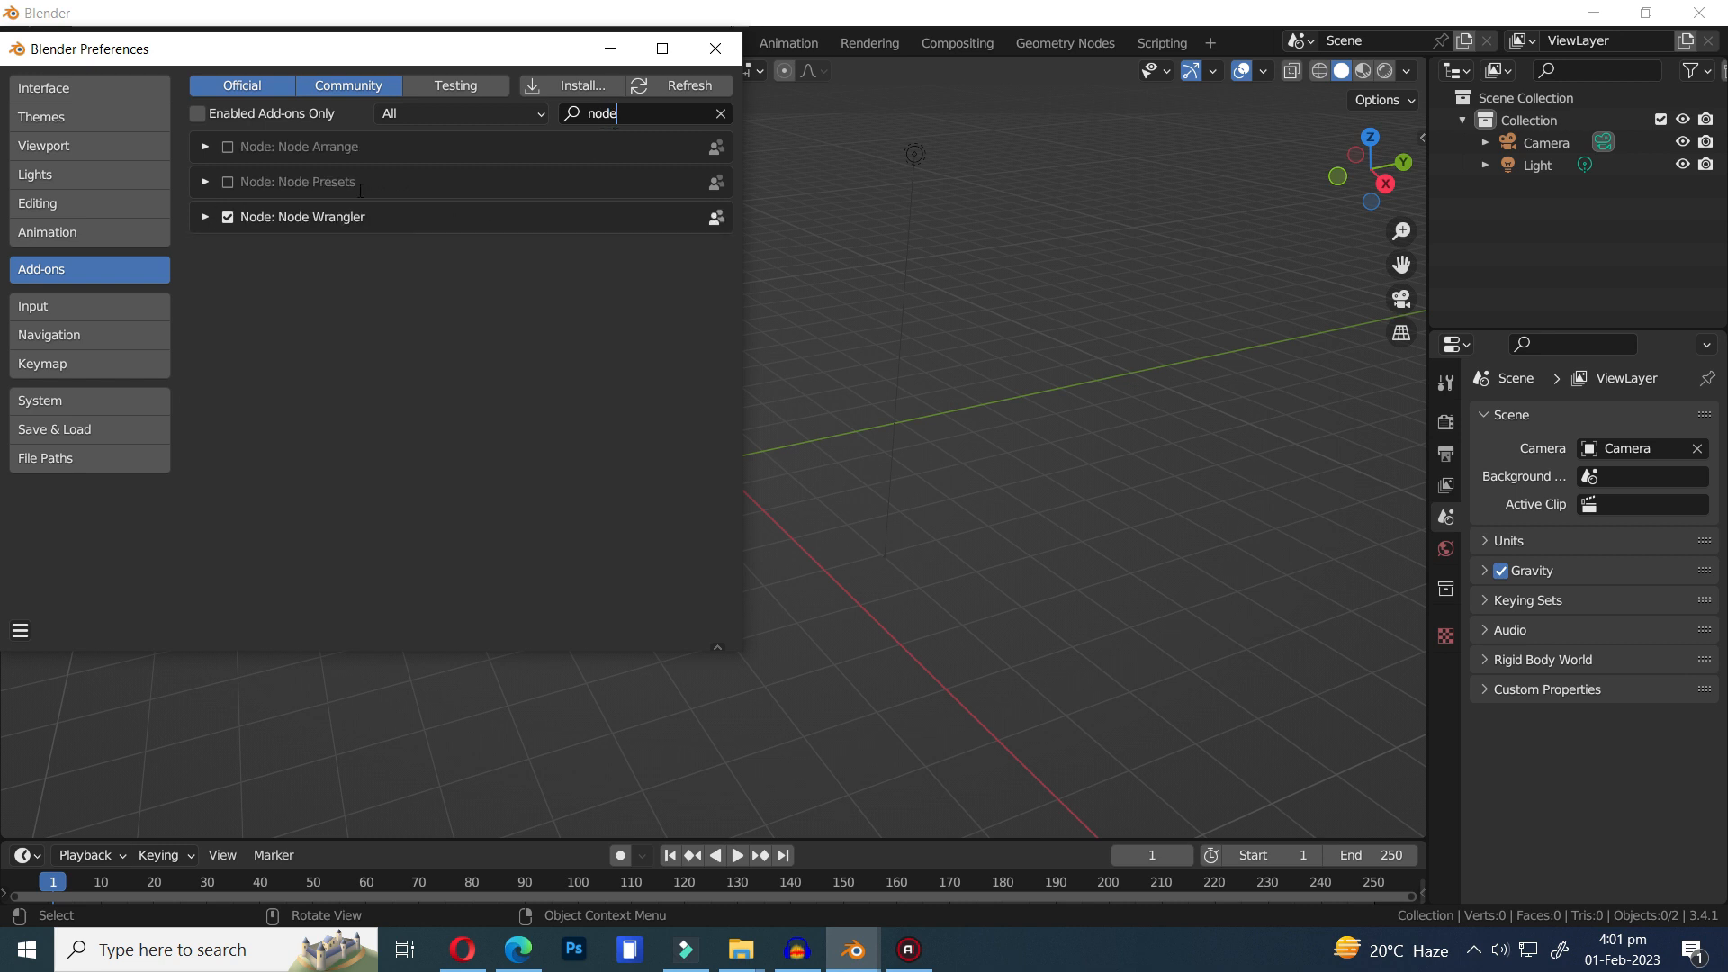